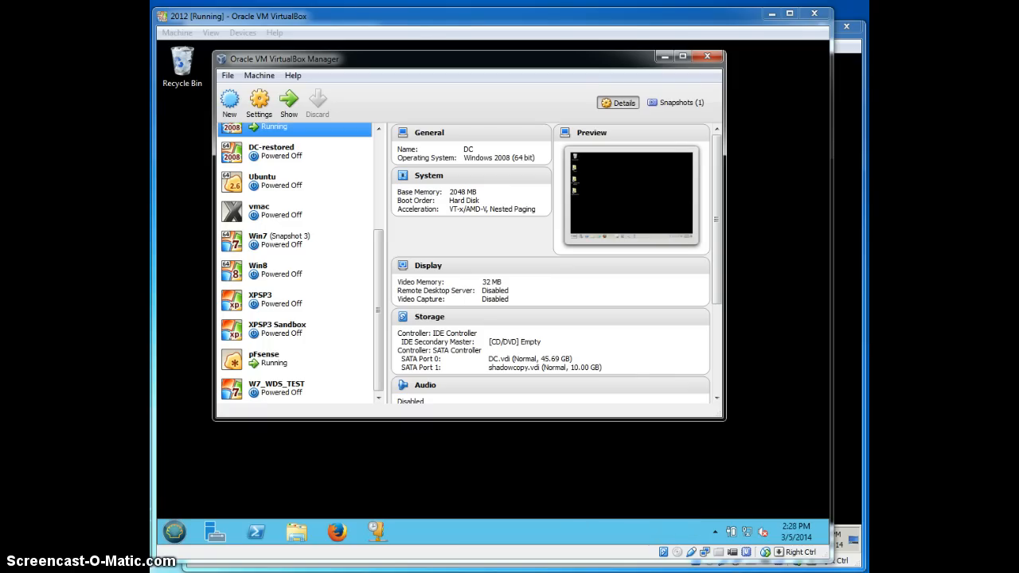
pyautogui.moveTo(663, 57)
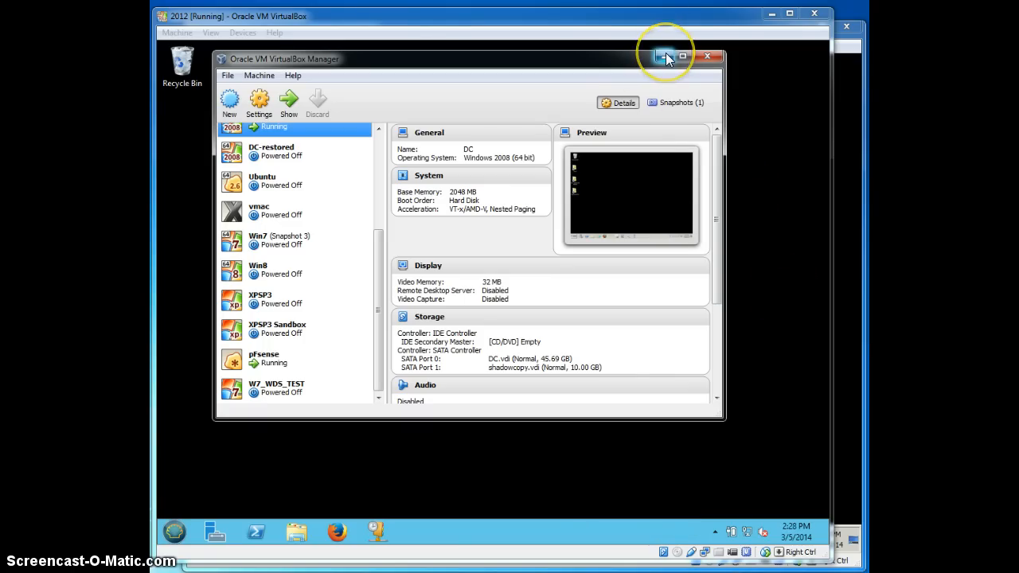
# - Hide the VirtualBox Manager so the running DC server's desktop shows
pyautogui.click(666, 57)
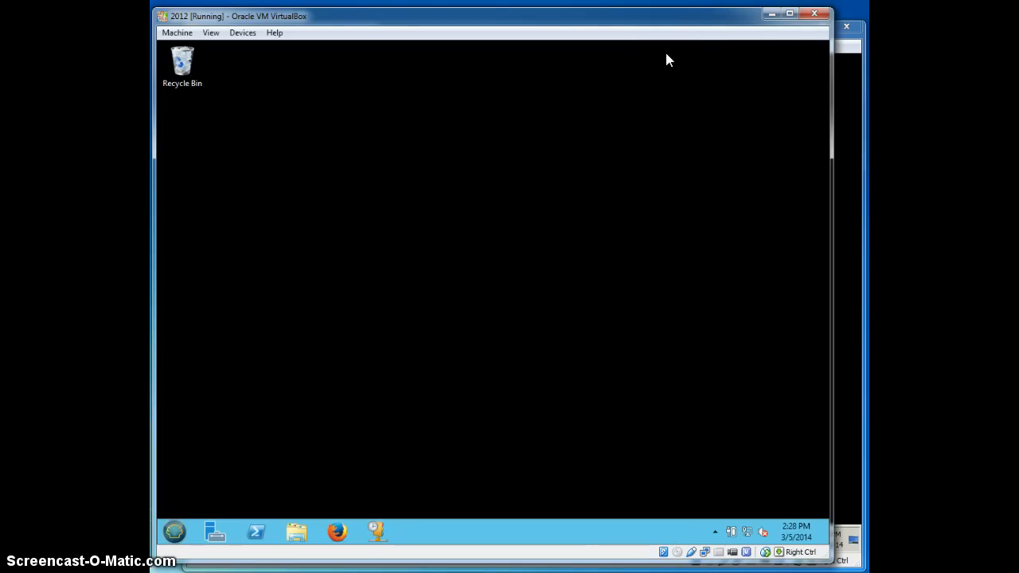
pyautogui.moveTo(293, 29)
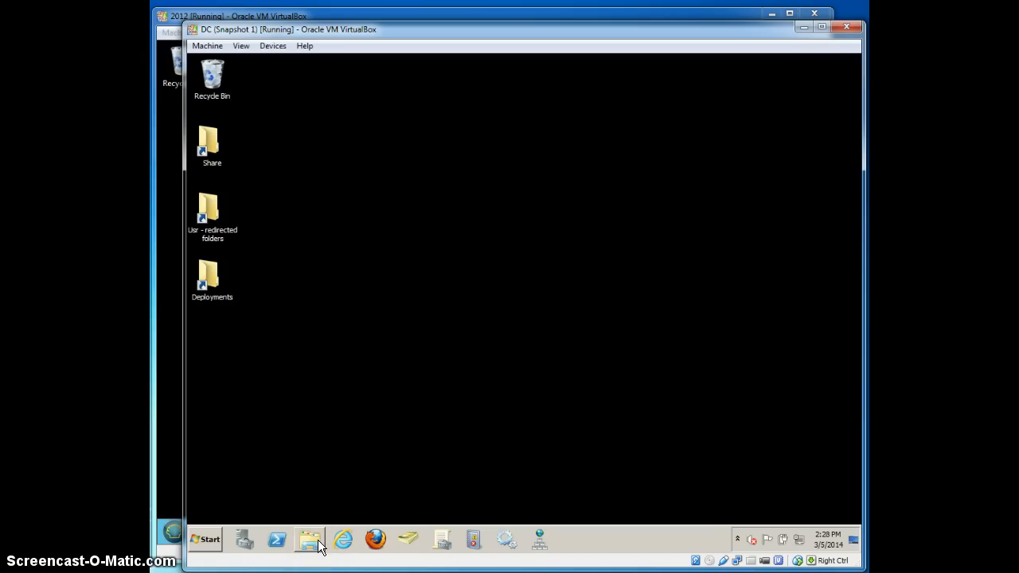
pyautogui.moveTo(309, 540)
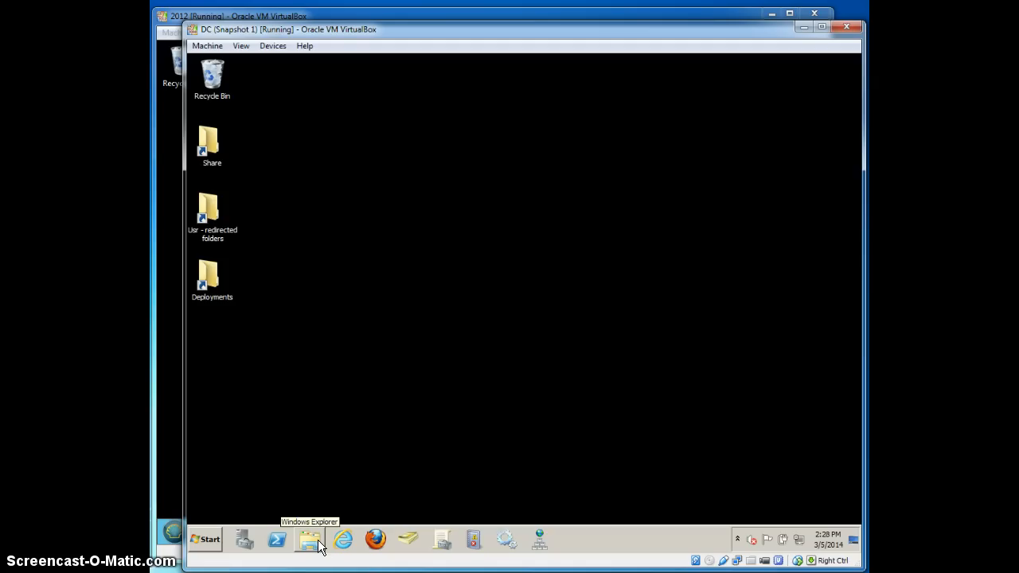
# - Browse Windows Explorer to the DC server's Local Disk (C:)
pyautogui.click(309, 540)
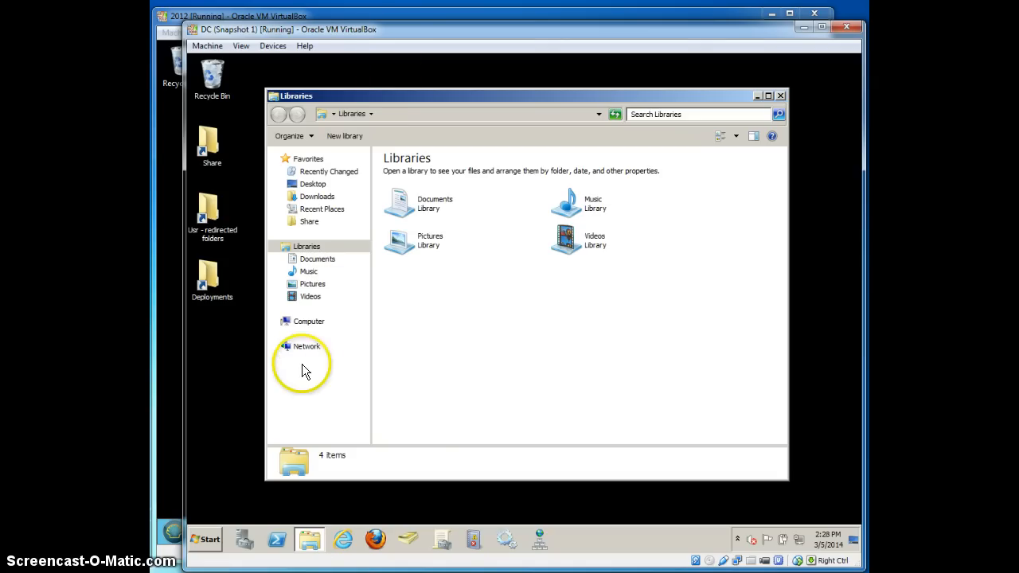
pyautogui.click(309, 322)
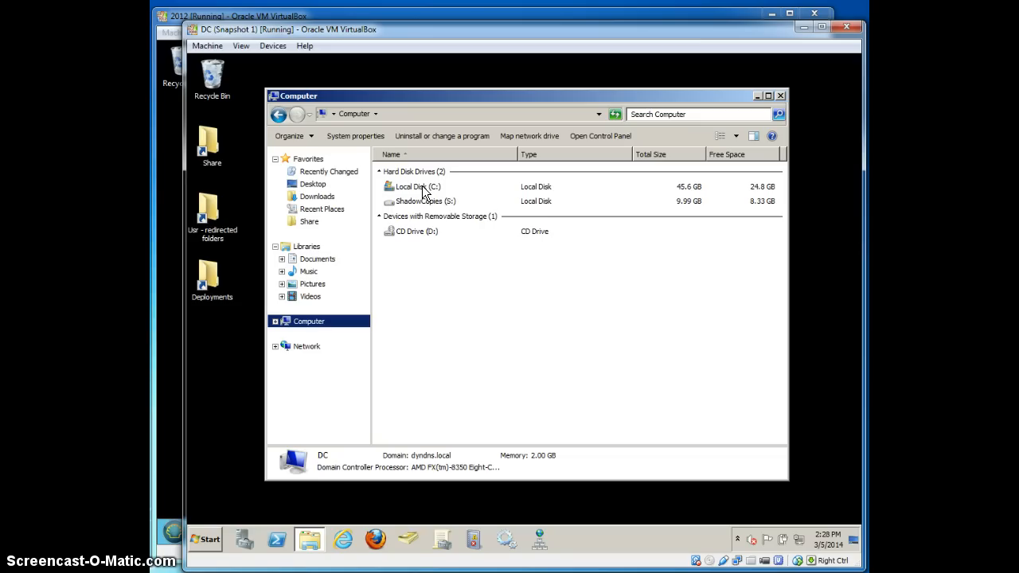
pyautogui.click(411, 187)
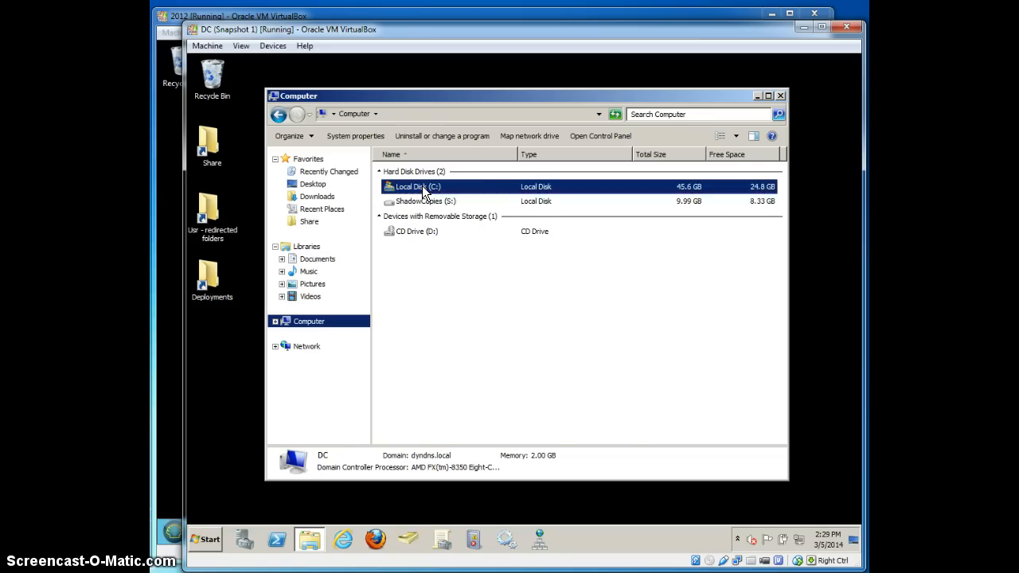
pyautogui.doubleClick(415, 187)
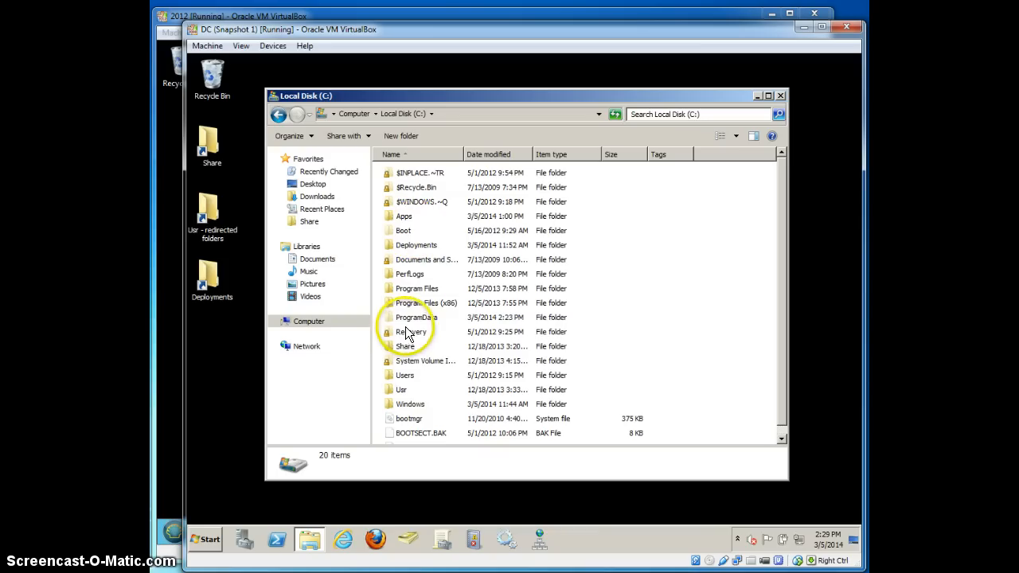
pyautogui.moveTo(422, 383)
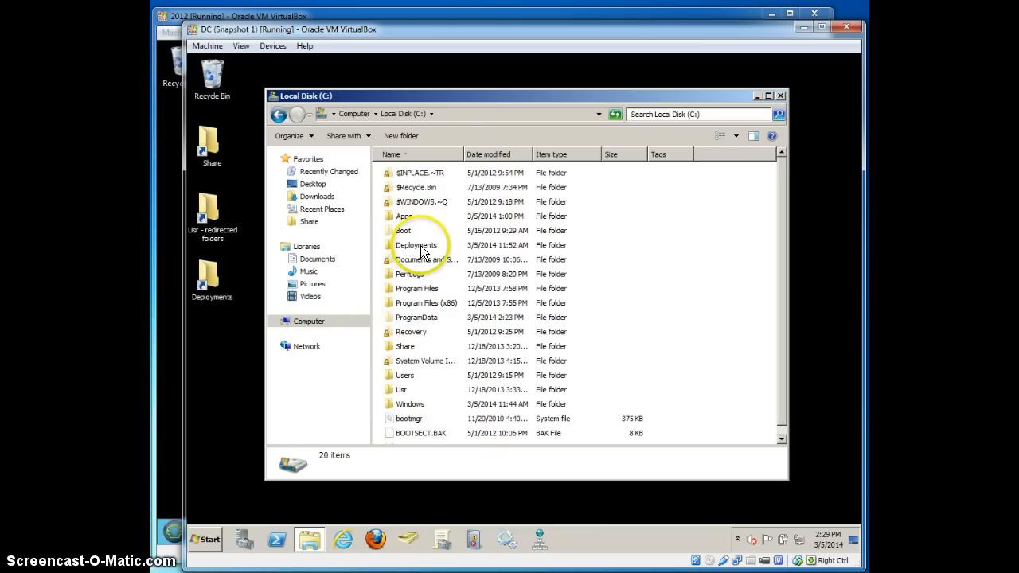
# - Navigate into Deployments\BGINFO and select Bginfo.exe
pyautogui.doubleClick(416, 245)
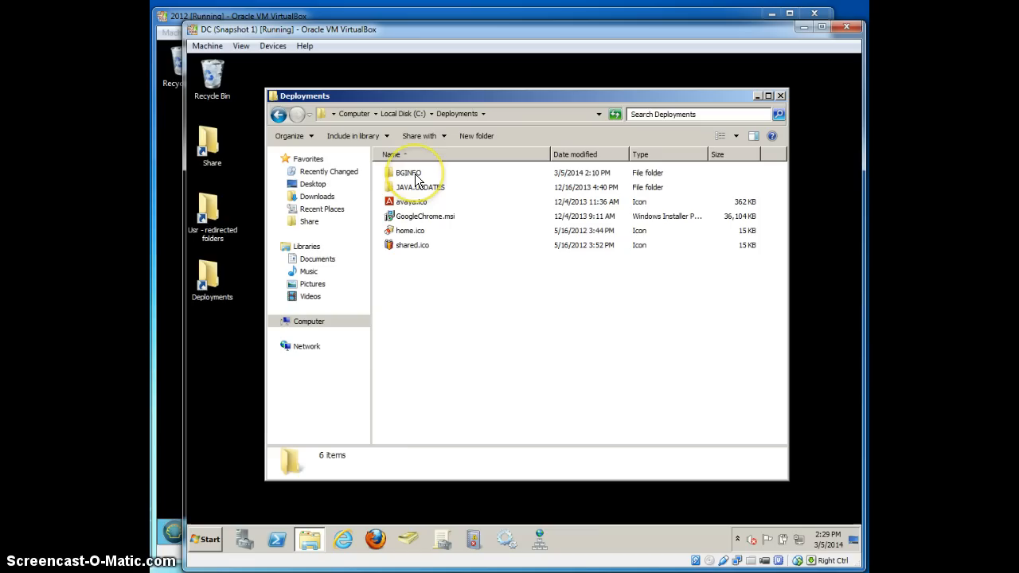
pyautogui.click(408, 172)
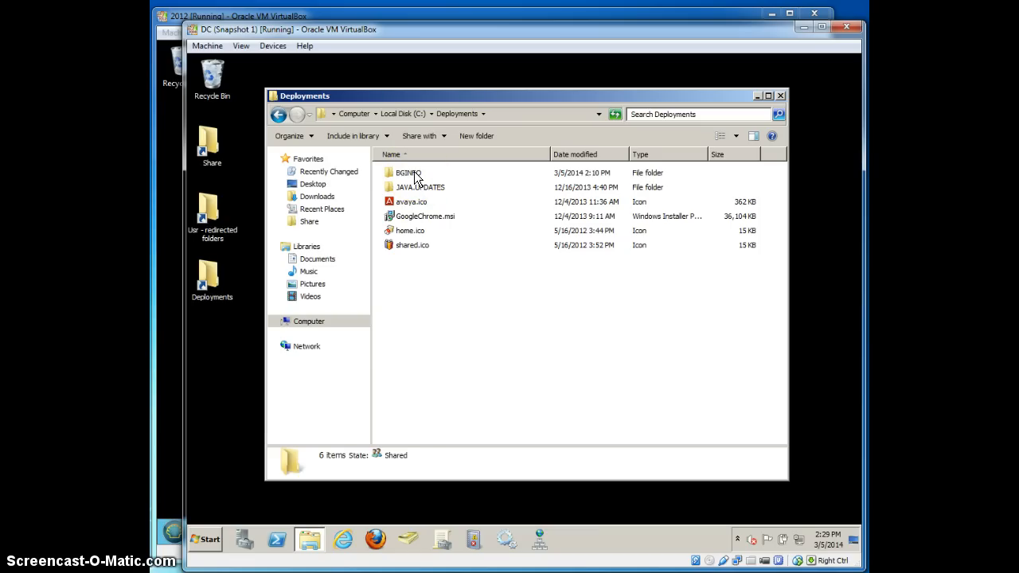
pyautogui.click(408, 172)
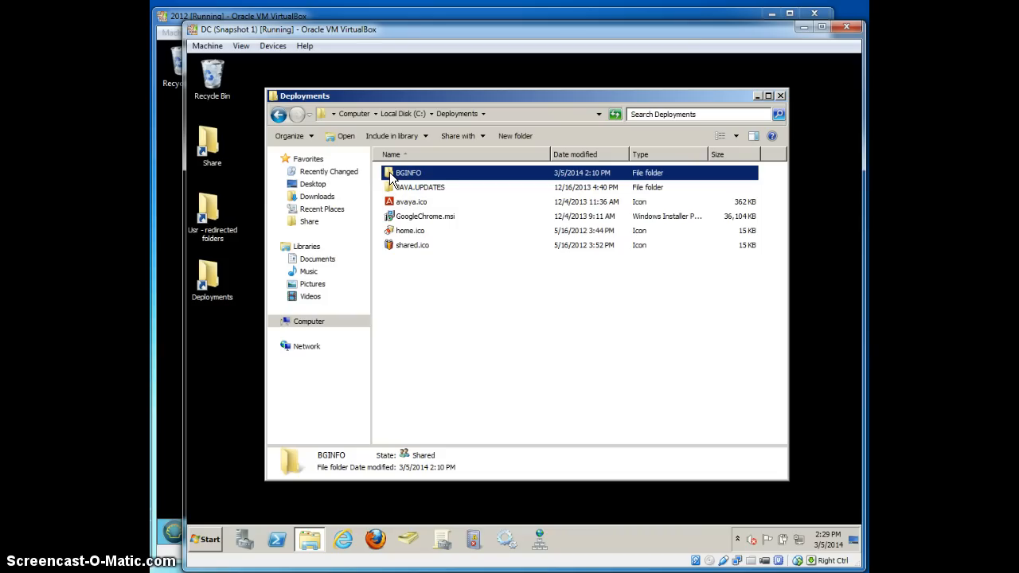
pyautogui.doubleClick(408, 172)
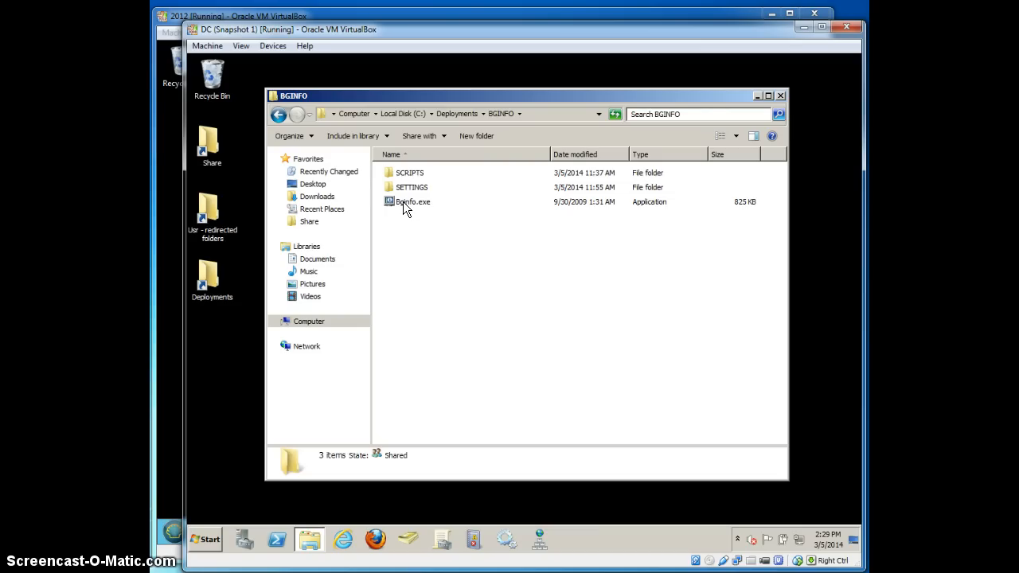
pyautogui.click(412, 201)
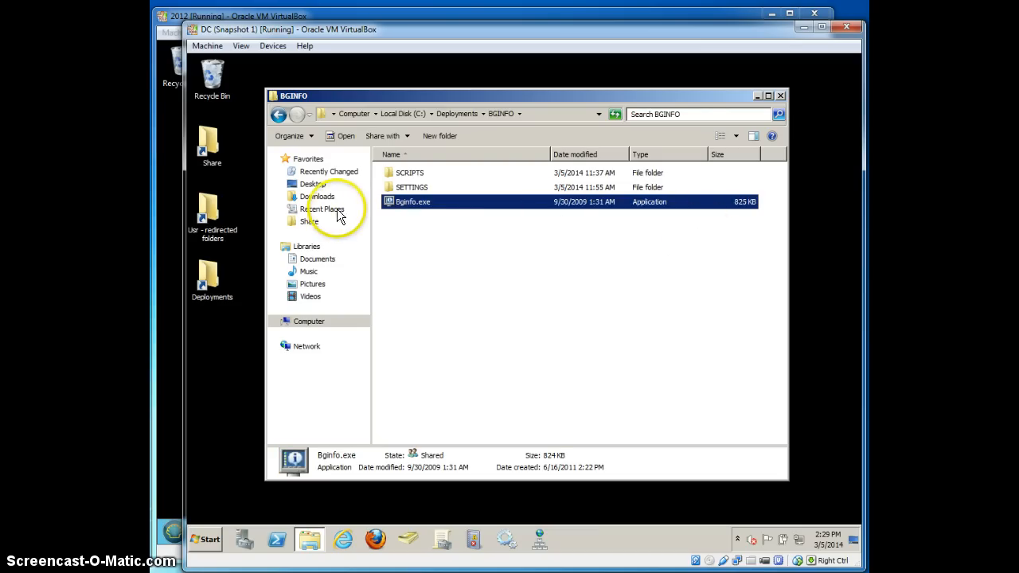
# - Launch Bginfo.exe to show its default configuration of system fields
pyautogui.doubleClick(412, 200)
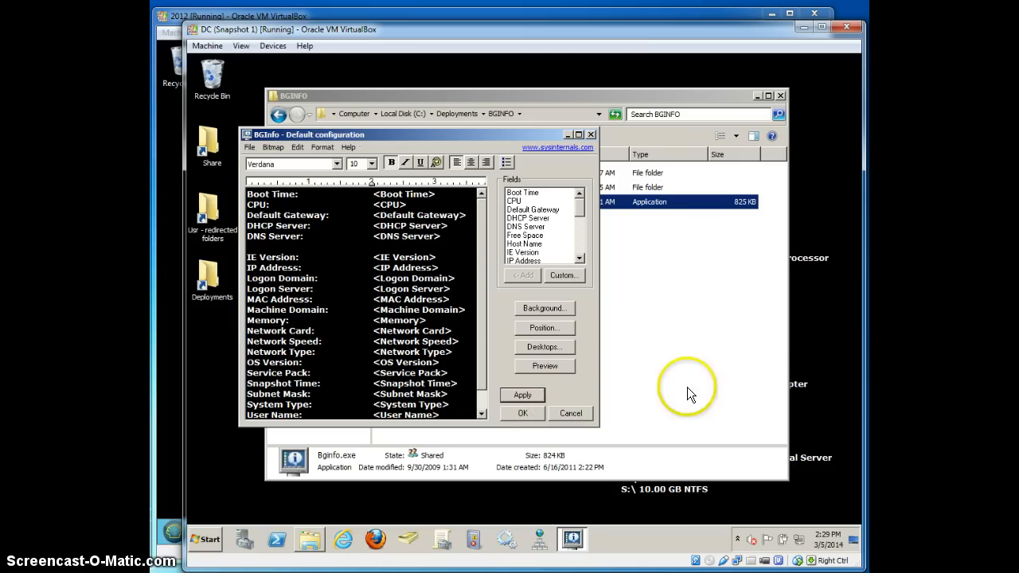
pyautogui.moveTo(751, 103)
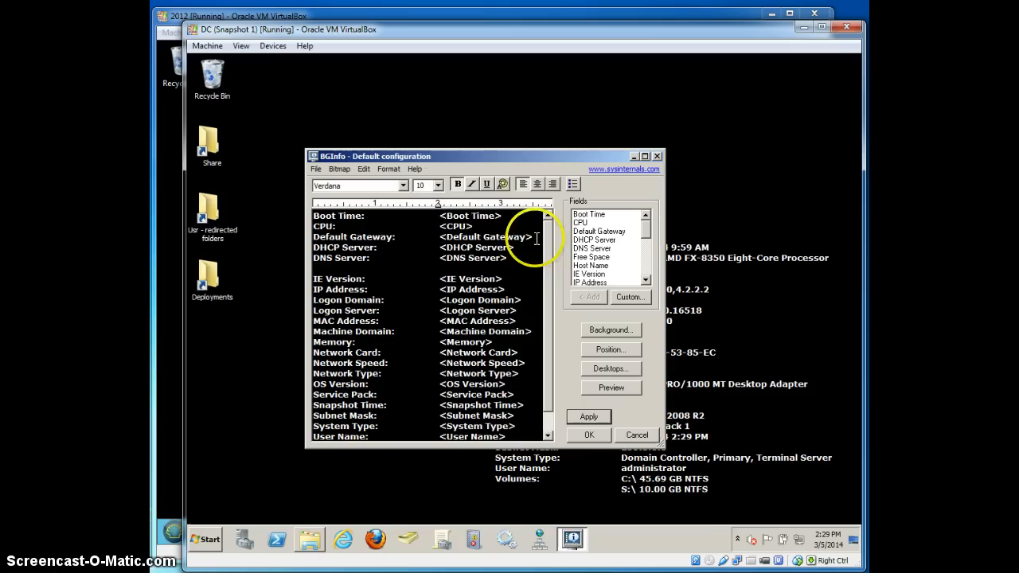
pyautogui.moveTo(497, 388)
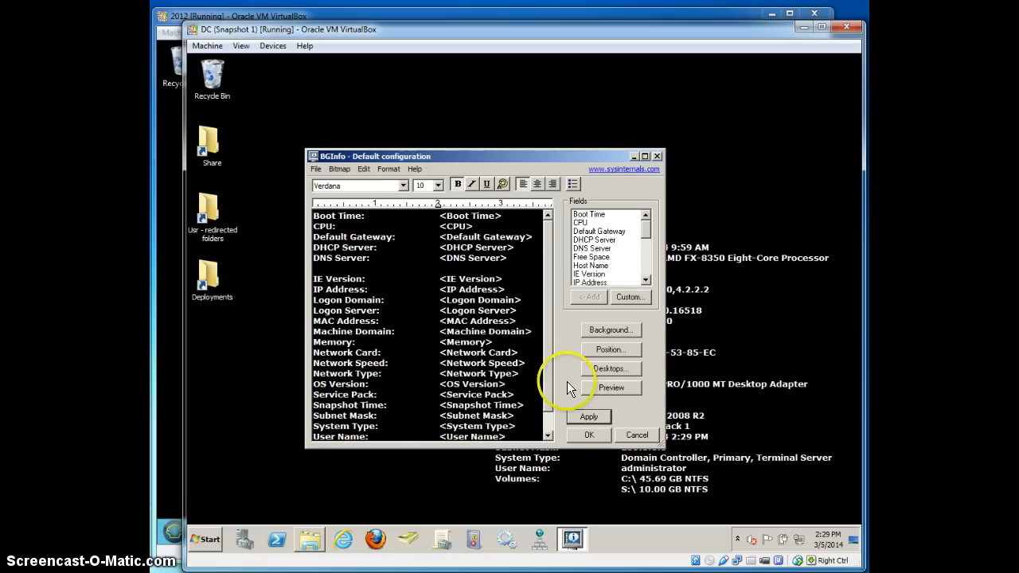
pyautogui.moveTo(231, 427)
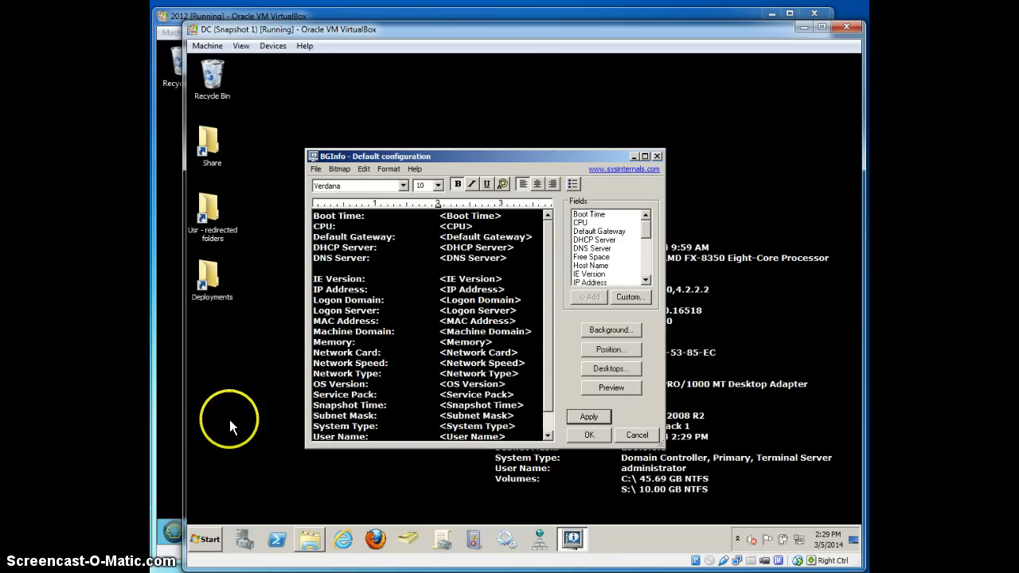
pyautogui.moveTo(758, 501)
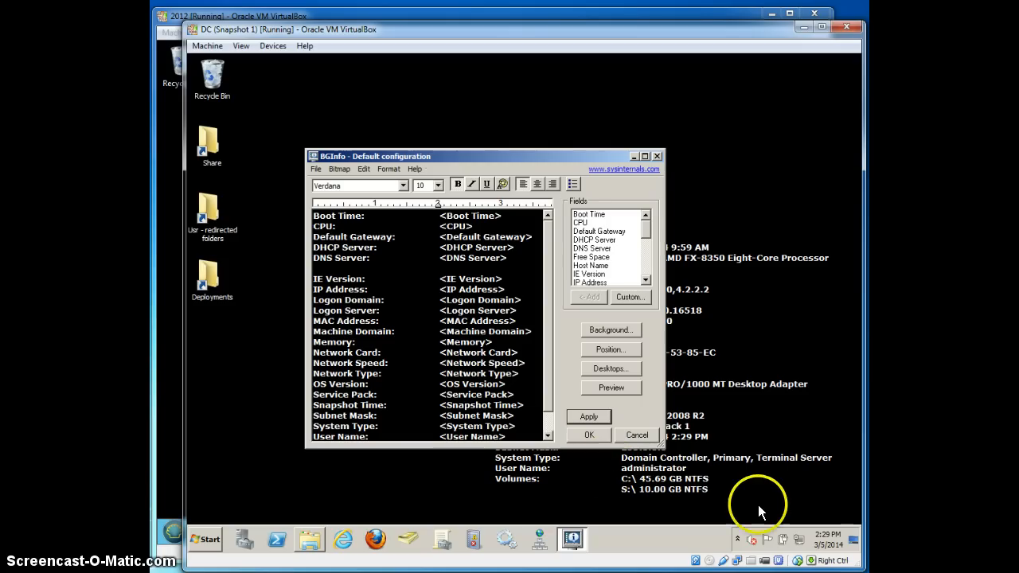
pyautogui.moveTo(274, 486)
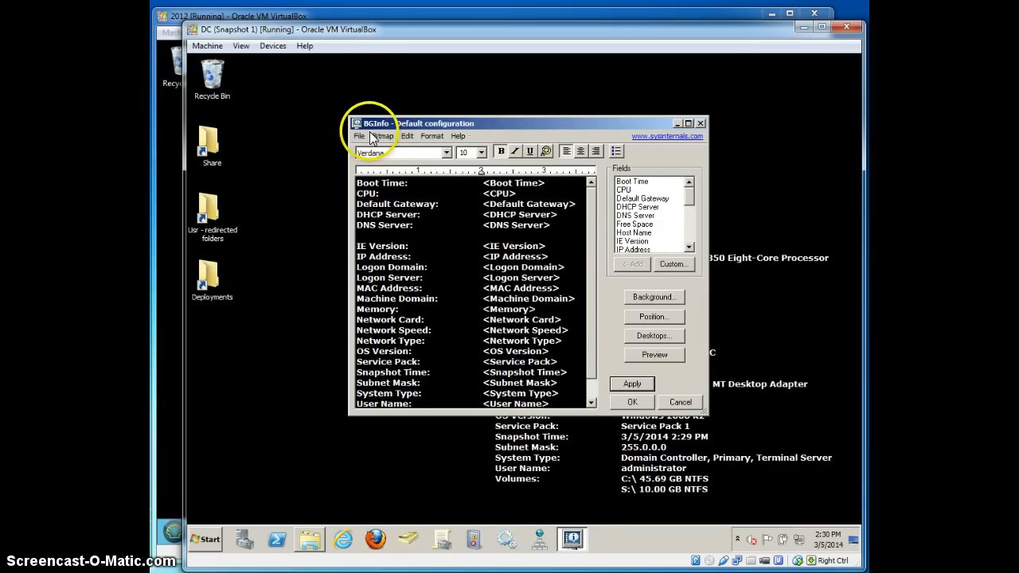
# - Load the VIELMETTER.BGI configuration with host name, domain, service pack, user and IP fields
pyautogui.click(360, 136)
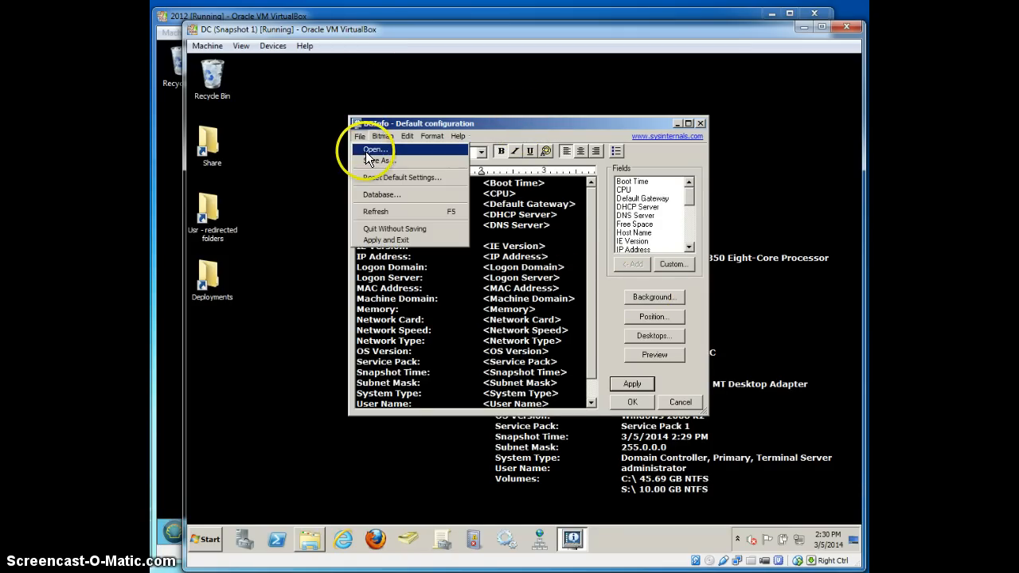
pyautogui.click(374, 149)
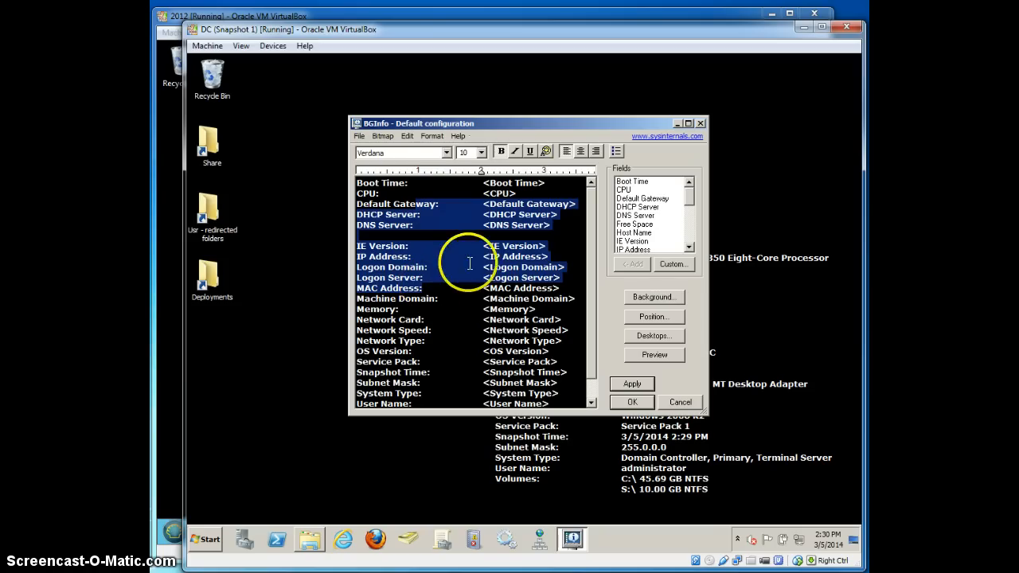
pyautogui.moveTo(390, 183)
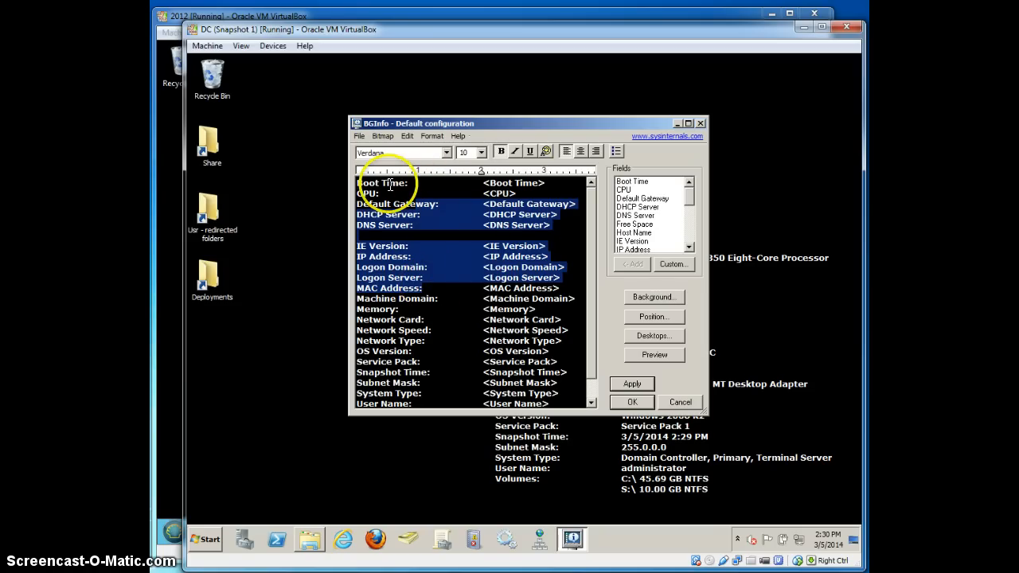
pyautogui.click(360, 137)
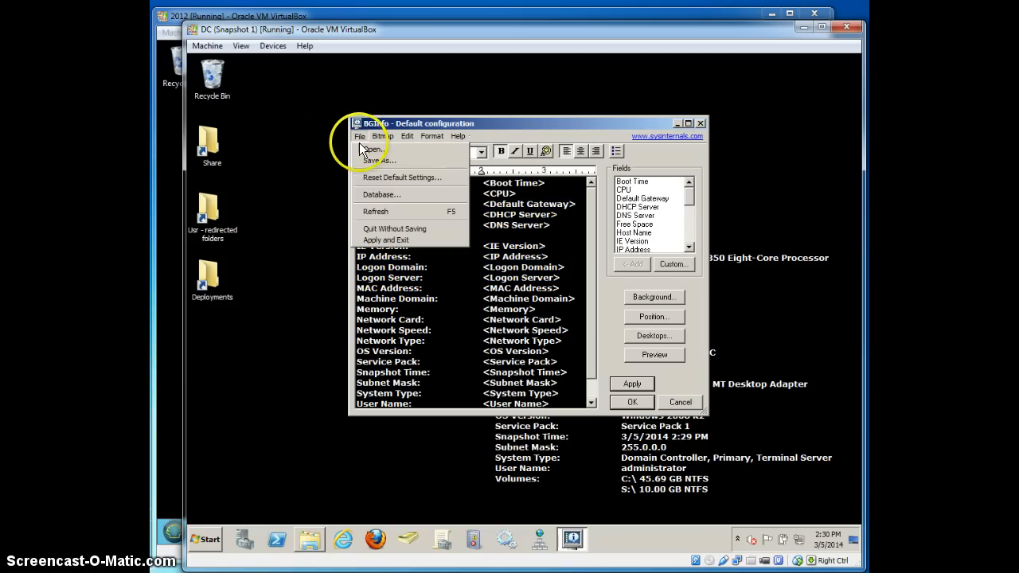
pyautogui.moveTo(379, 160)
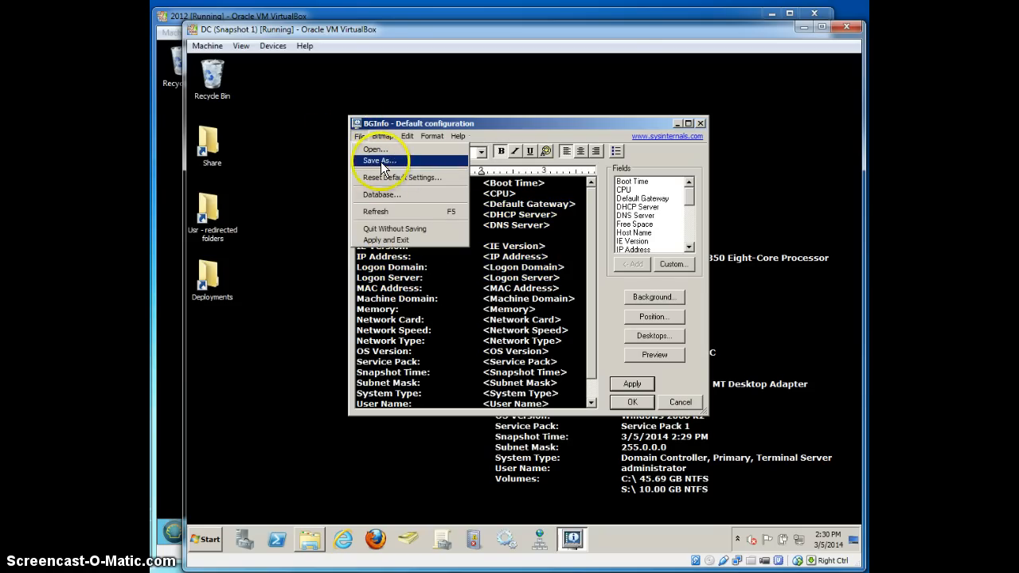
pyautogui.click(379, 159)
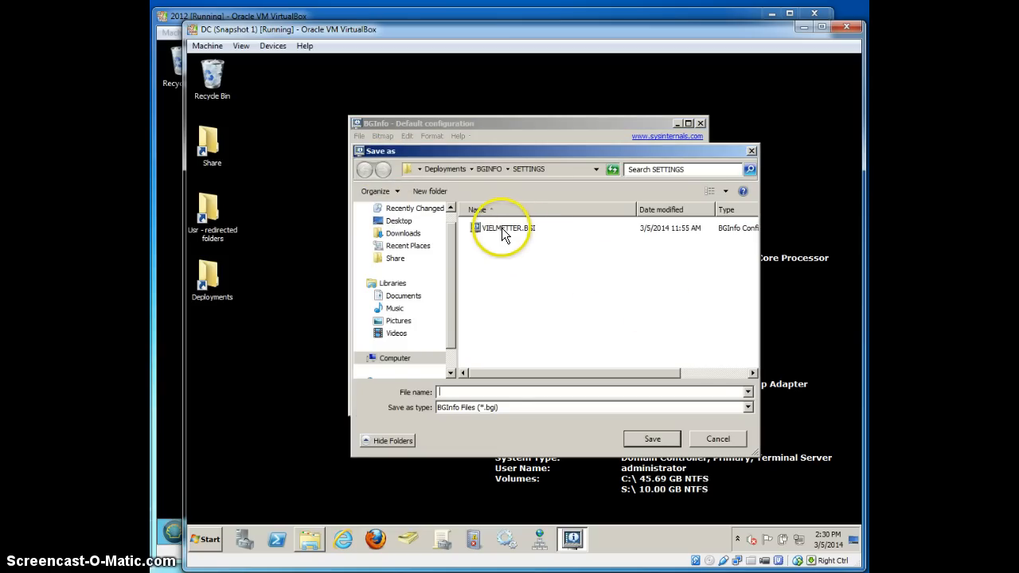
pyautogui.click(717, 439)
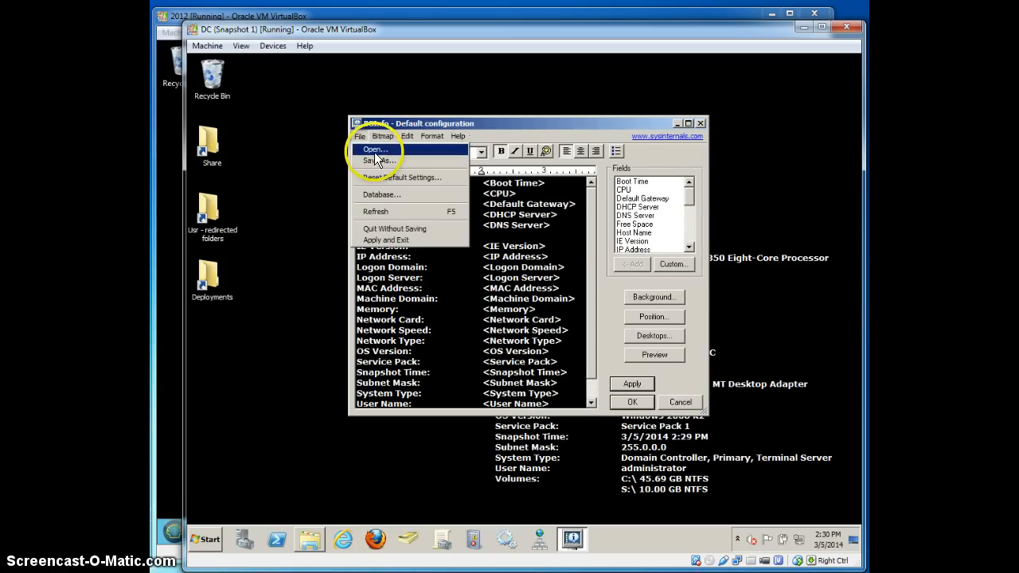
pyautogui.click(375, 149)
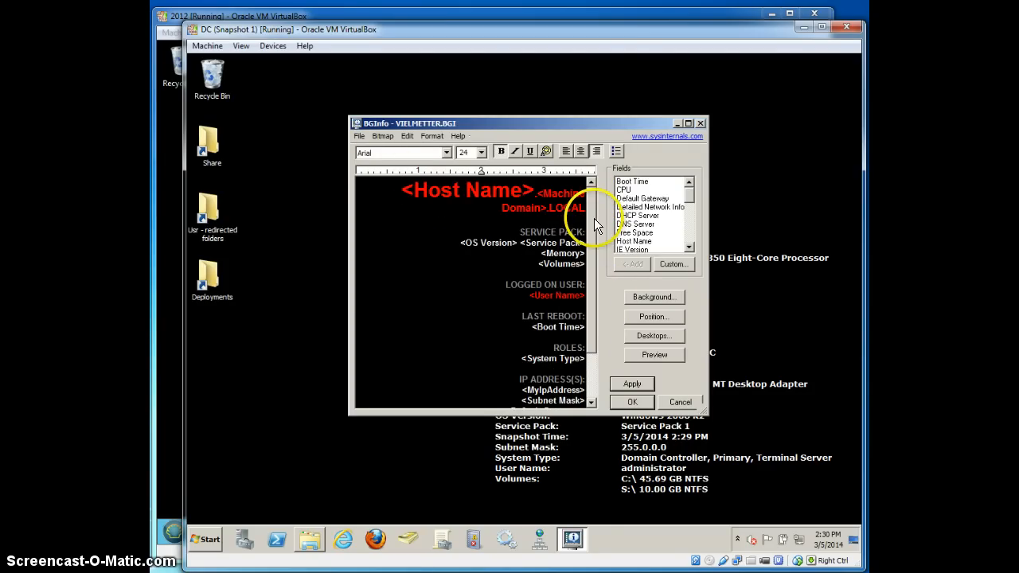
pyautogui.moveTo(481, 326)
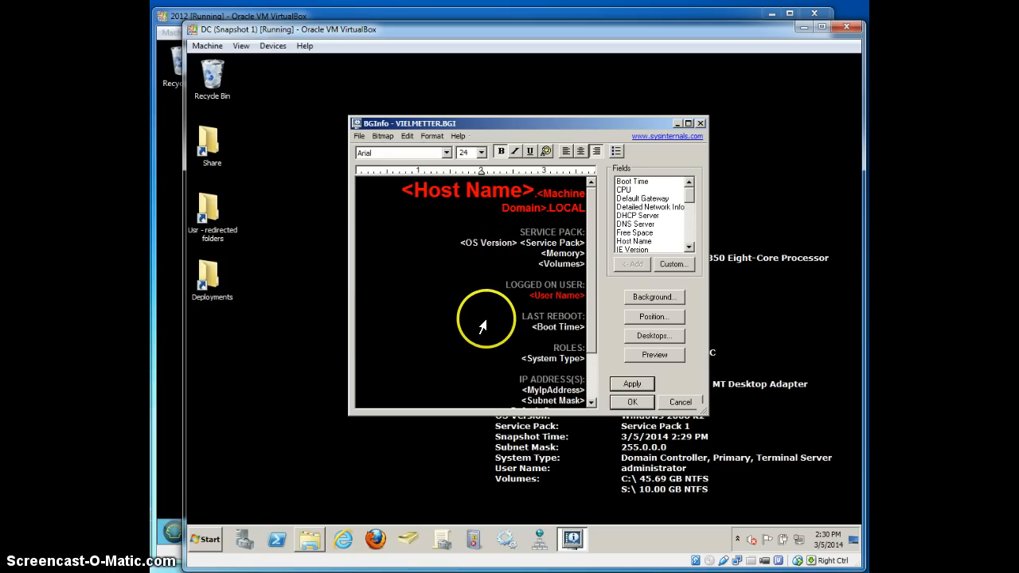
pyautogui.moveTo(263, 359)
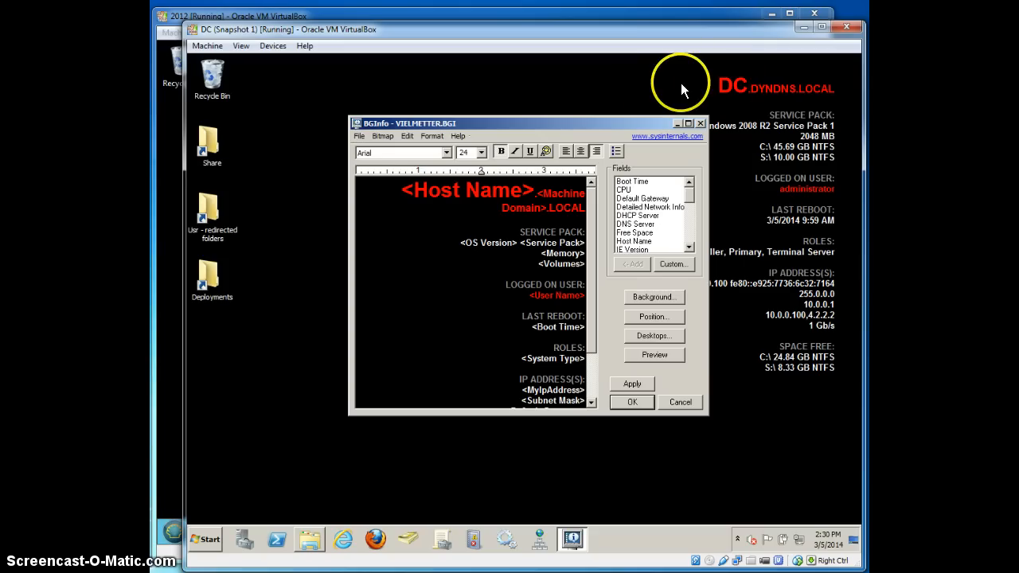
pyautogui.moveTo(793, 104)
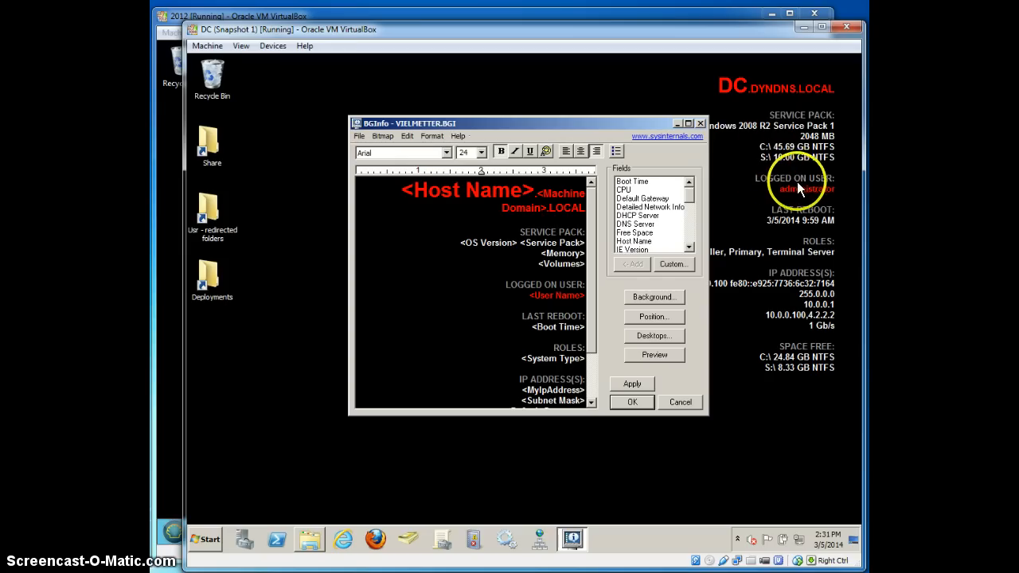
pyautogui.moveTo(777, 242)
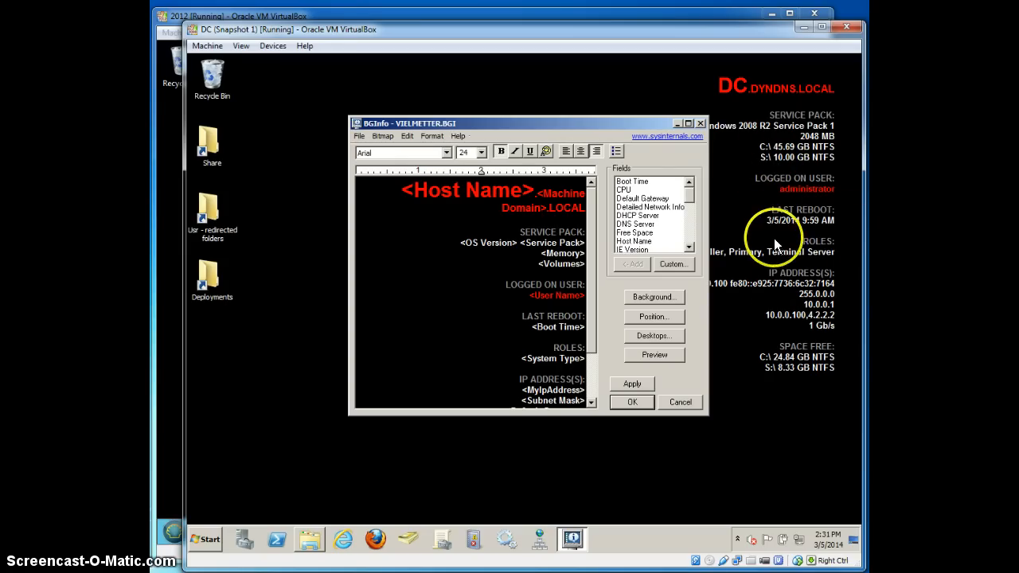
pyautogui.moveTo(762, 258)
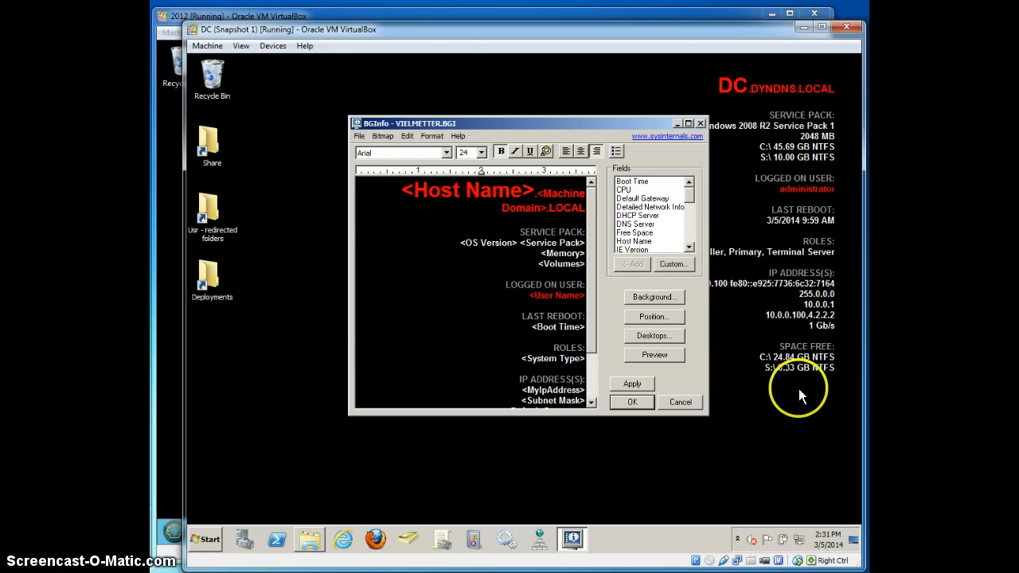
# - Apply the BGInfo layout to the desktop wallpaper and close with OK
pyautogui.click(631, 383)
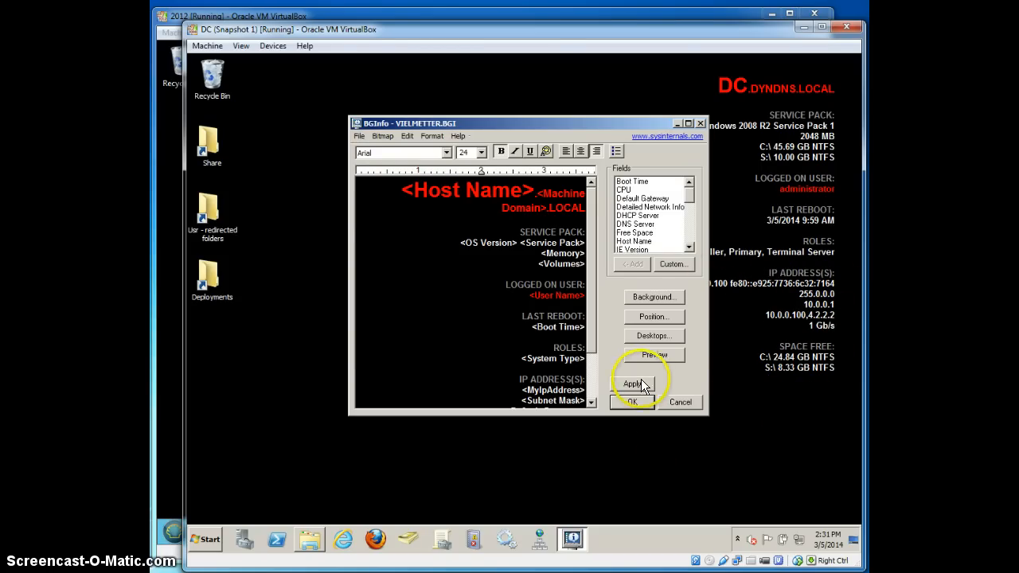
pyautogui.click(632, 384)
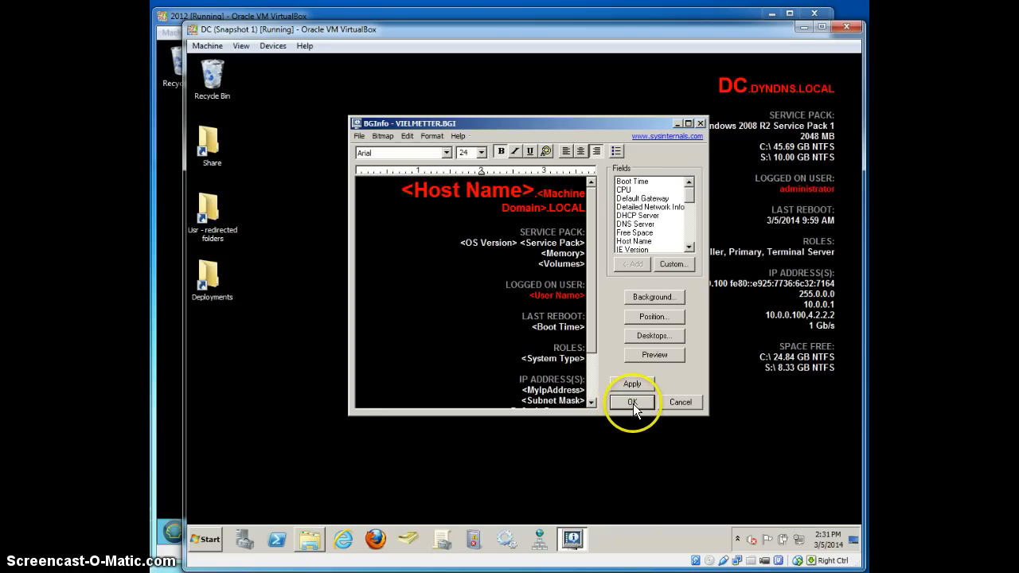
pyautogui.click(631, 401)
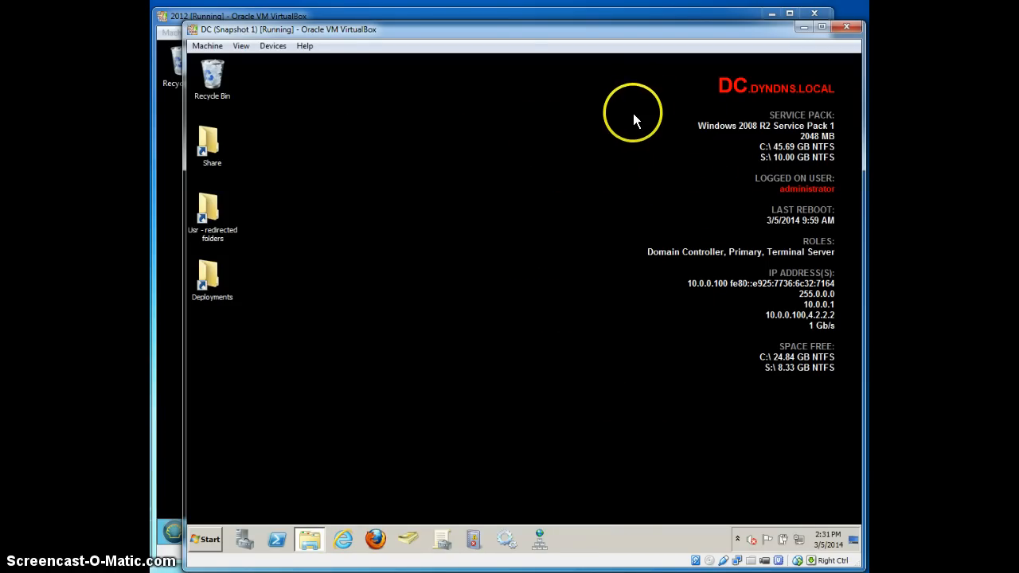
pyautogui.moveTo(191, 430)
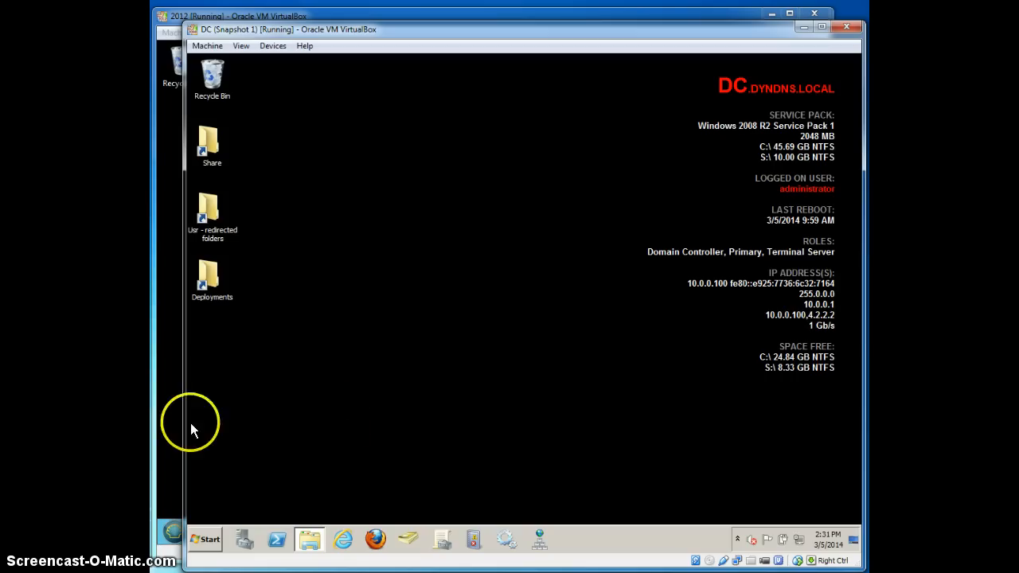
pyautogui.moveTo(390, 197)
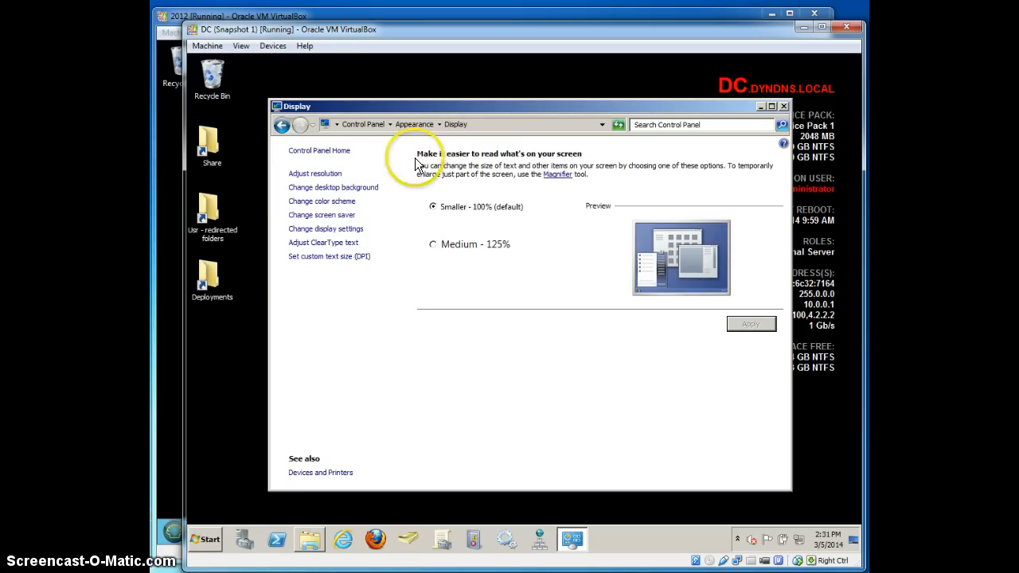
# - Set the desktop background to a black solid colour and save the change
pyautogui.click(333, 188)
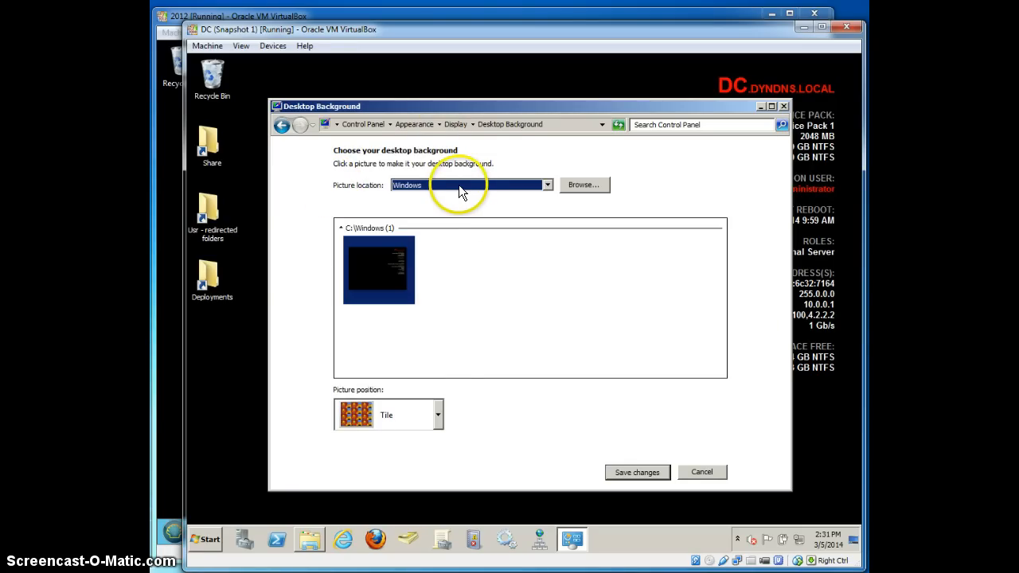
pyautogui.click(547, 185)
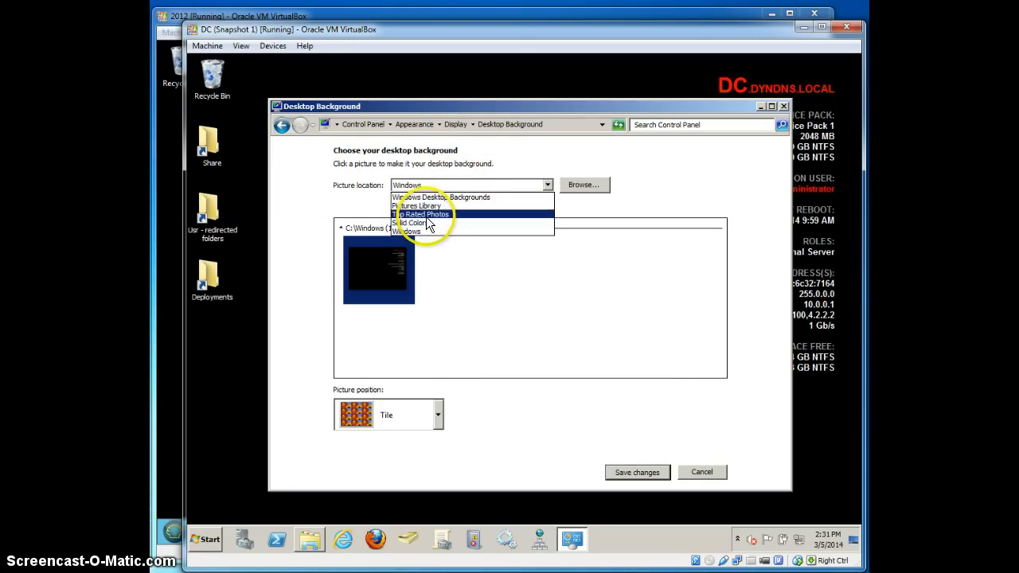
pyautogui.click(406, 185)
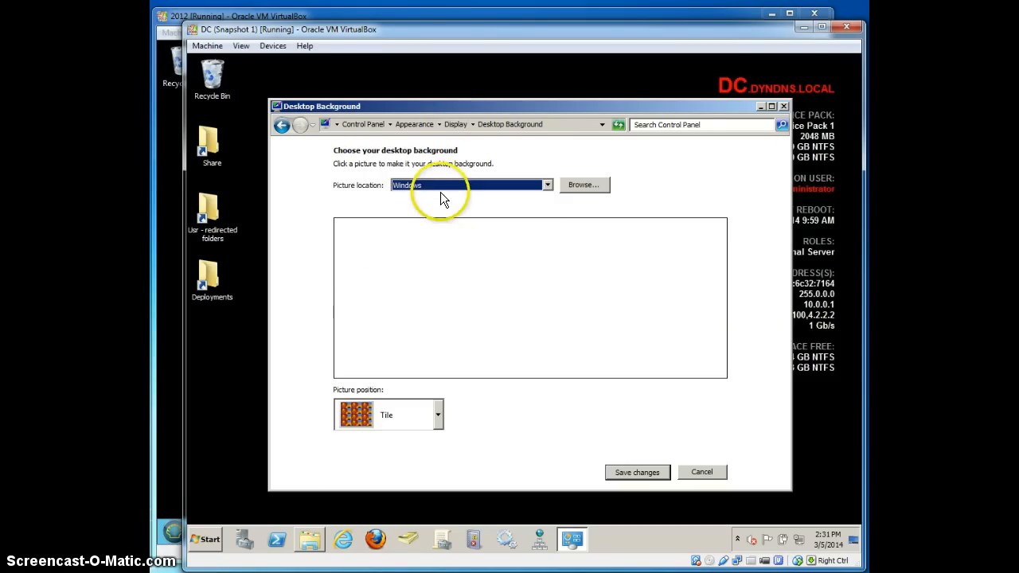
pyautogui.click(547, 185)
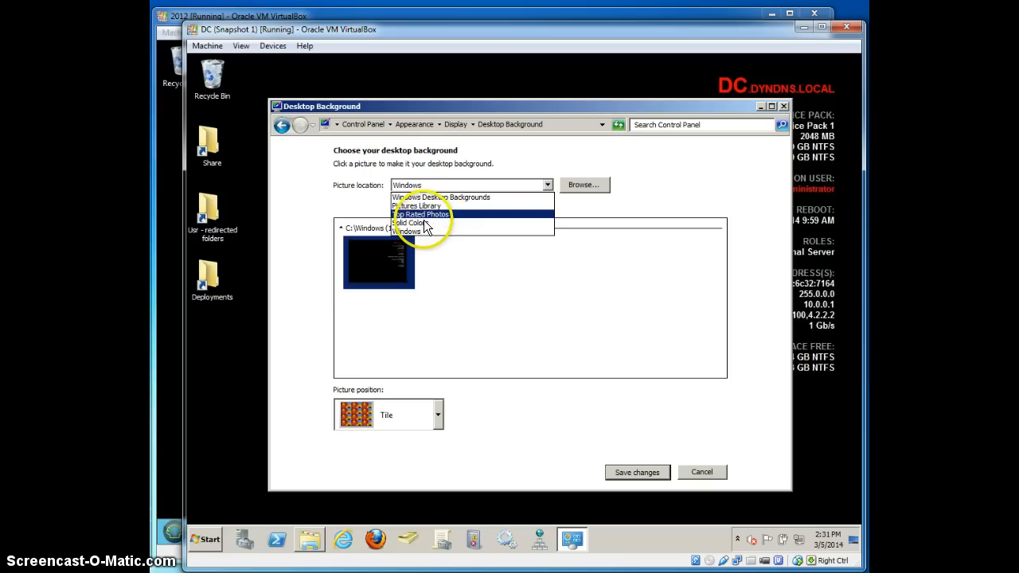
pyautogui.click(407, 223)
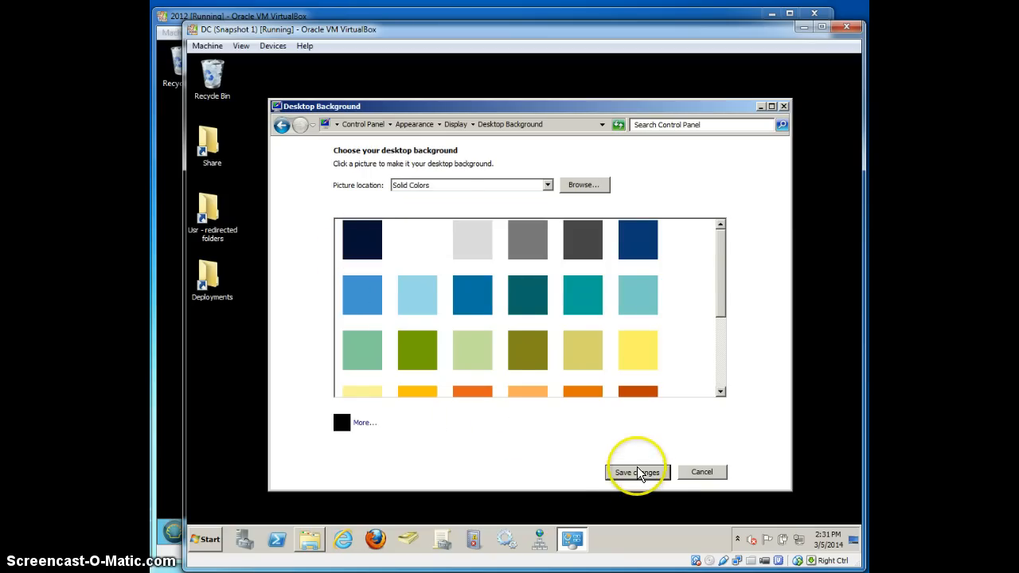
pyautogui.click(637, 471)
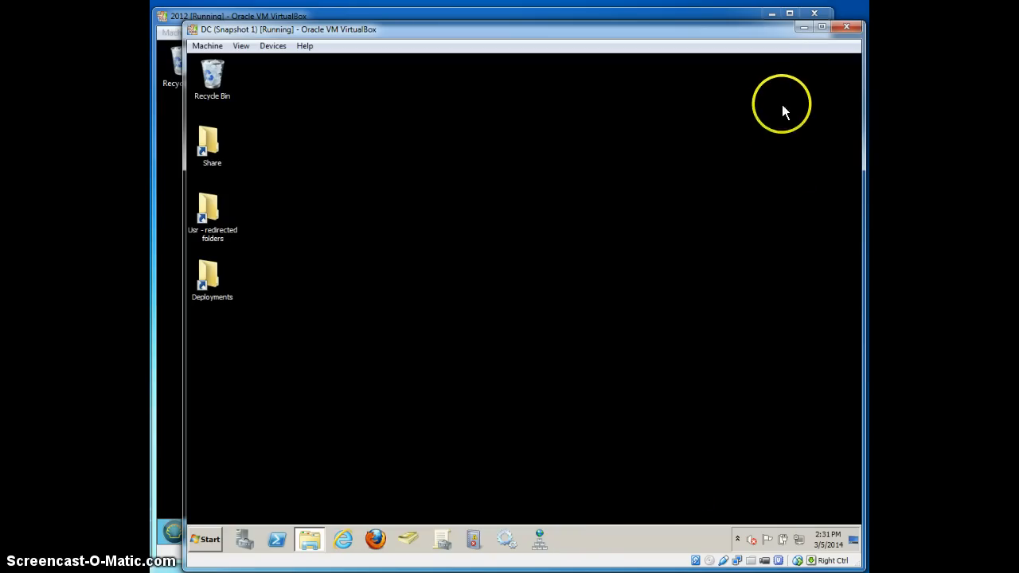
pyautogui.moveTo(561, 198)
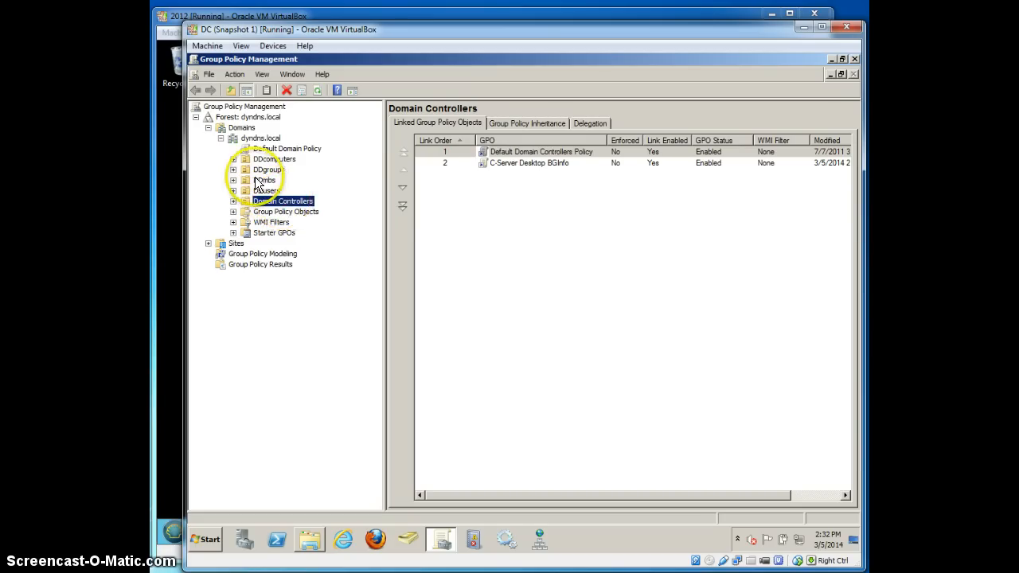
# - Under Group Policy Objects, open the C-Server Desktop BGInfo policy in the editor
pyautogui.click(265, 180)
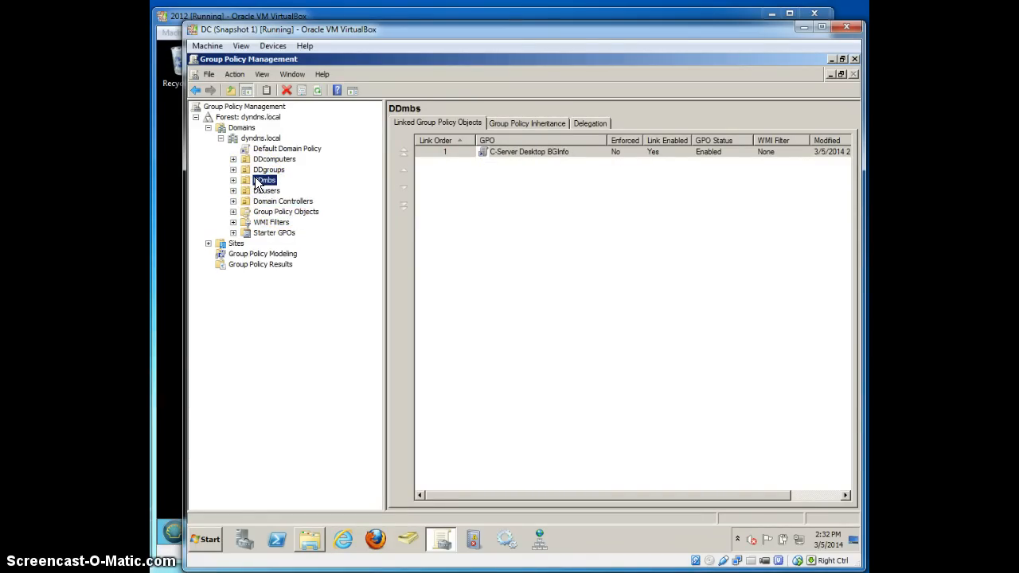
pyautogui.click(265, 179)
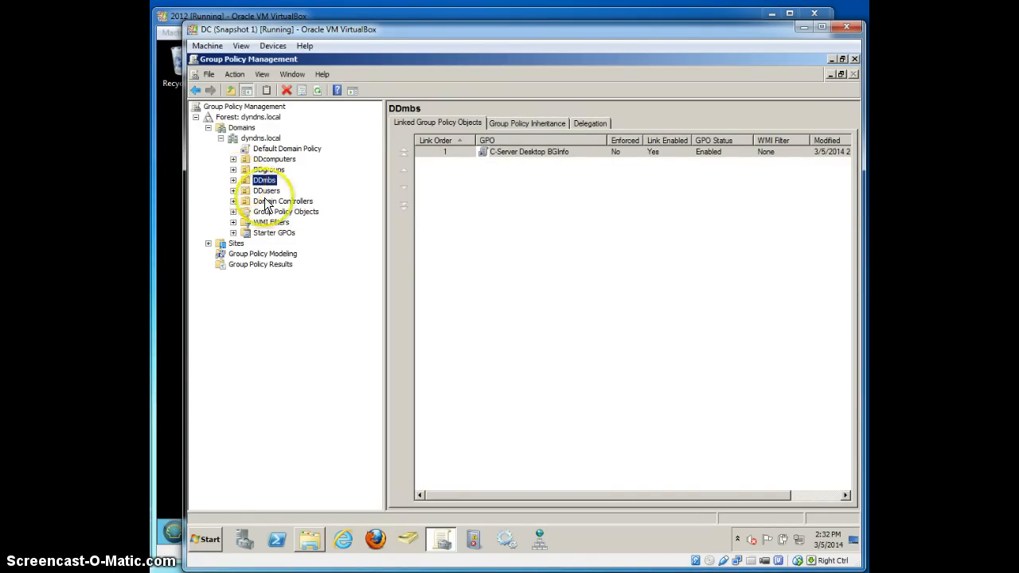
pyautogui.click(285, 210)
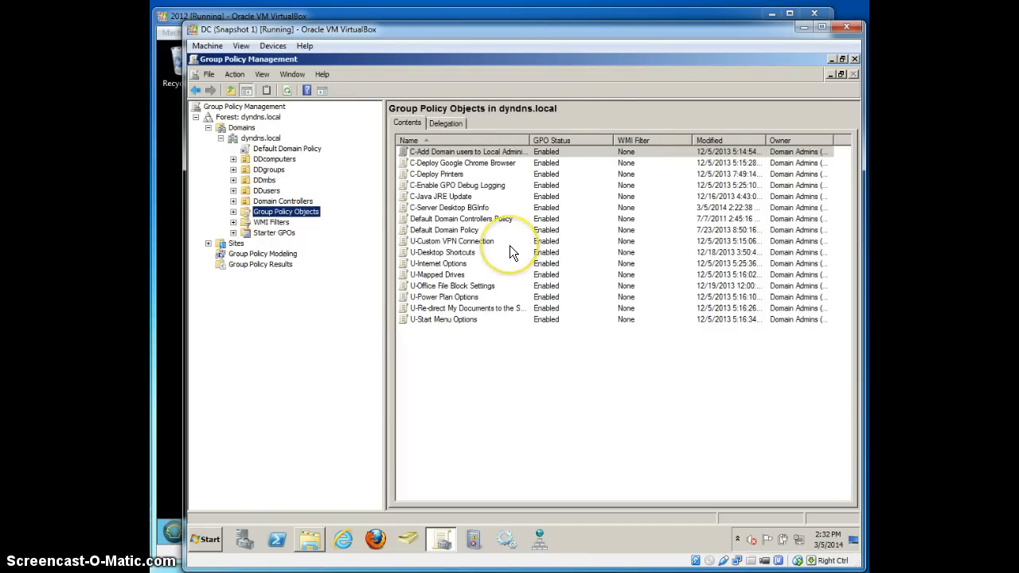
pyautogui.moveTo(454, 188)
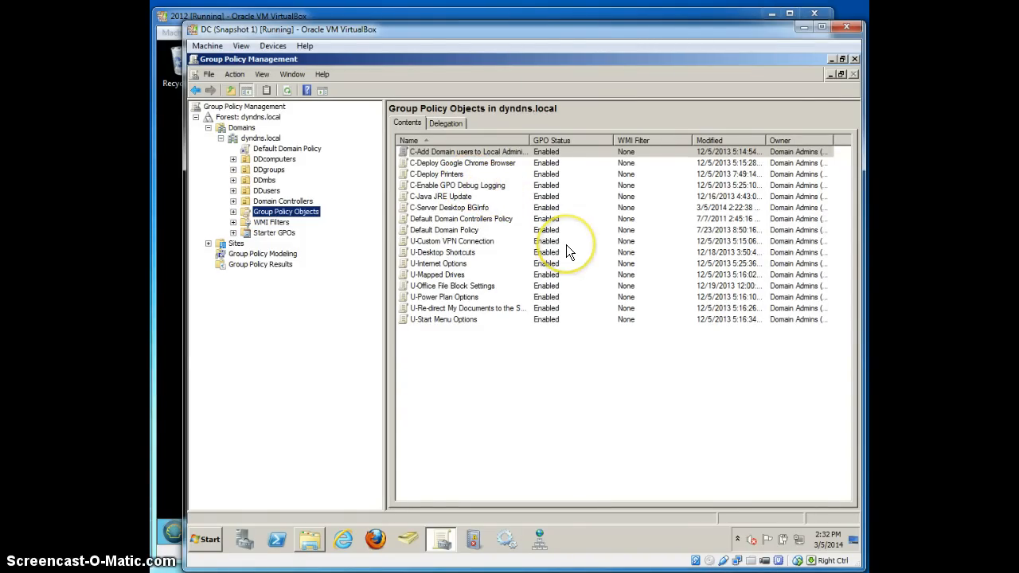
pyautogui.moveTo(454, 207)
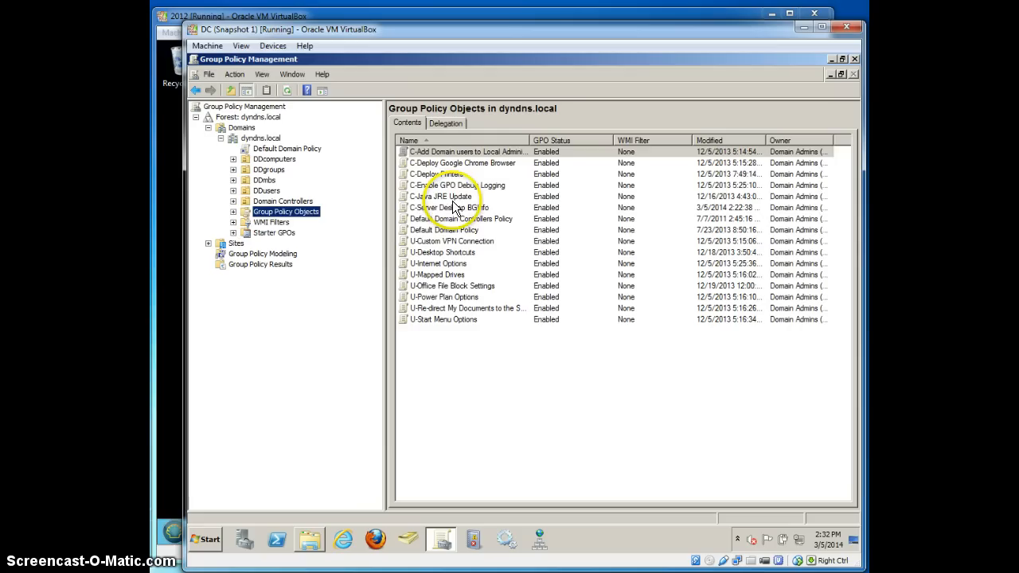
pyautogui.click(458, 207)
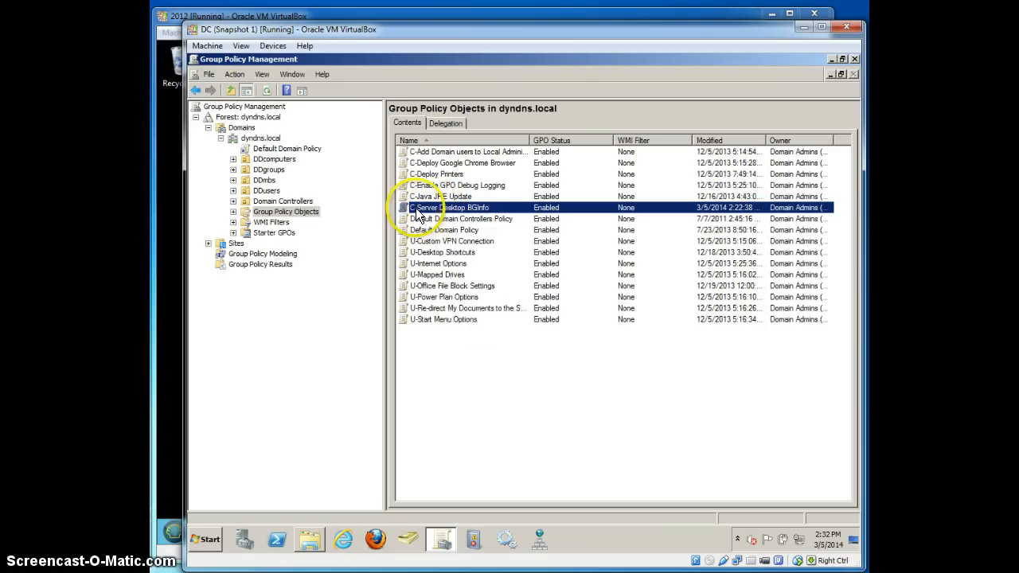
pyautogui.doubleClick(449, 207)
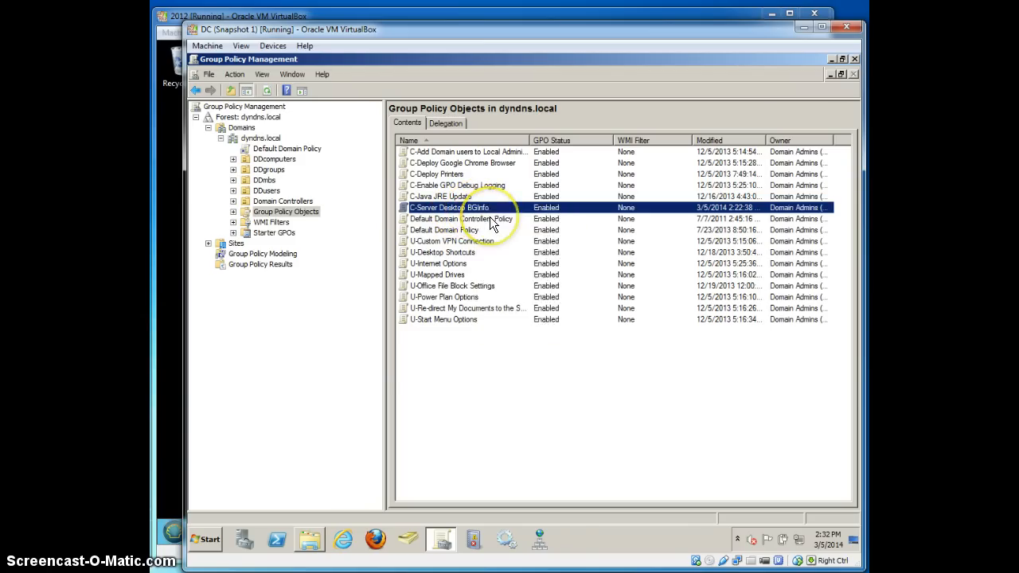
pyautogui.doubleClick(449, 207)
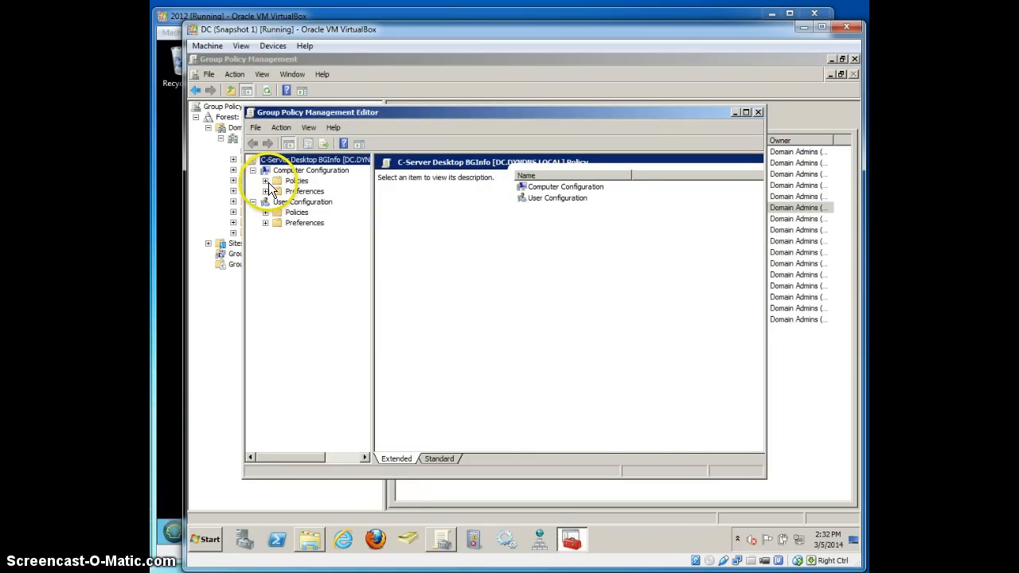
# - Expand Computer Configuration in the C-Server Desktop BGInfo policy
pyautogui.click(265, 191)
pyautogui.write('\\\\dc\\')
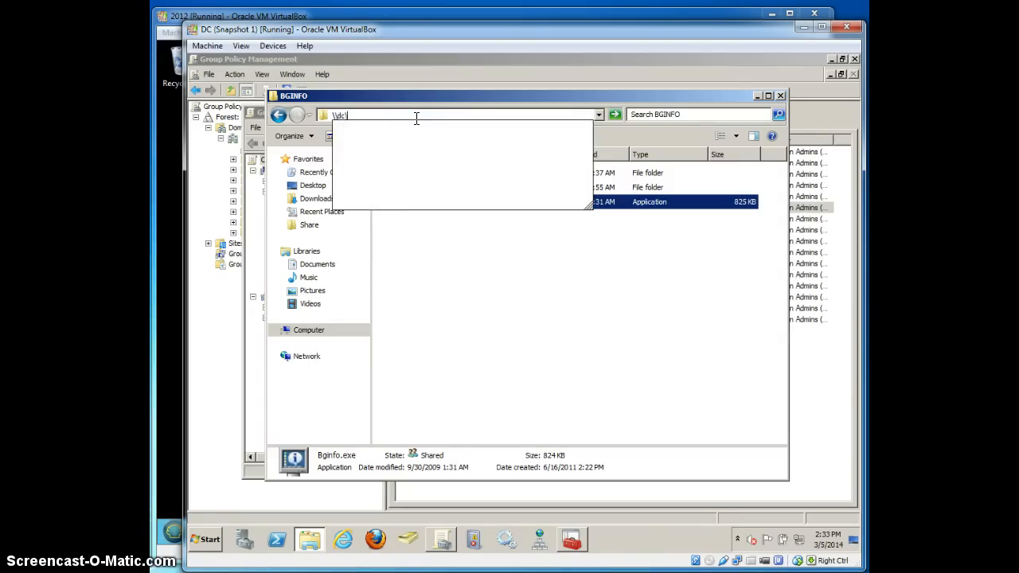
# - Browse to the \\dc\Deployments share and enter its BGINFO folder
pyautogui.press('Return')
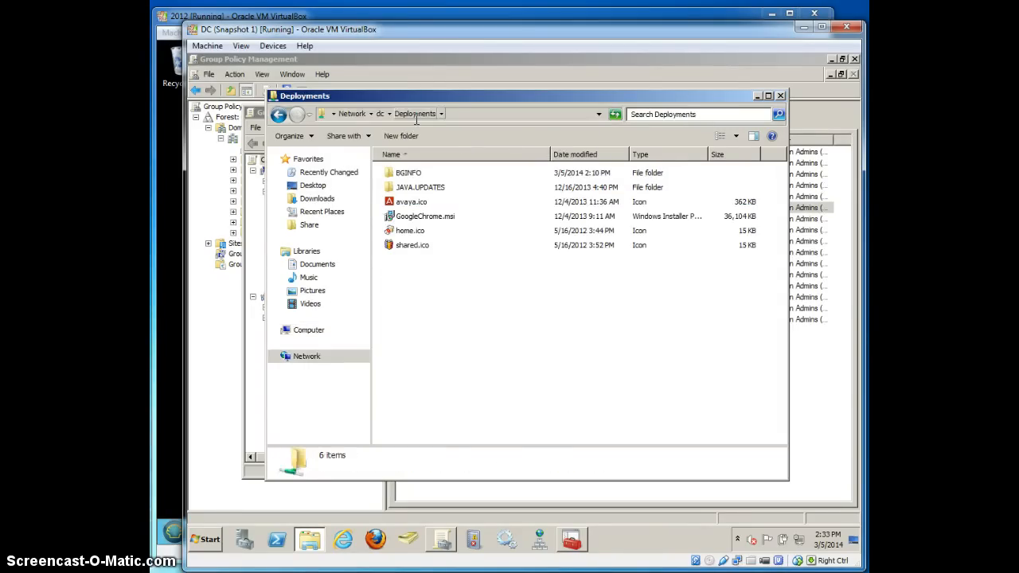
pyautogui.doubleClick(408, 172)
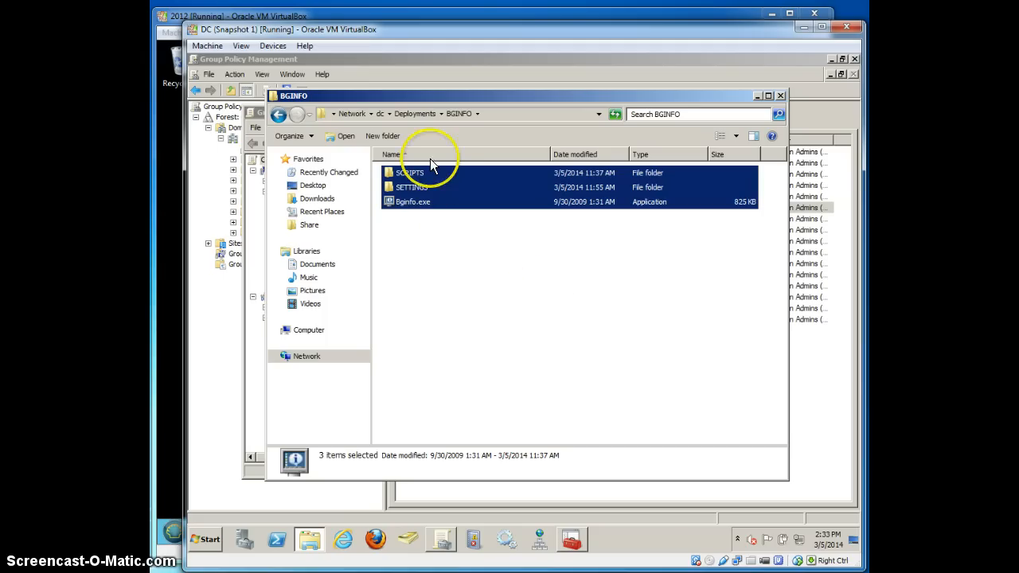
pyautogui.moveTo(354, 89)
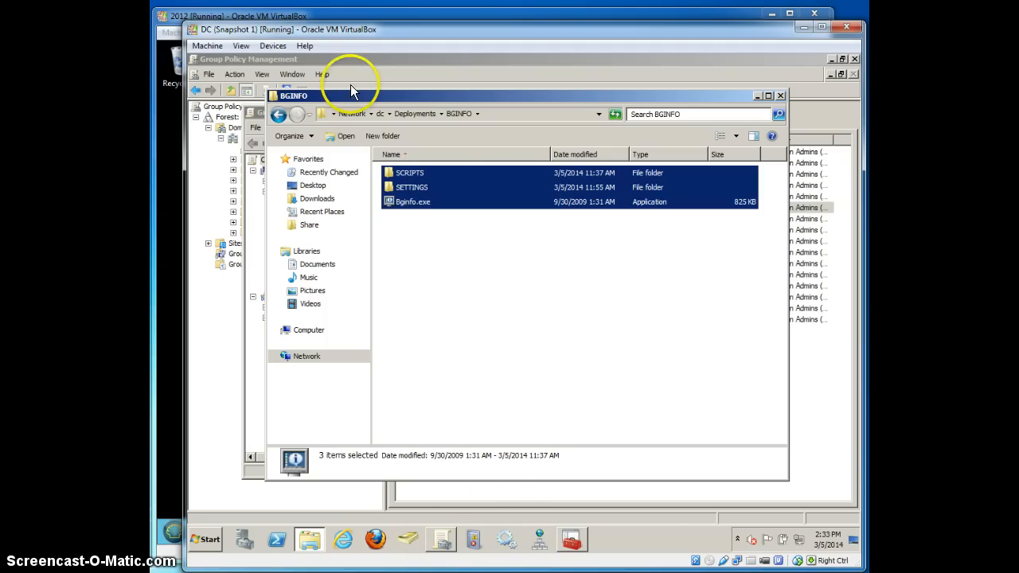
pyautogui.moveTo(258, 119)
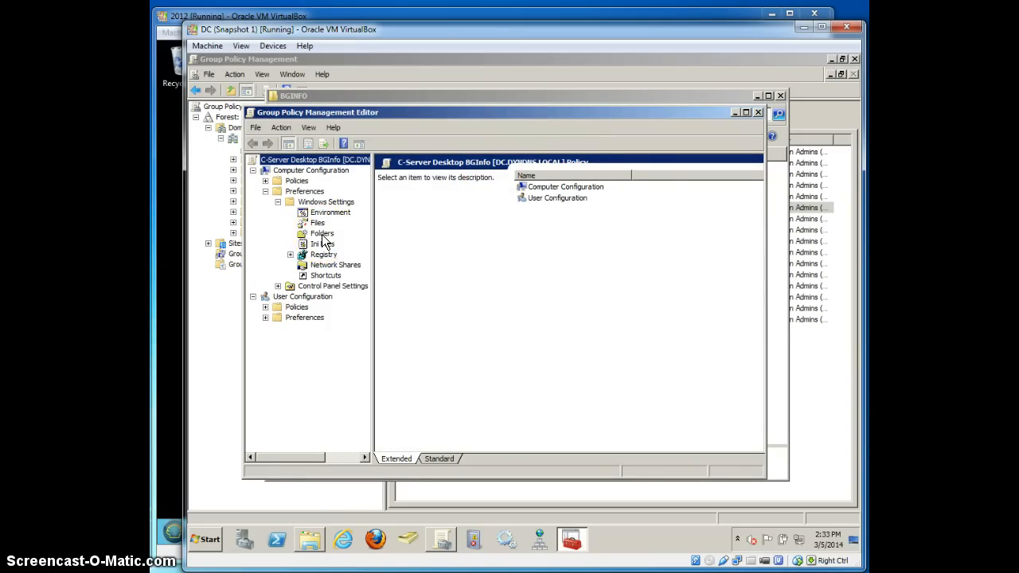
# - Review the Folders preference items Apps, bginfo, scripts and settings, then the Files preferences
pyautogui.click(322, 233)
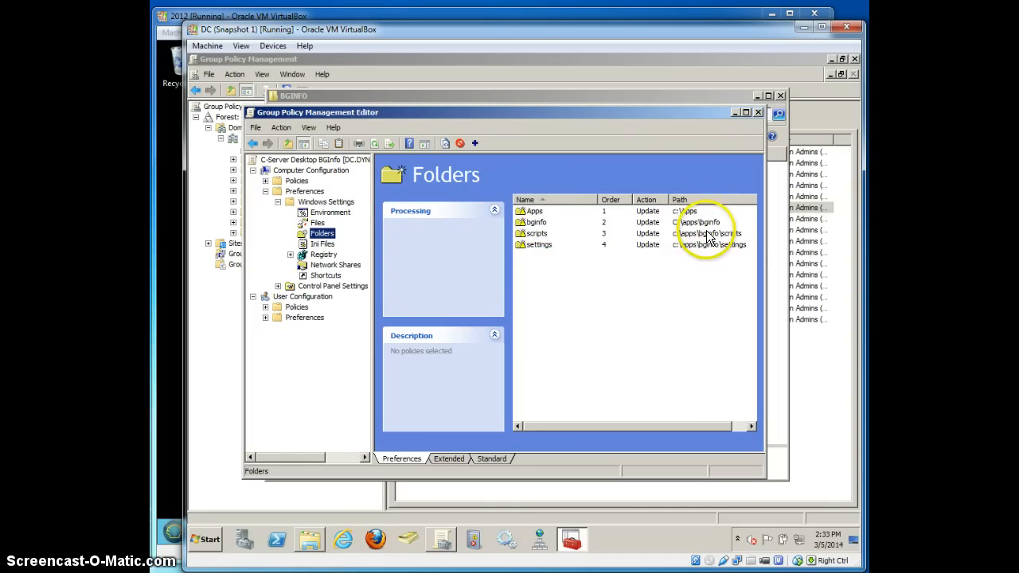
pyautogui.click(533, 210)
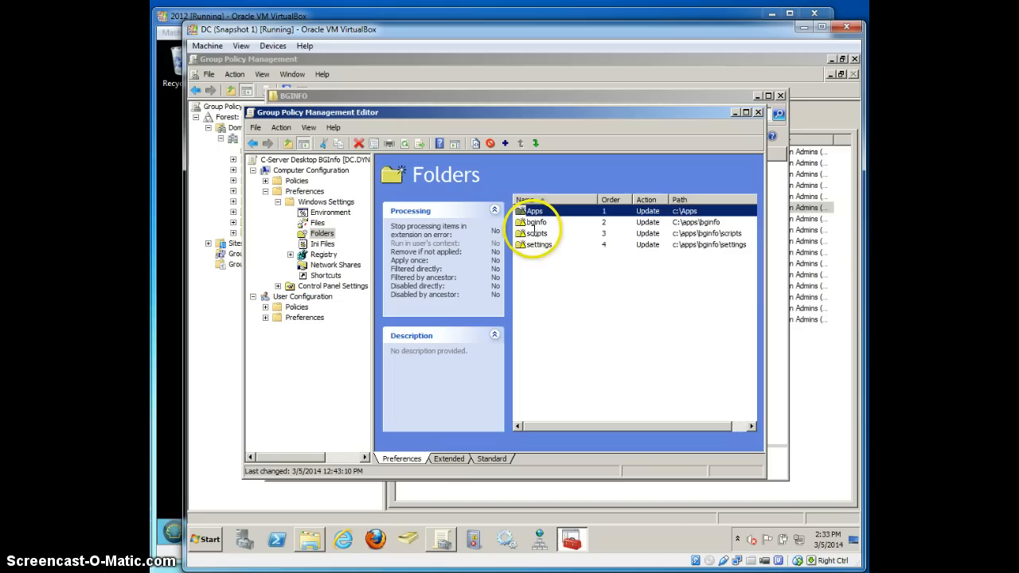
pyautogui.click(535, 223)
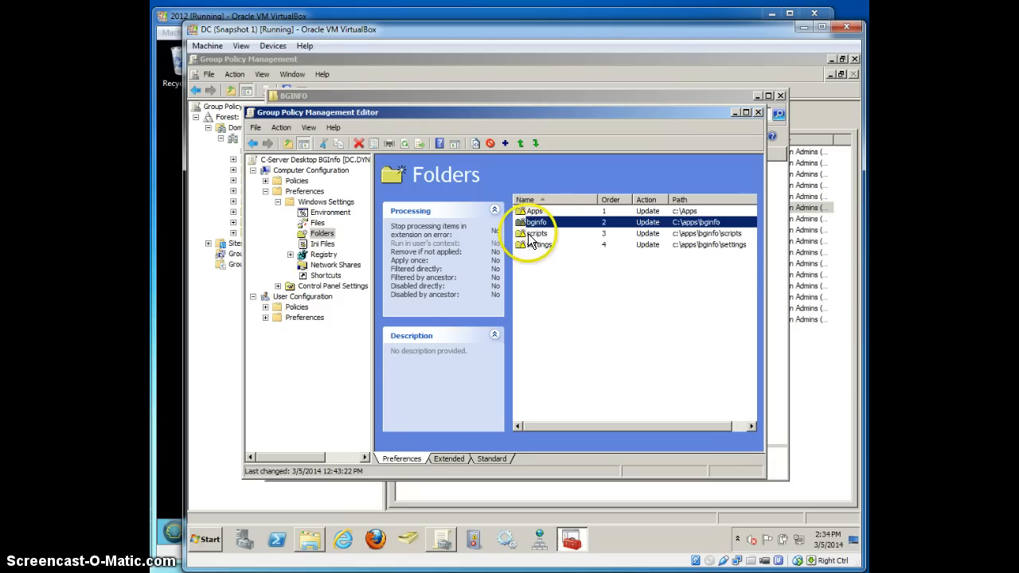
pyautogui.click(538, 233)
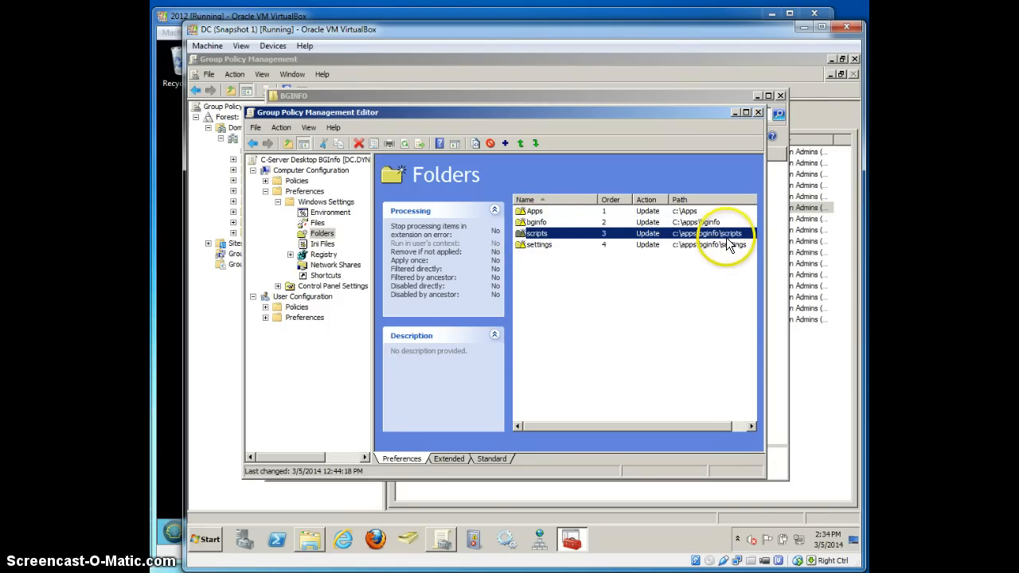
pyautogui.click(539, 246)
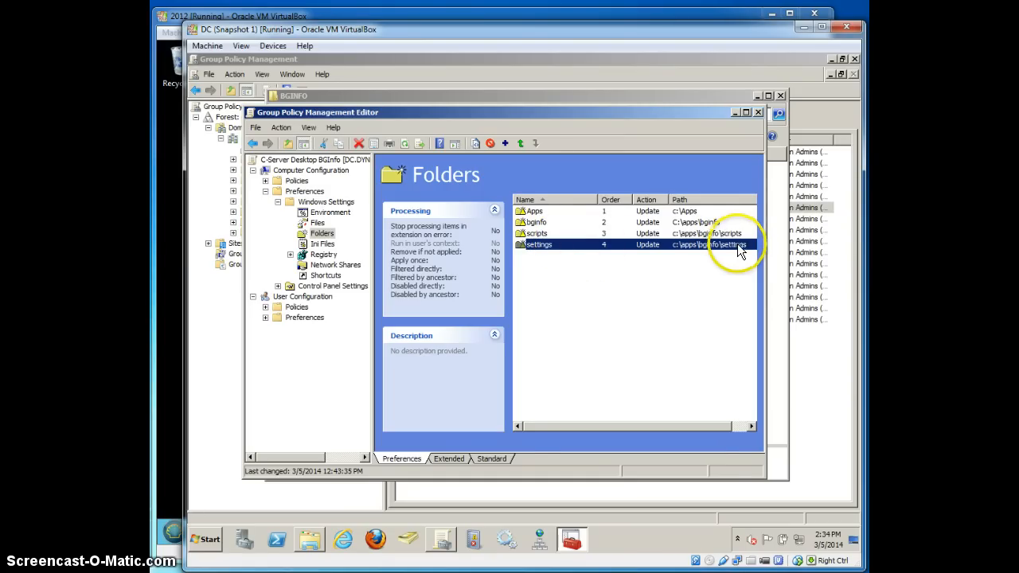
pyautogui.click(539, 233)
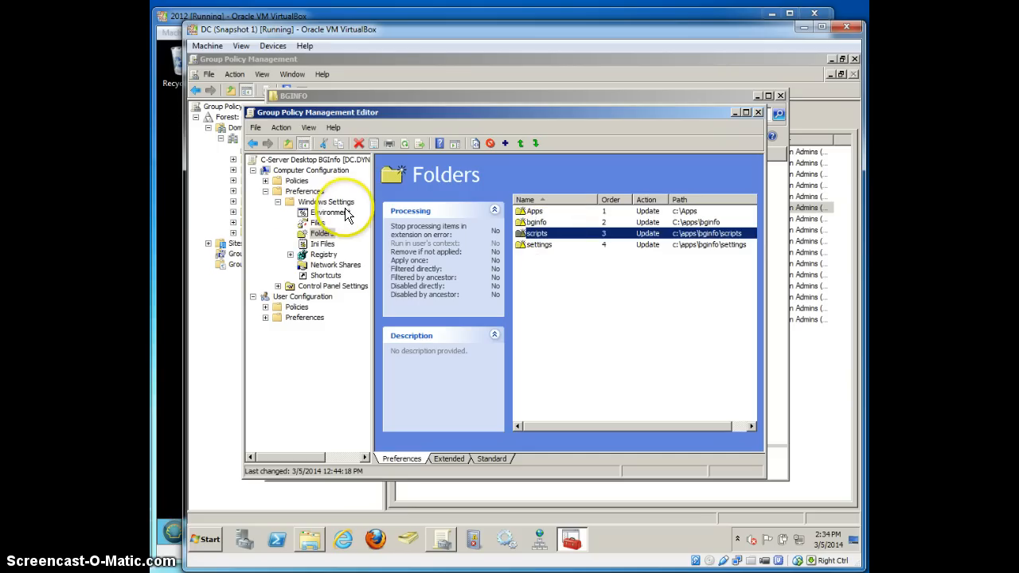
pyautogui.moveTo(465, 333)
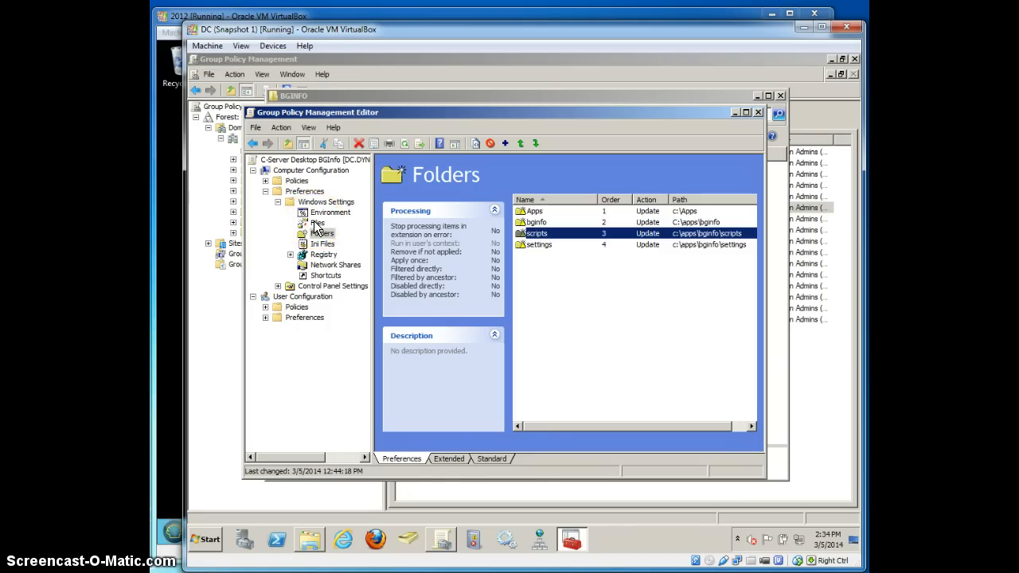
pyautogui.click(319, 223)
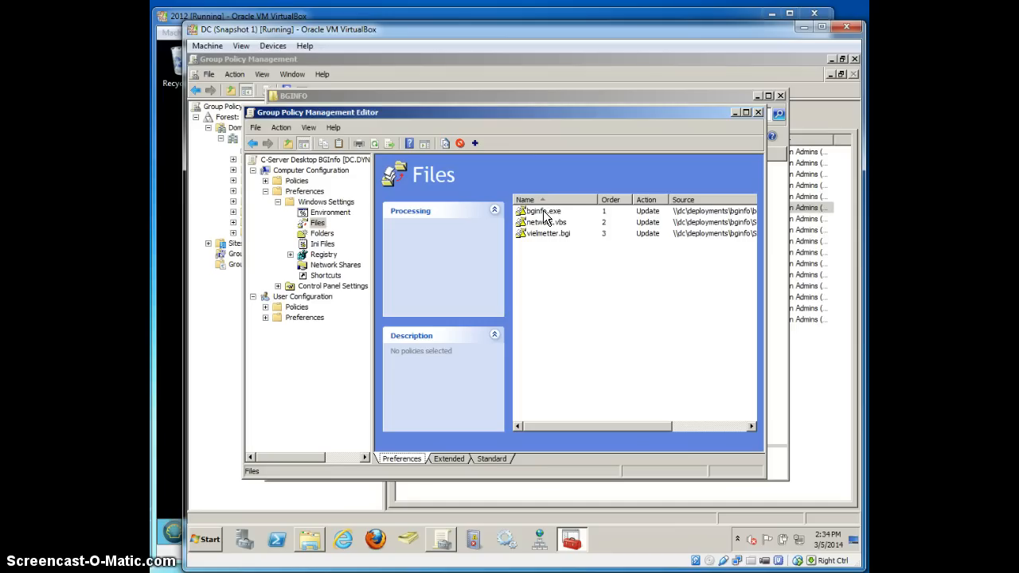
# - Inspect the bginfo.exe, network.vbs and settings file copy items, confirming network.vbs targets c:\apps\bginfo\scripts
pyautogui.doubleClick(543, 210)
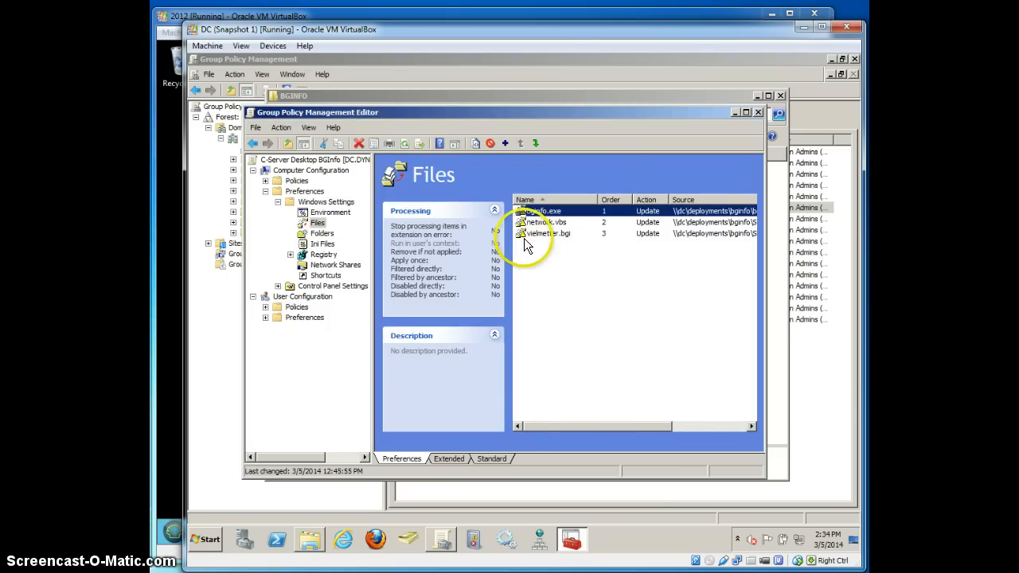
pyautogui.doubleClick(544, 223)
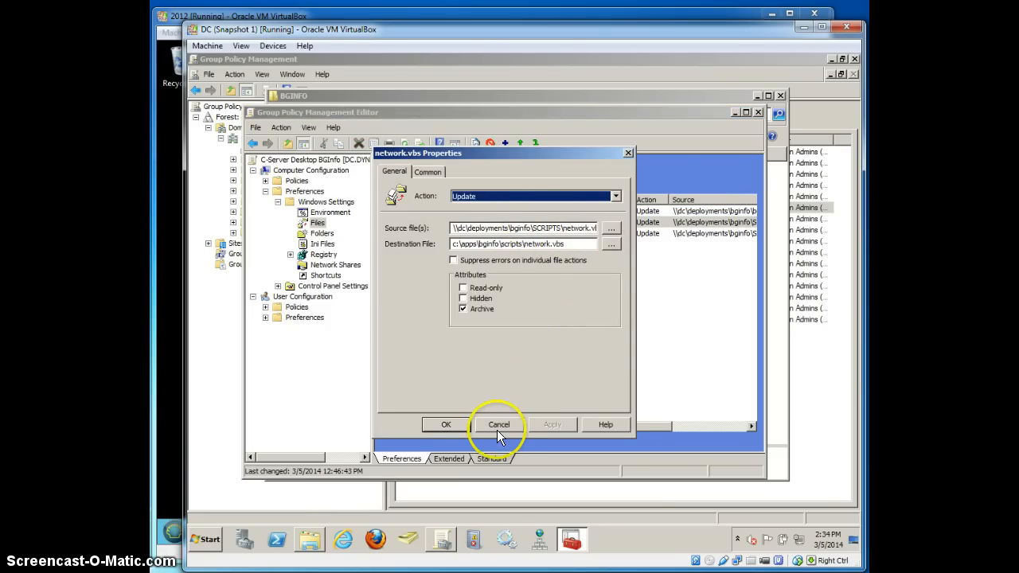
pyautogui.click(500, 423)
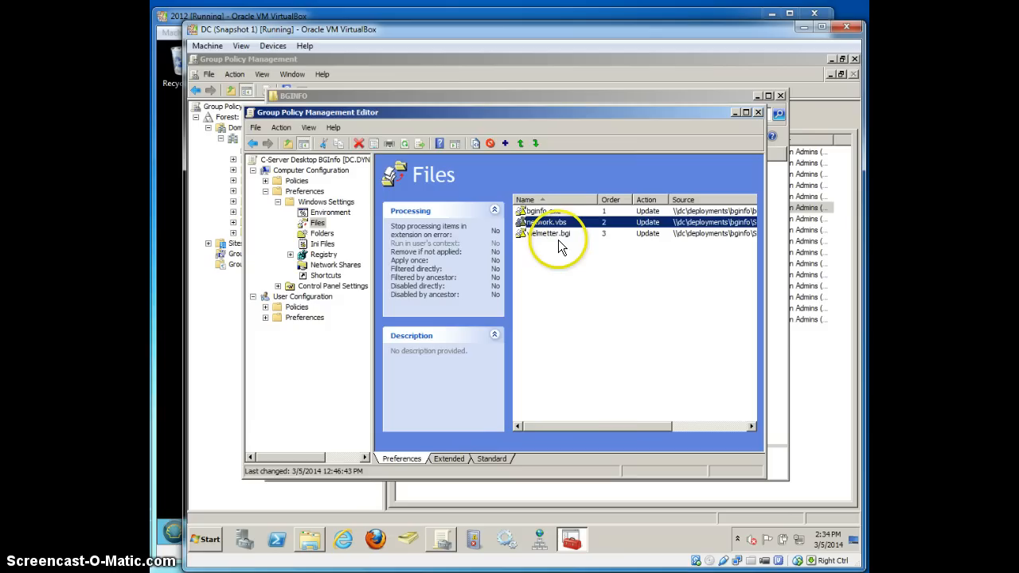
pyautogui.doubleClick(551, 233)
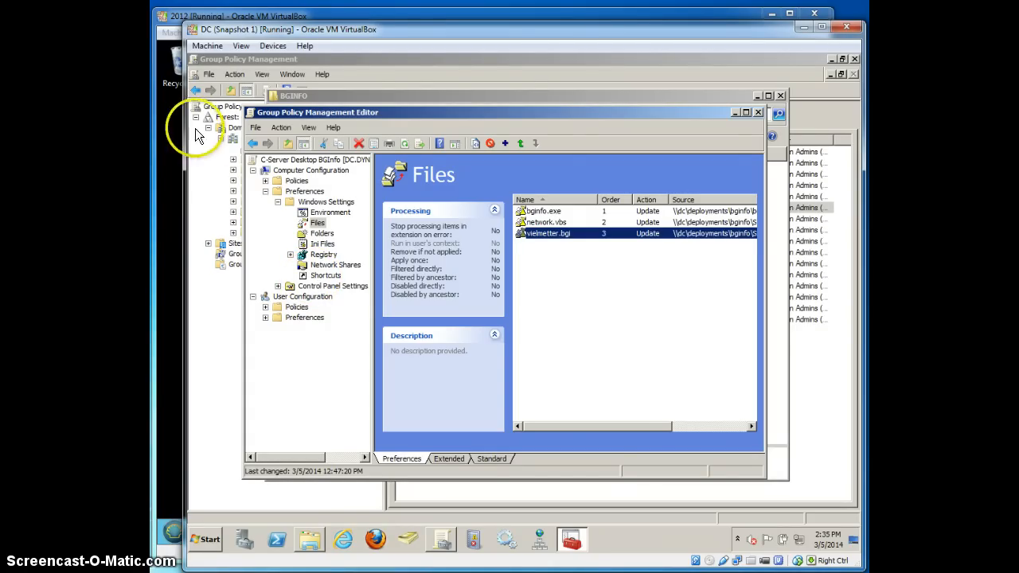
pyautogui.moveTo(513, 411)
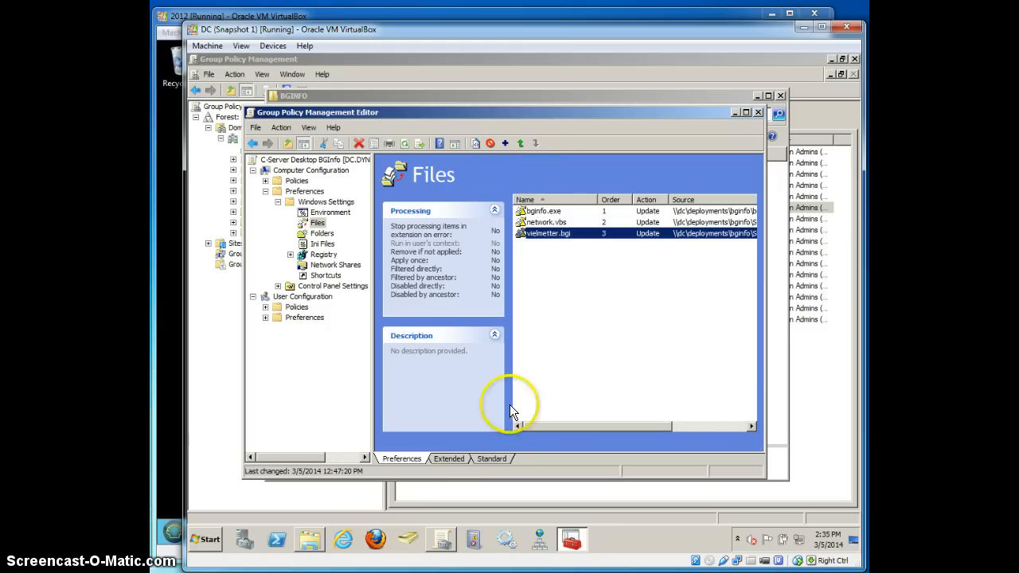
pyautogui.moveTo(698, 398)
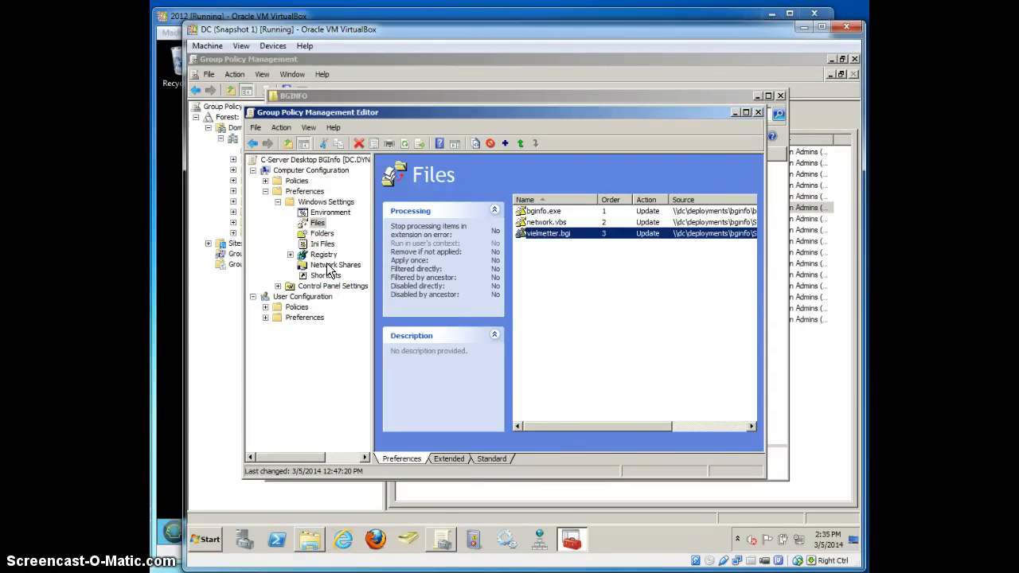
# - Inspect the All Users Startup bginfo shortcut's target c:\apps\bginfo\bginfo.exe and vielmetter.bgi arguments, leaving it unchanged
pyautogui.click(325, 274)
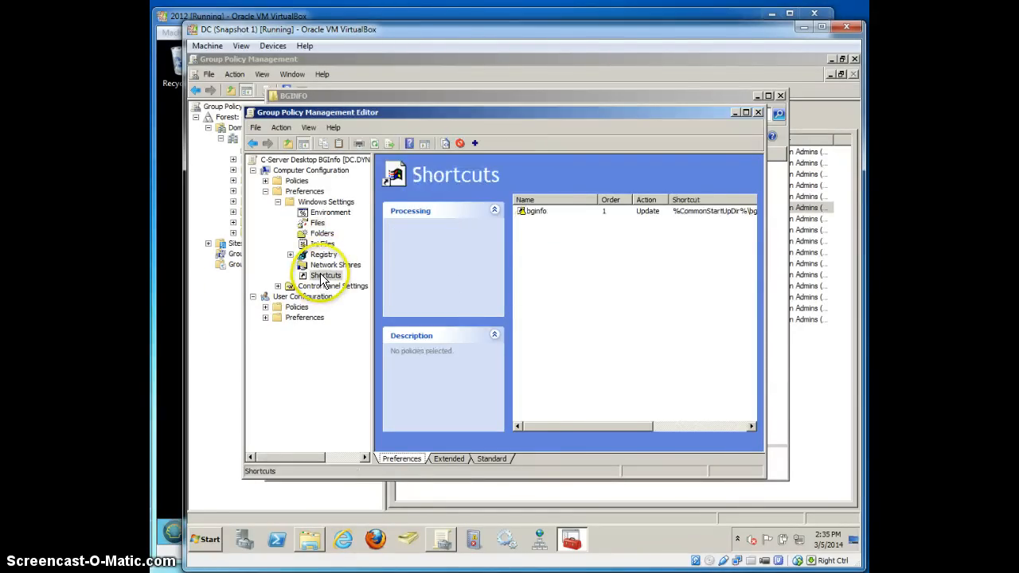
pyautogui.moveTo(625, 175)
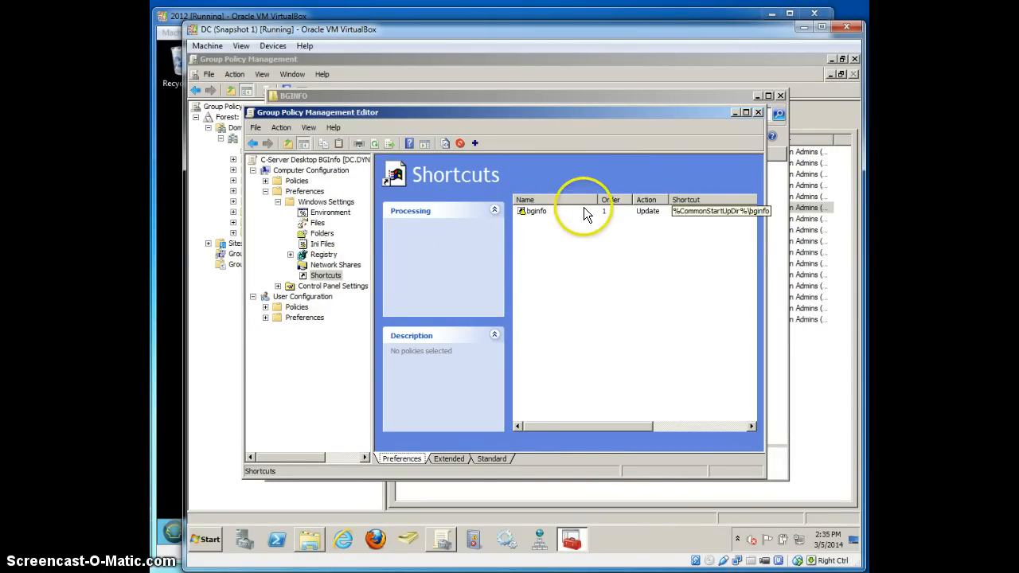
pyautogui.doubleClick(535, 210)
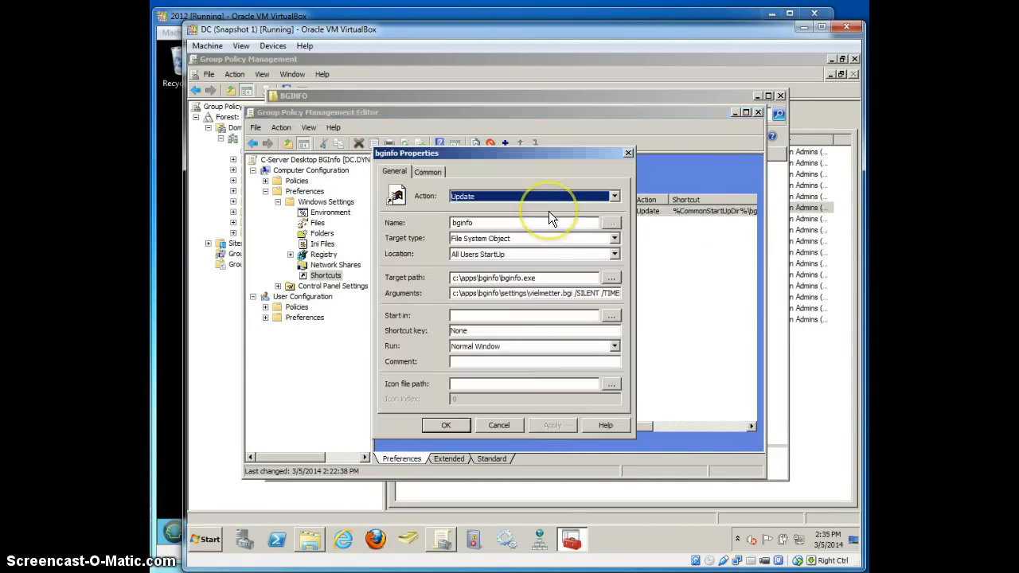
pyautogui.moveTo(524, 263)
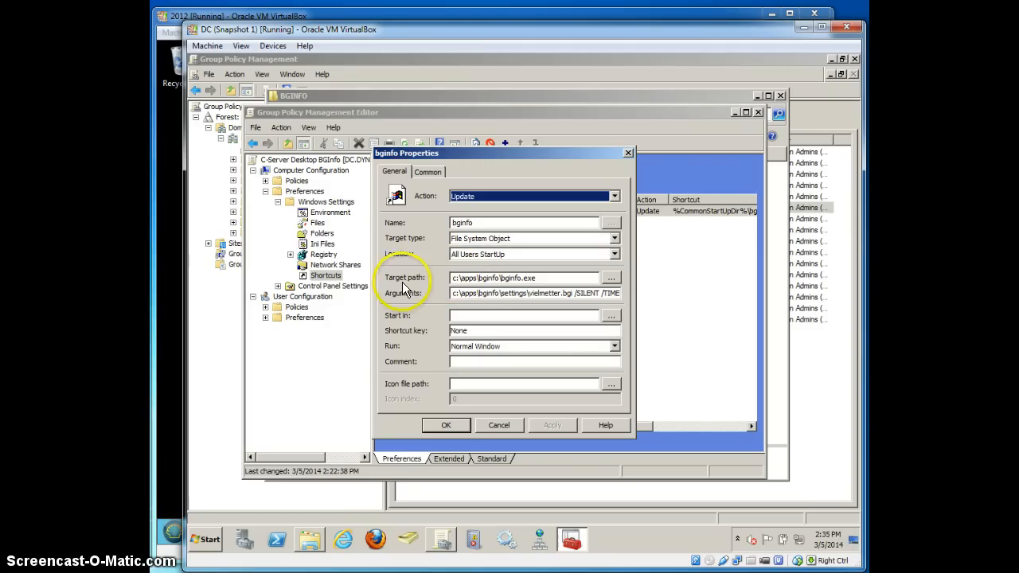
pyautogui.moveTo(459, 283)
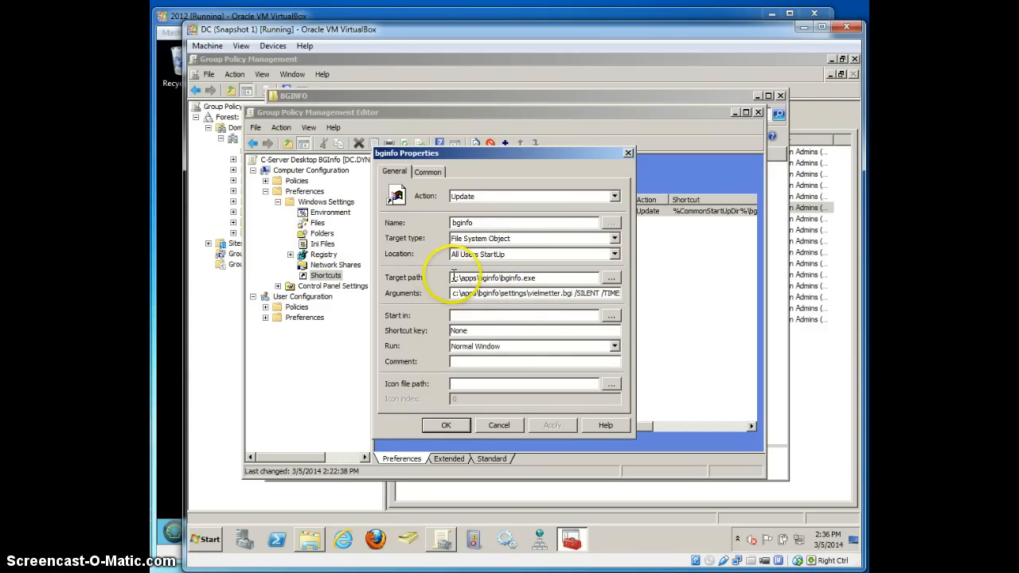
pyautogui.tripleClick(522, 277)
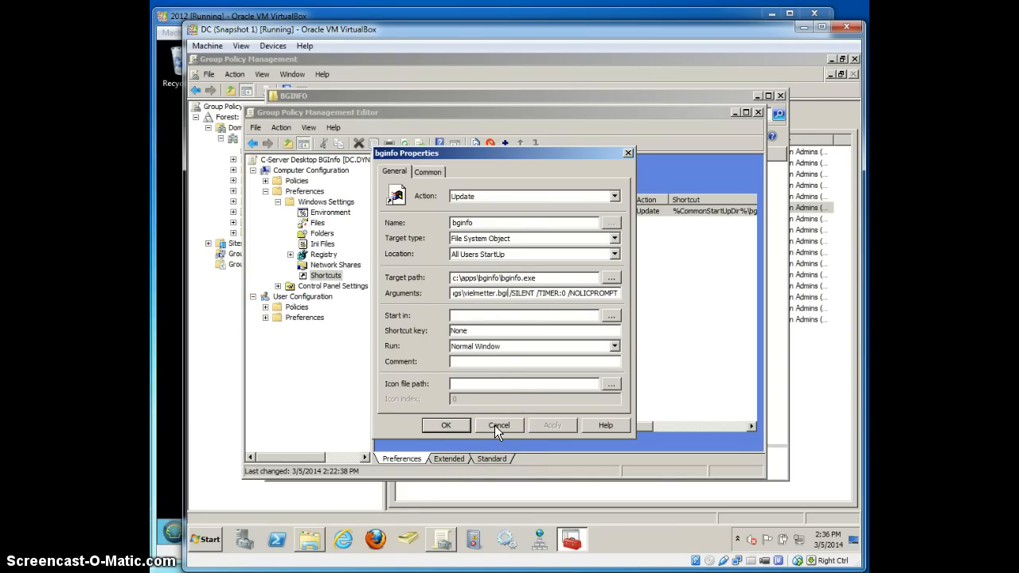
pyautogui.click(499, 423)
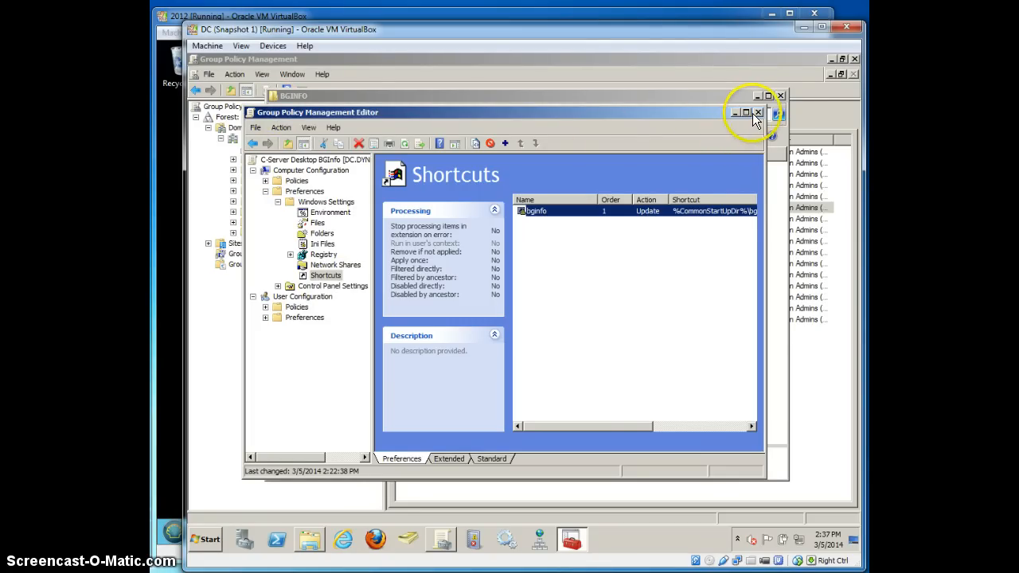
# - Close the policy editor and BGINFO share window, then check the GPO links on DDmbs and Domain Controllers
pyautogui.click(758, 112)
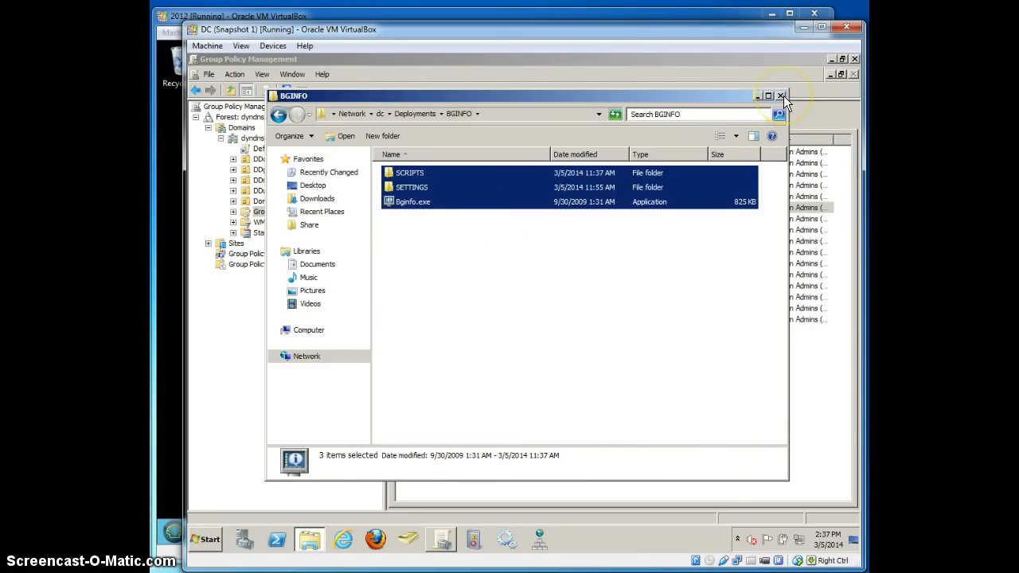
pyautogui.click(780, 95)
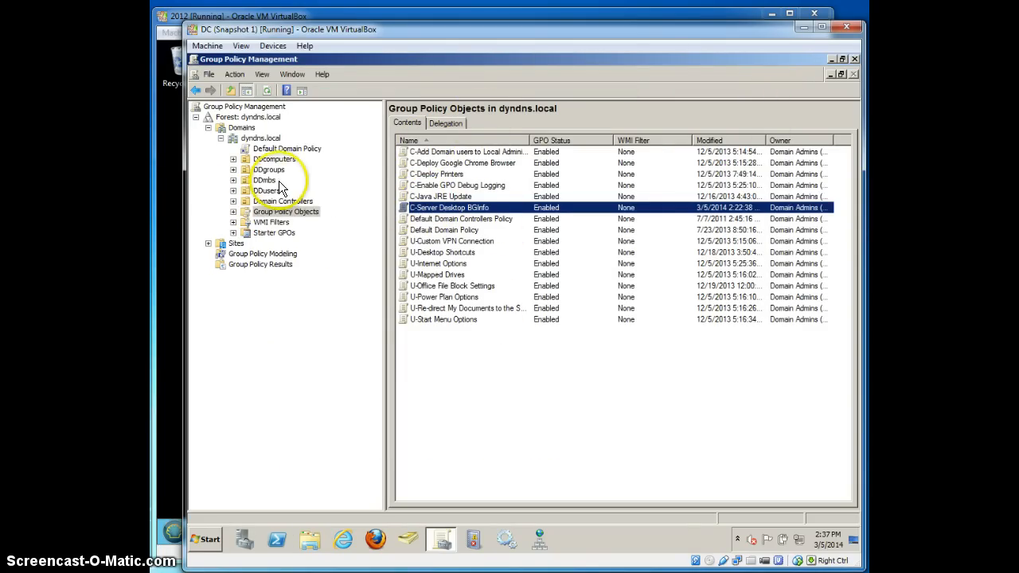
pyautogui.click(264, 179)
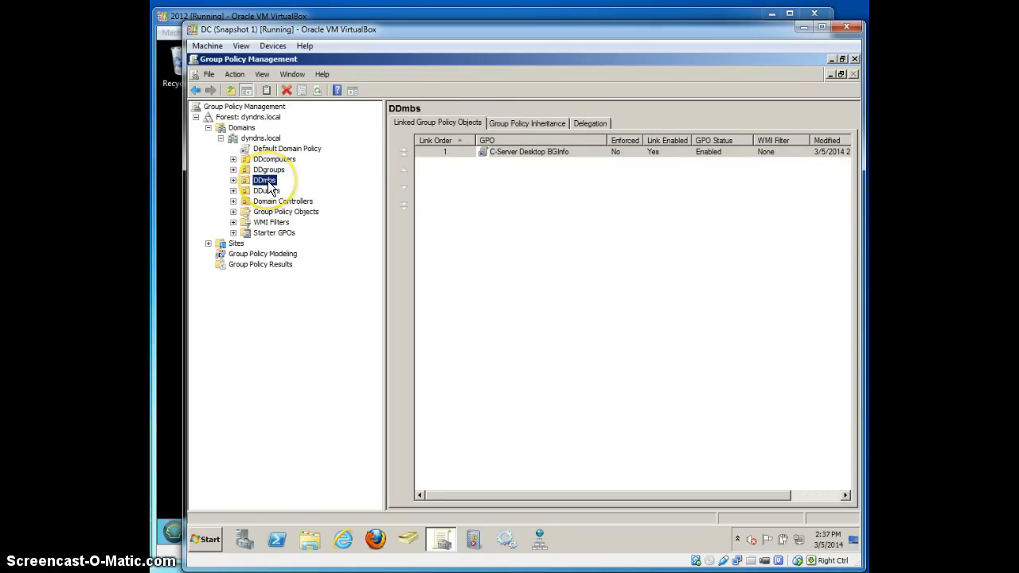
pyautogui.click(280, 200)
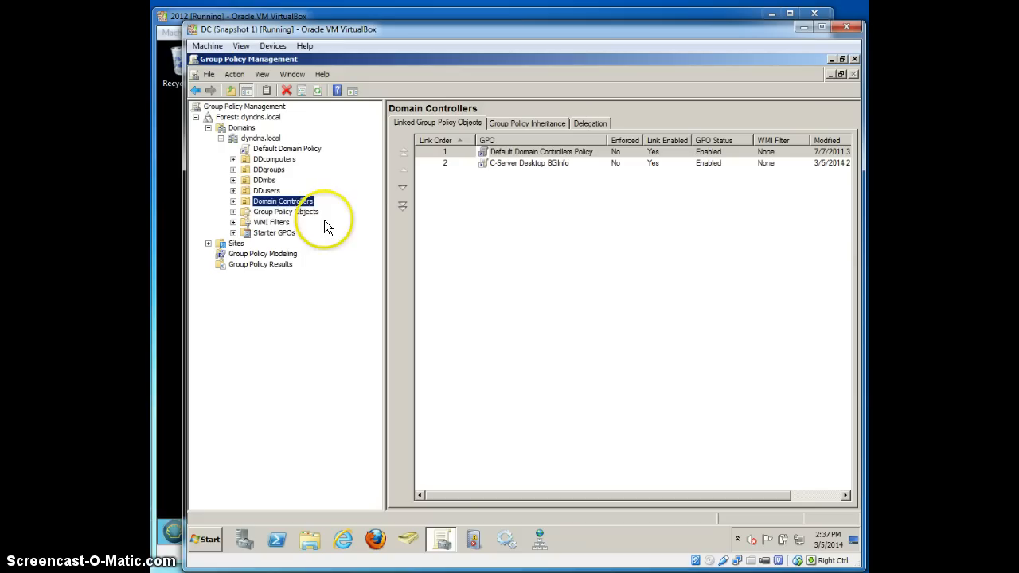
# - Confirm C-Server Desktop BGInfo is linked to both DDmbs and Domain Controllers and bring up the Start menu
pyautogui.click(264, 180)
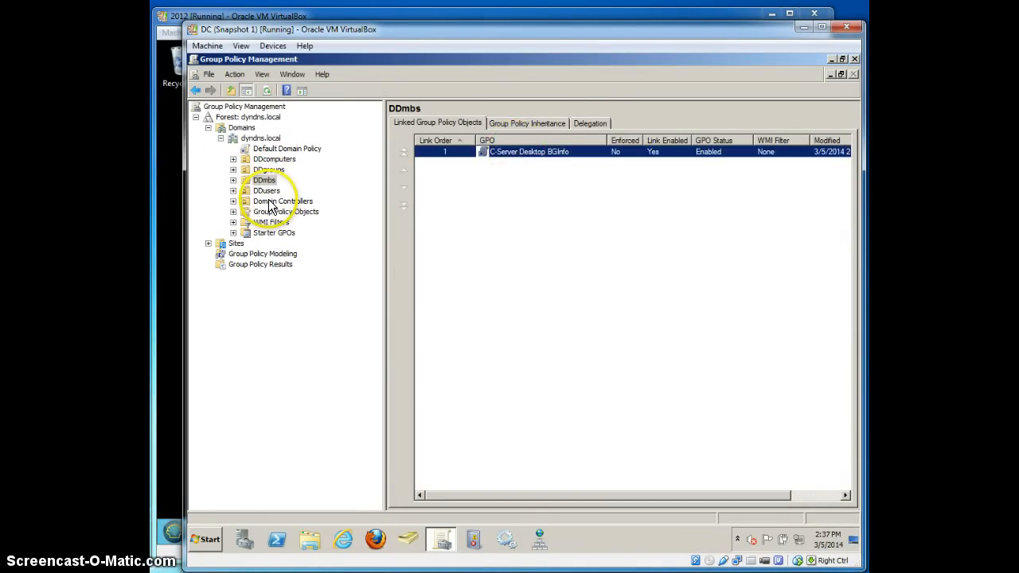
pyautogui.click(283, 201)
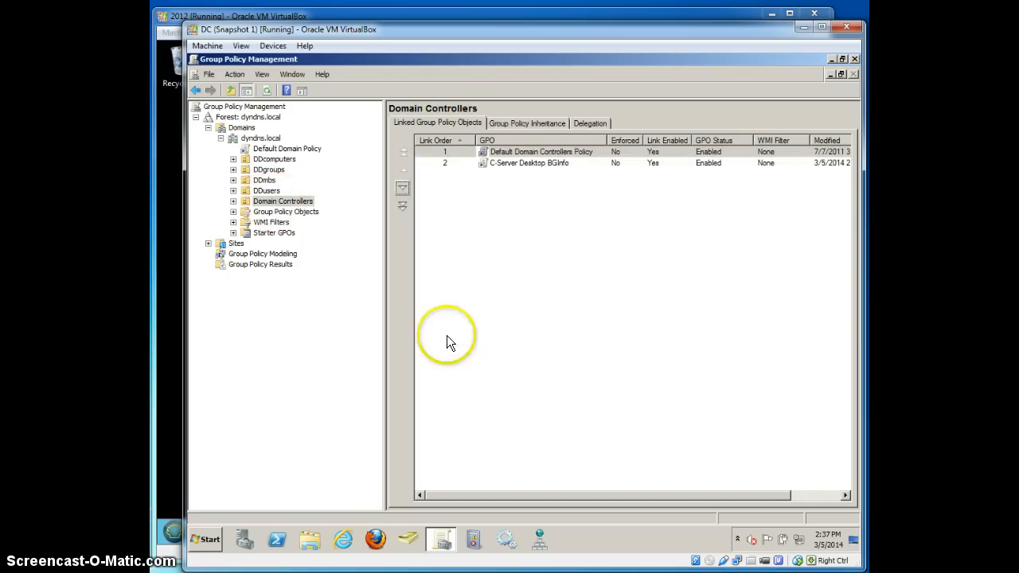
pyautogui.click(204, 539)
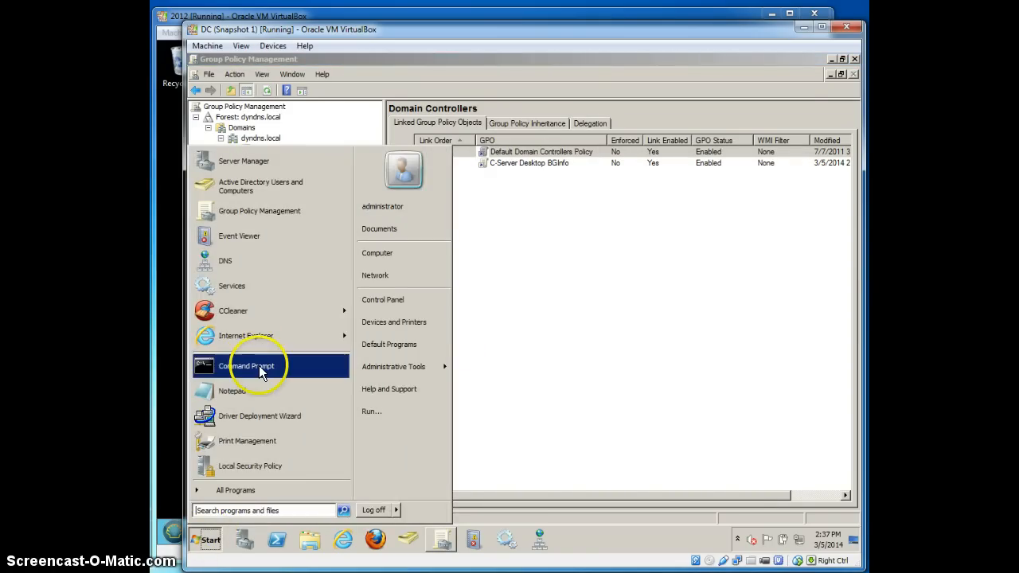
# - Run gpupdate /force in Command Prompt so user and computer policy updates complete
pyautogui.click(246, 364)
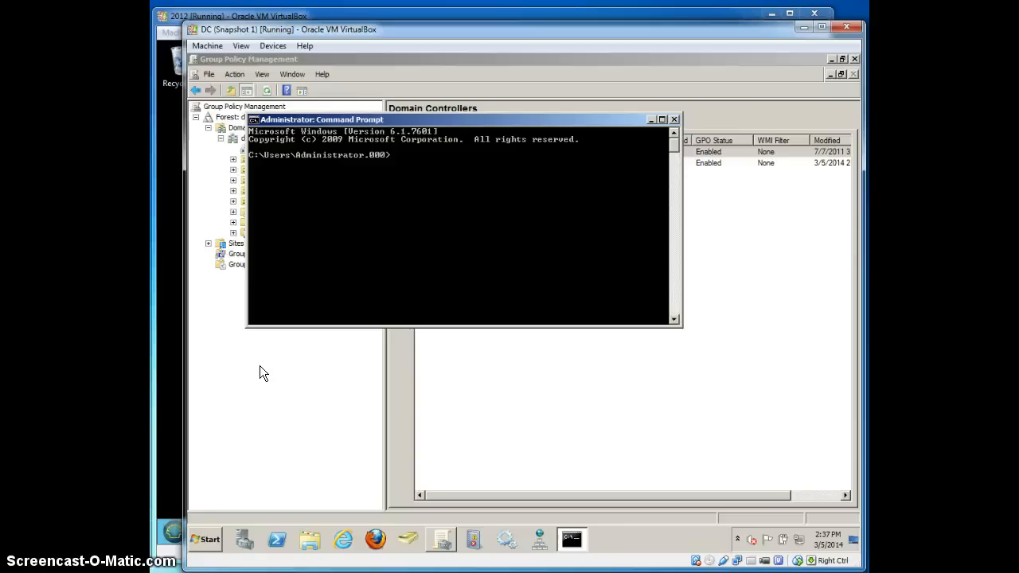
pyautogui.write('g')
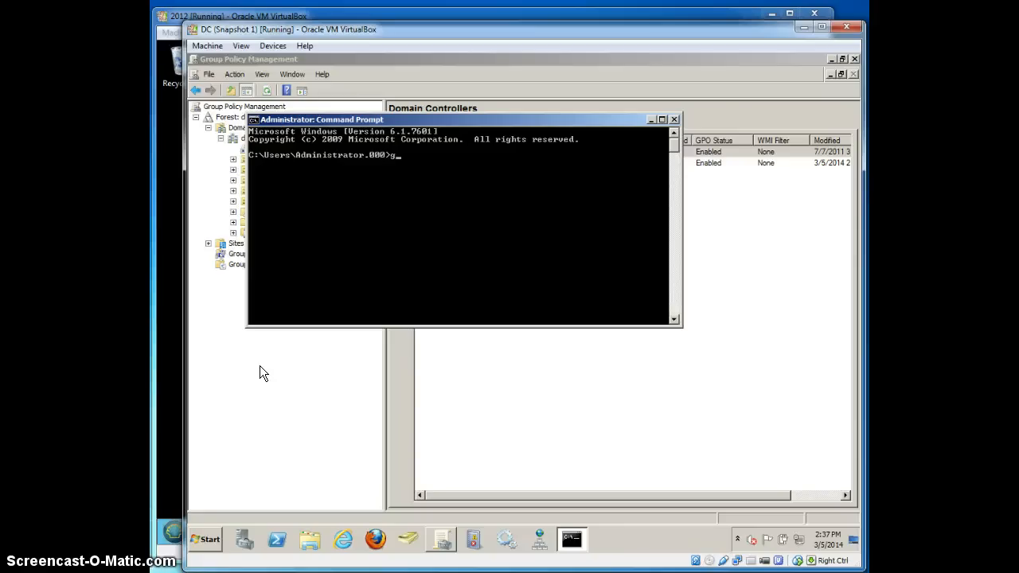
pyautogui.write('pupdate /force')
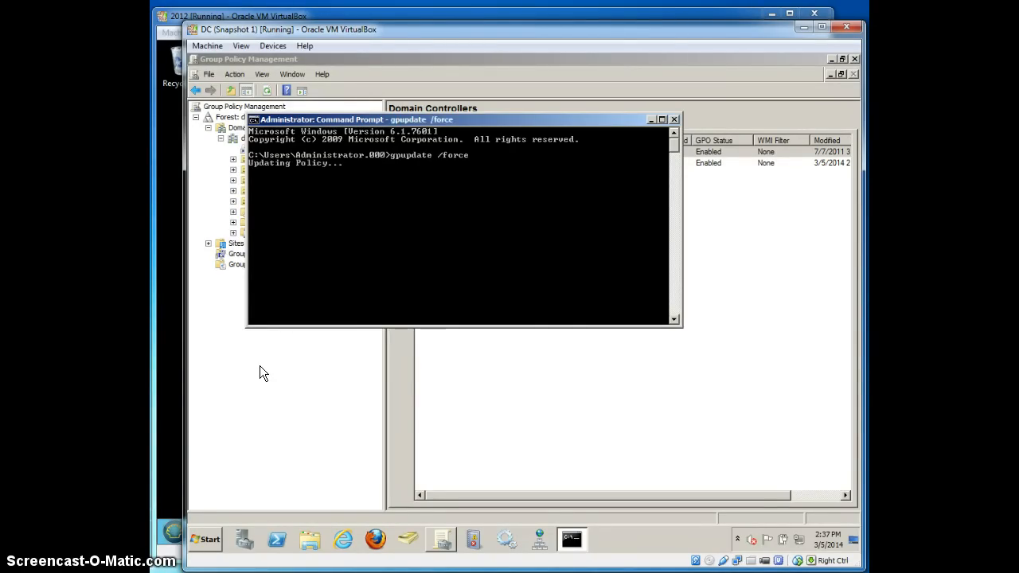
pyautogui.click(309, 376)
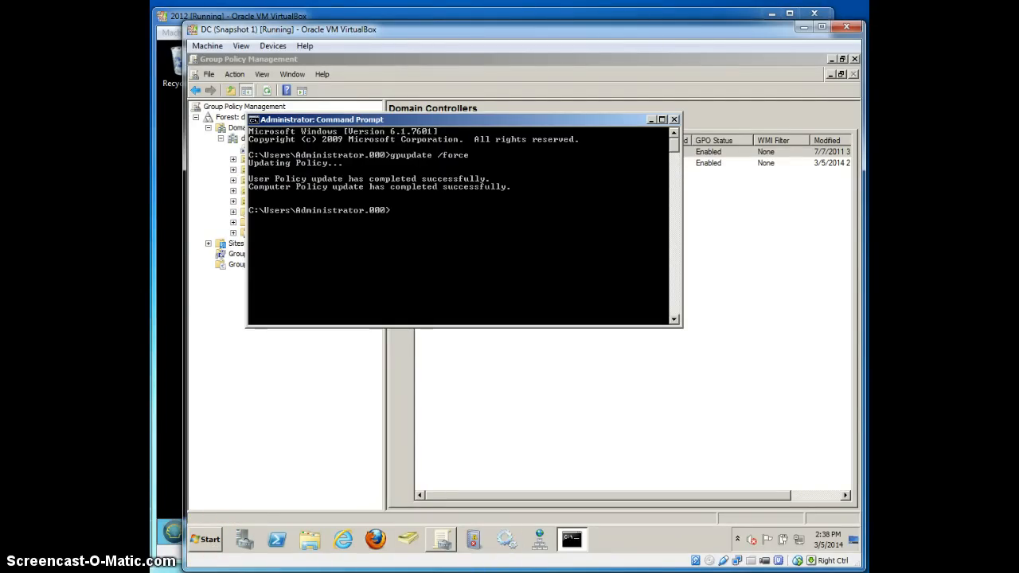
pyautogui.moveTo(167, 188)
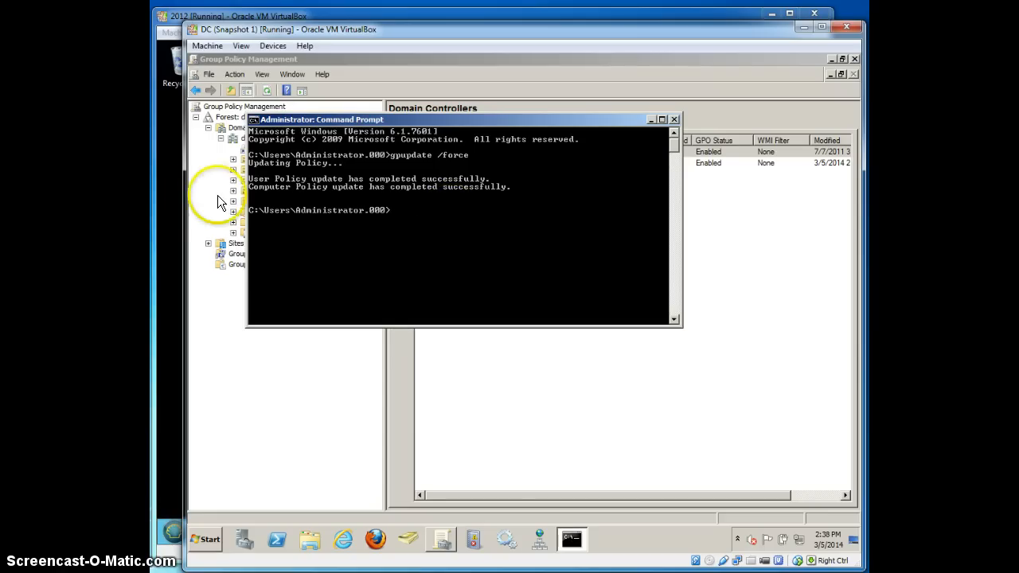
pyautogui.moveTo(341, 97)
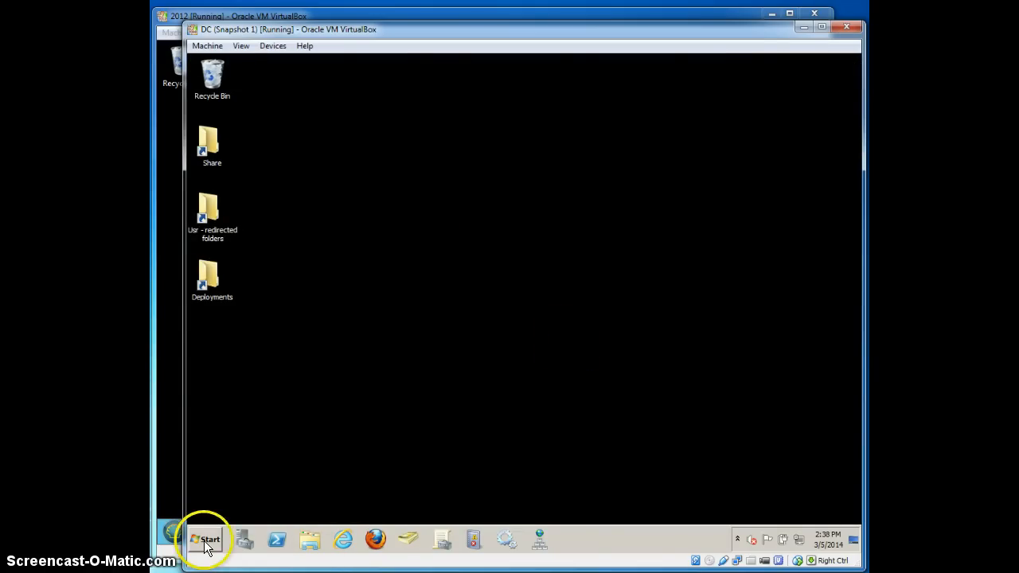
# - Browse C:\Apps\bginfo and its scripts folder to confirm scripts, settings and bginfo.exe were copied locally
pyautogui.click(210, 538)
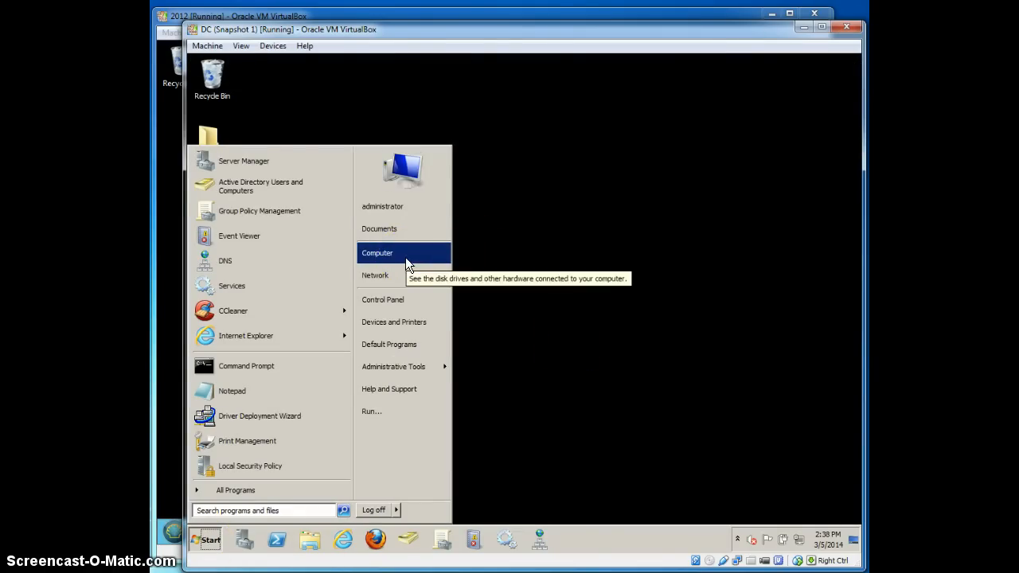
pyautogui.click(378, 252)
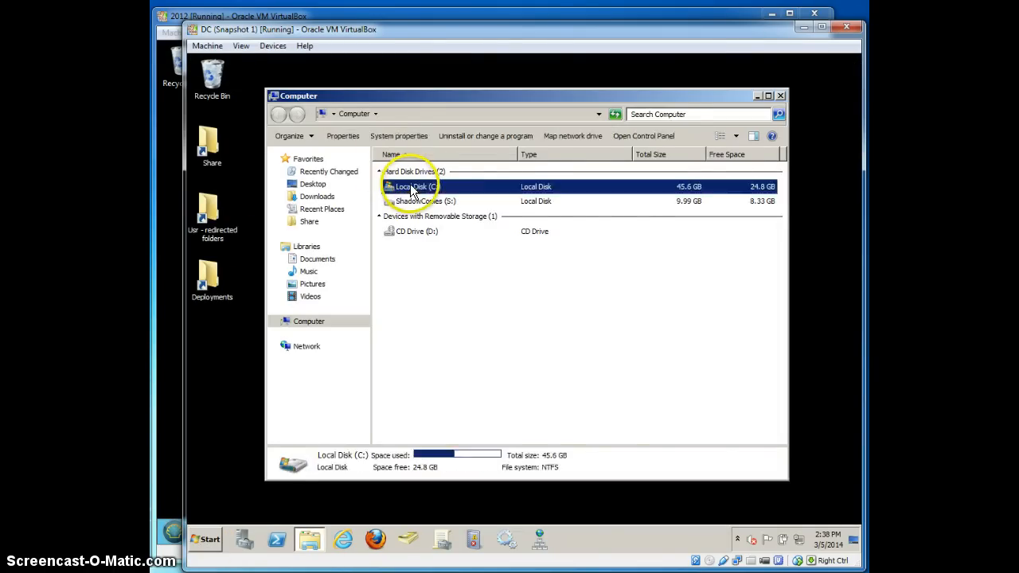
pyautogui.doubleClick(414, 186)
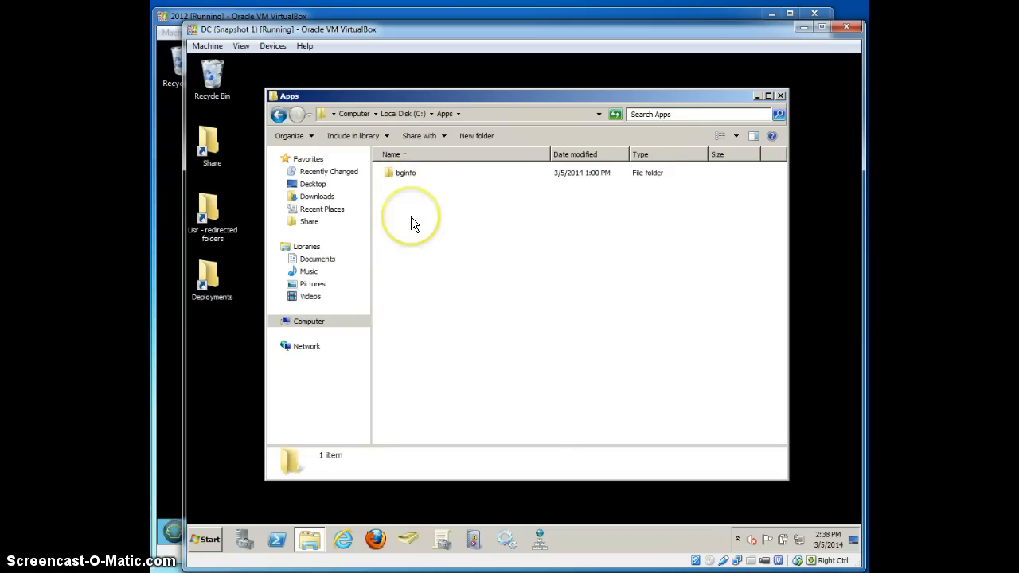
pyautogui.doubleClick(405, 172)
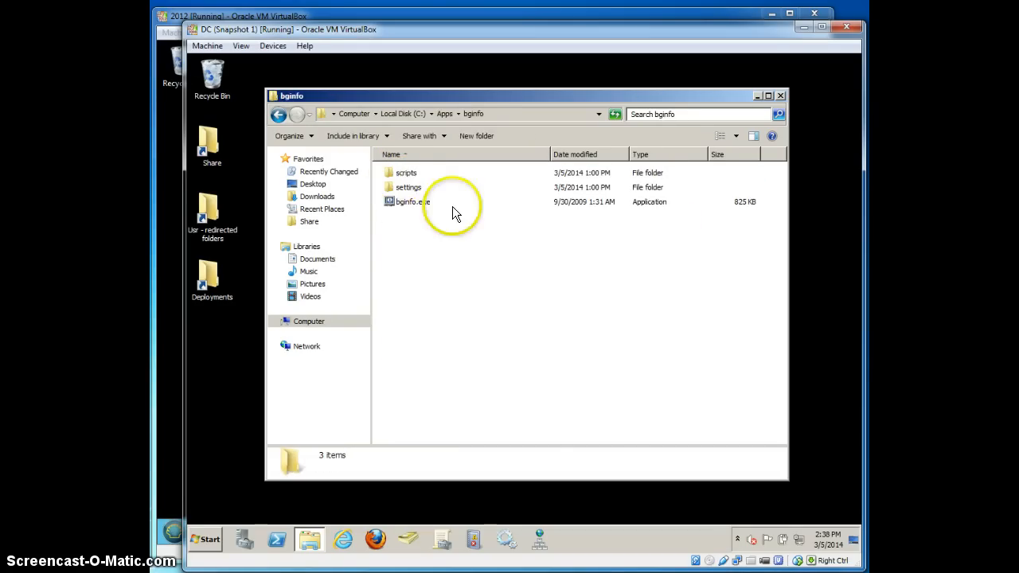
pyautogui.doubleClick(406, 172)
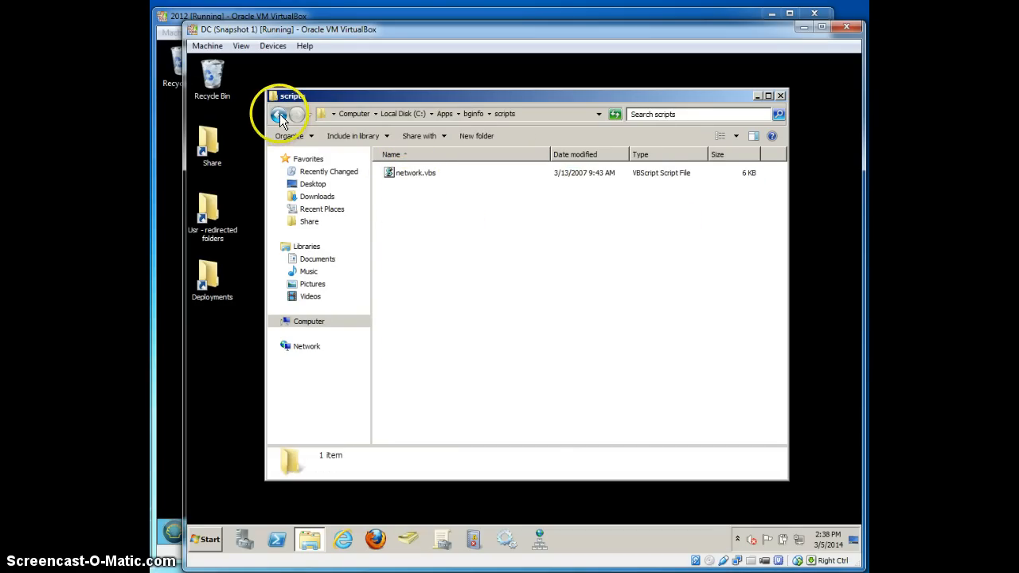
pyautogui.click(279, 115)
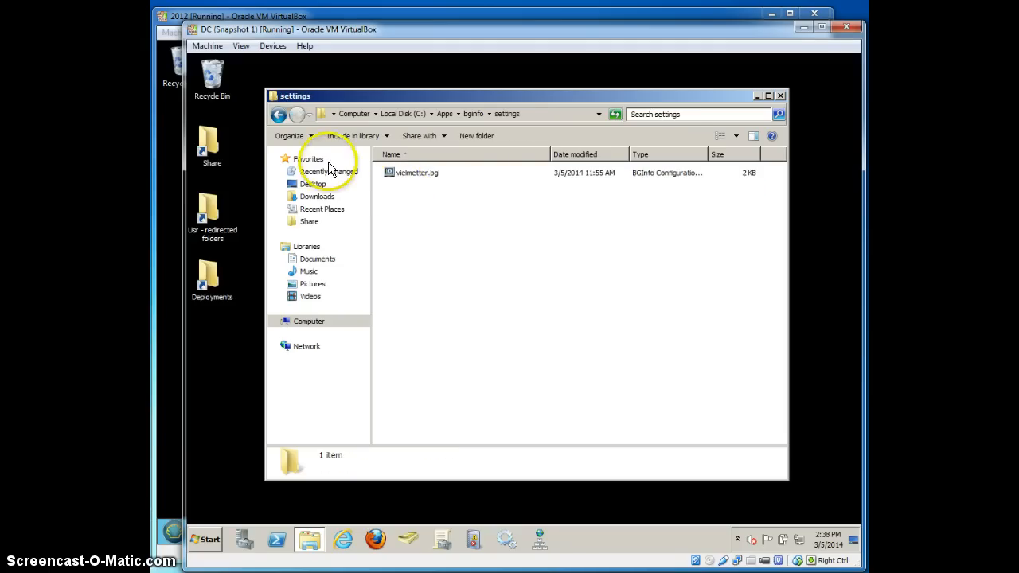
pyautogui.click(277, 113)
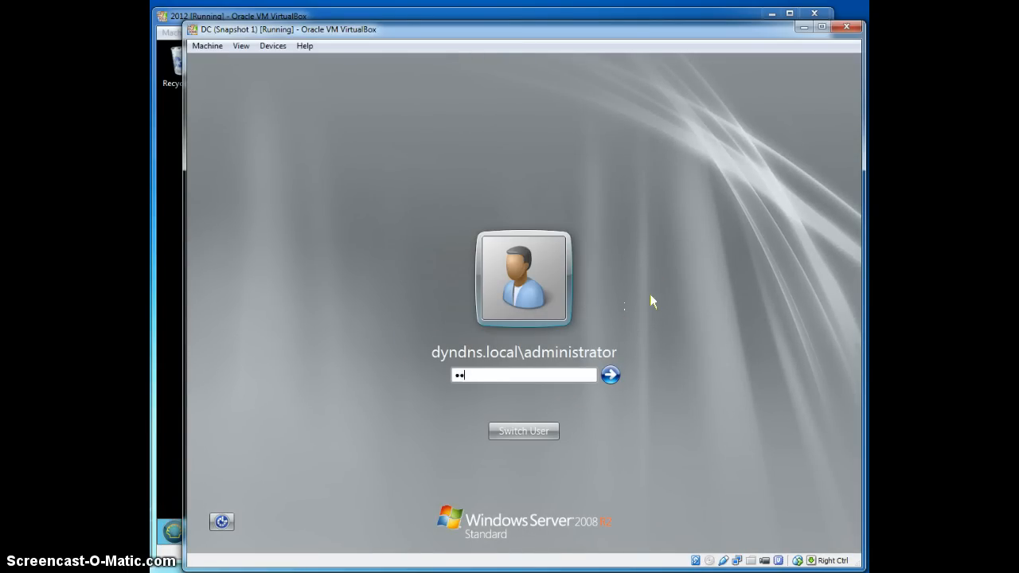
# - Sign in as administrator so the DC desktop shows the BGInfo wallpaper
pyautogui.click(610, 375)
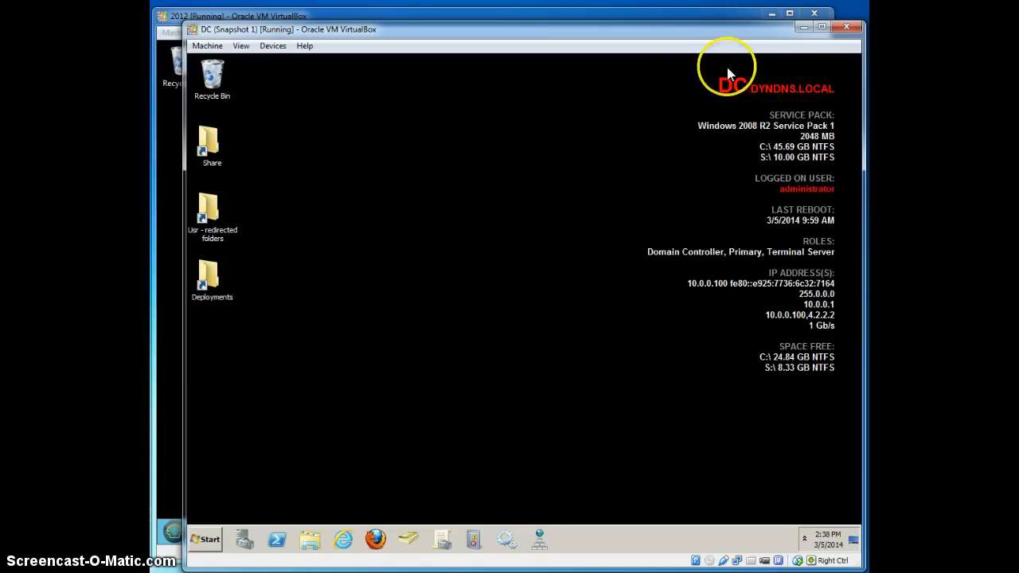
pyautogui.moveTo(284, 506)
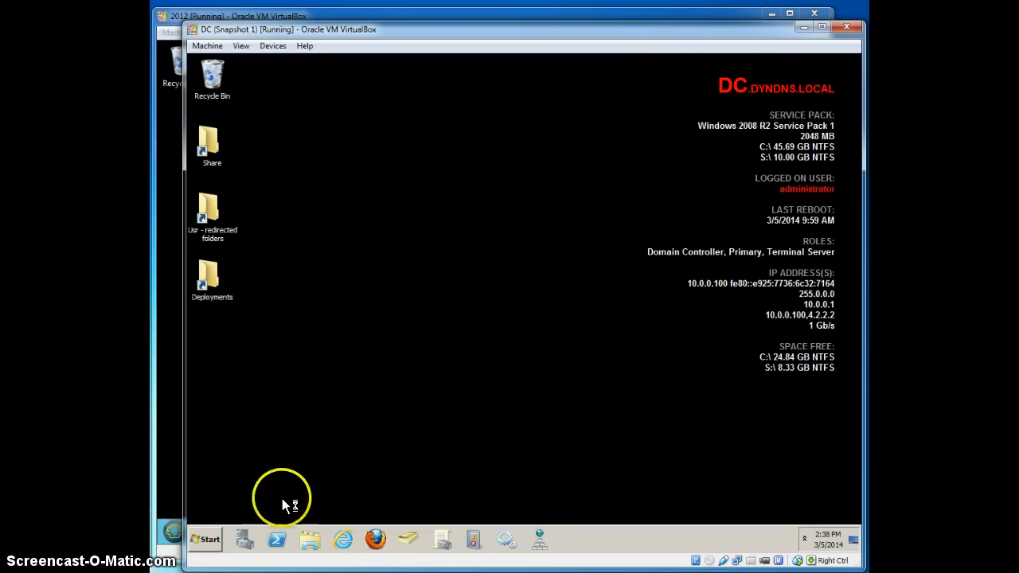
pyautogui.moveTo(672, 465)
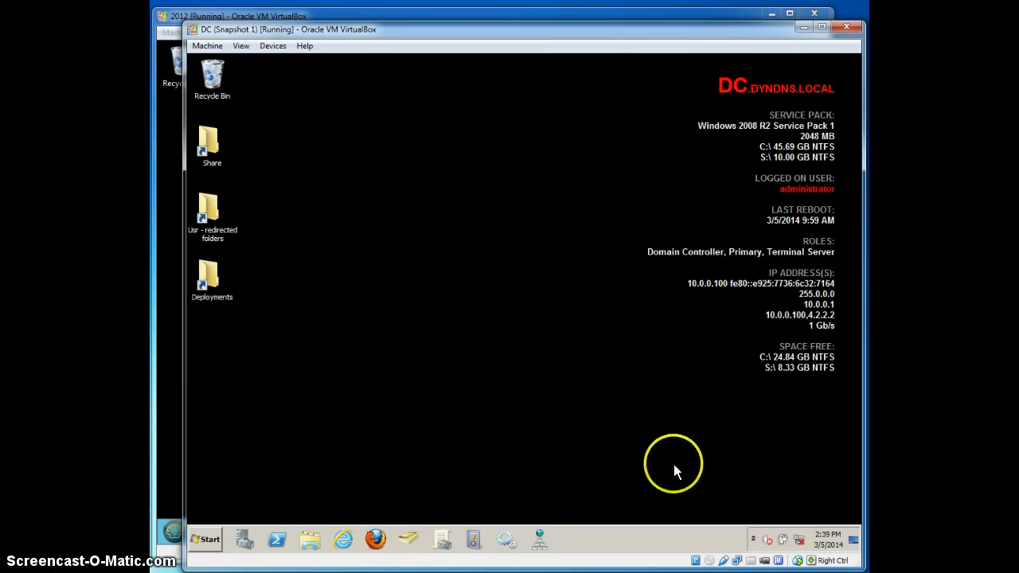
pyautogui.moveTo(815, 494)
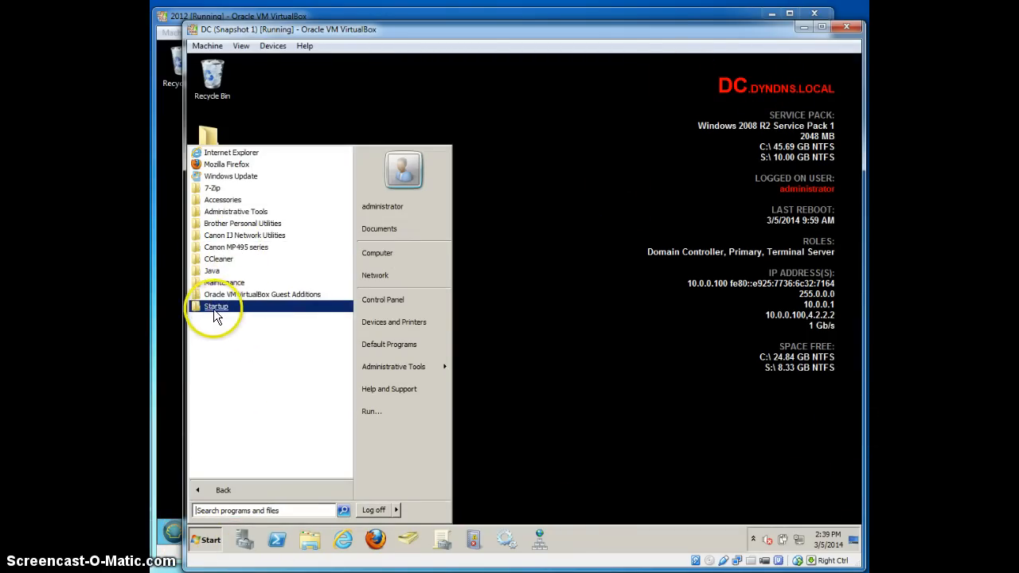
pyautogui.click(216, 306)
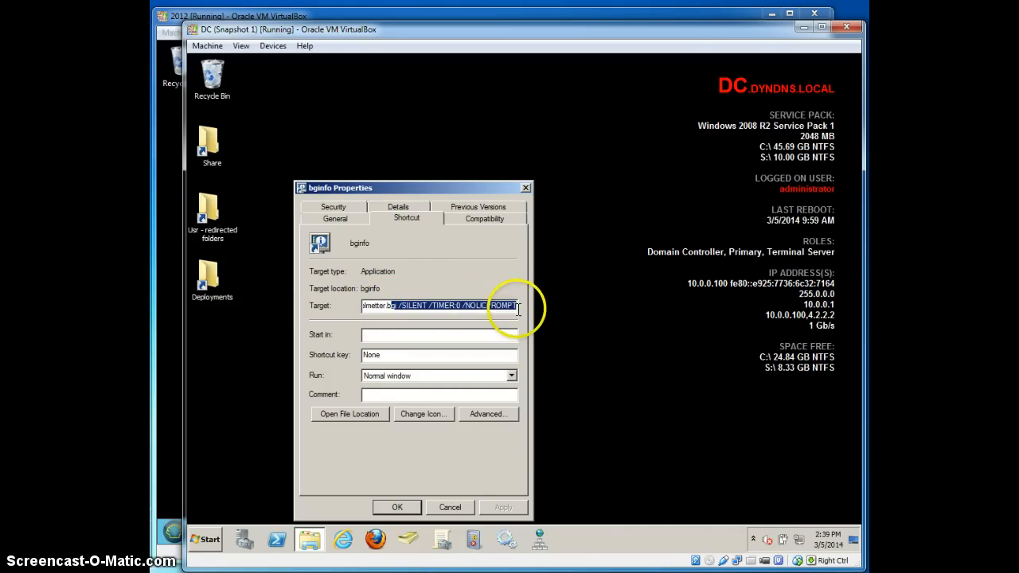
pyautogui.click(449, 506)
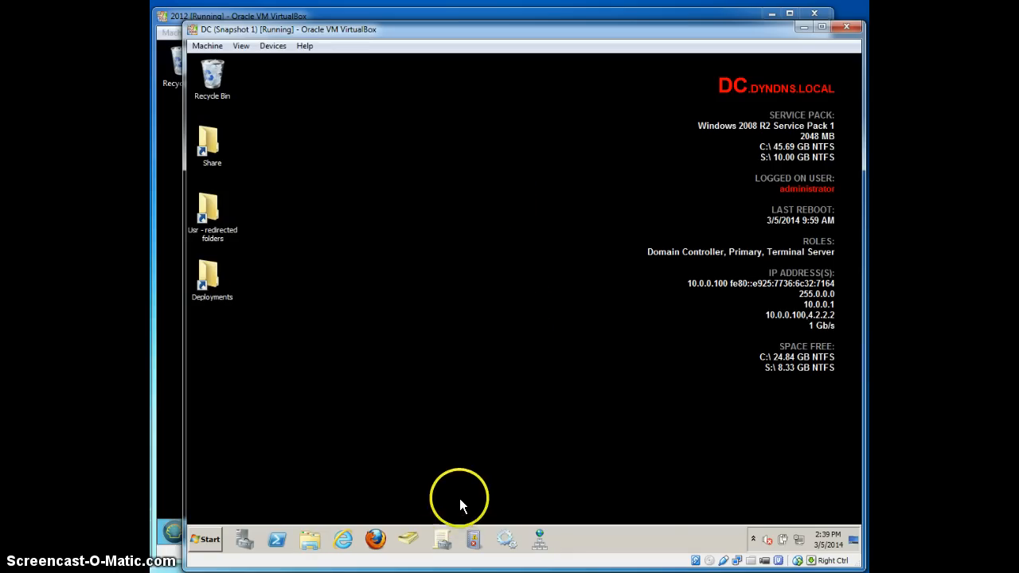
pyautogui.moveTo(383, 460)
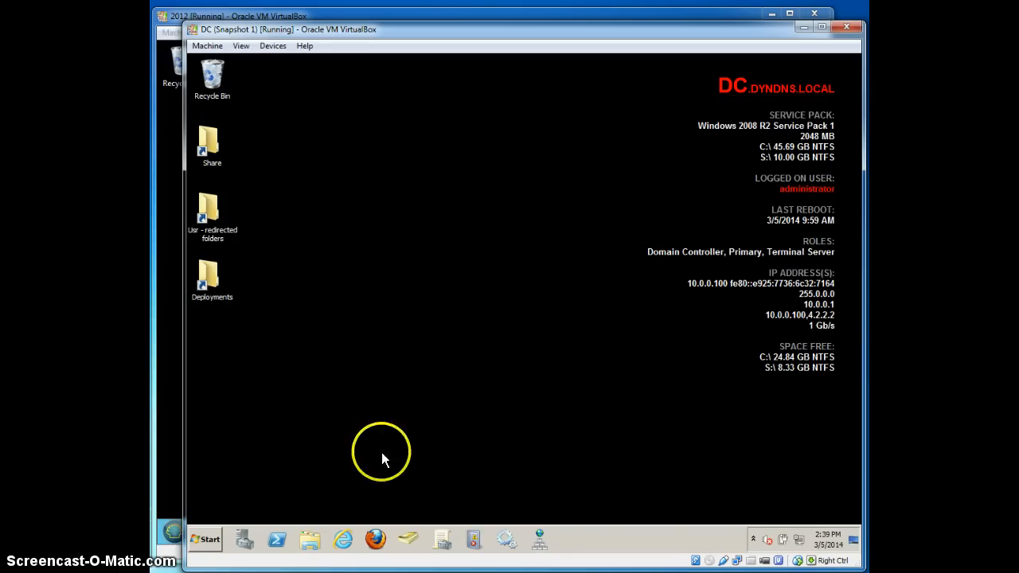
pyautogui.moveTo(497, 278)
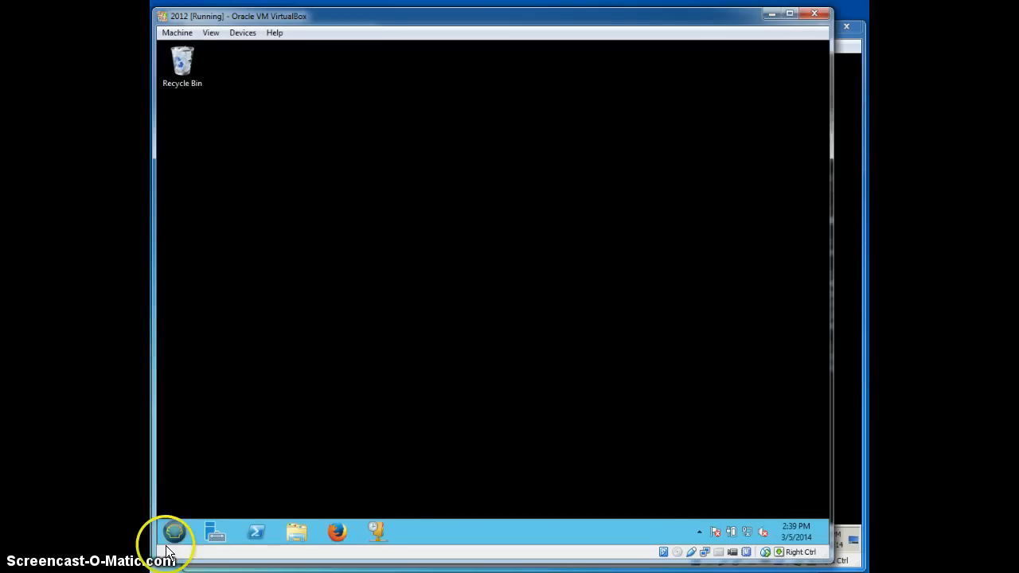
# - Run gpupdate /force in an administrator Command Prompt on the 2012 server and start a file browsing window
pyautogui.click(174, 532)
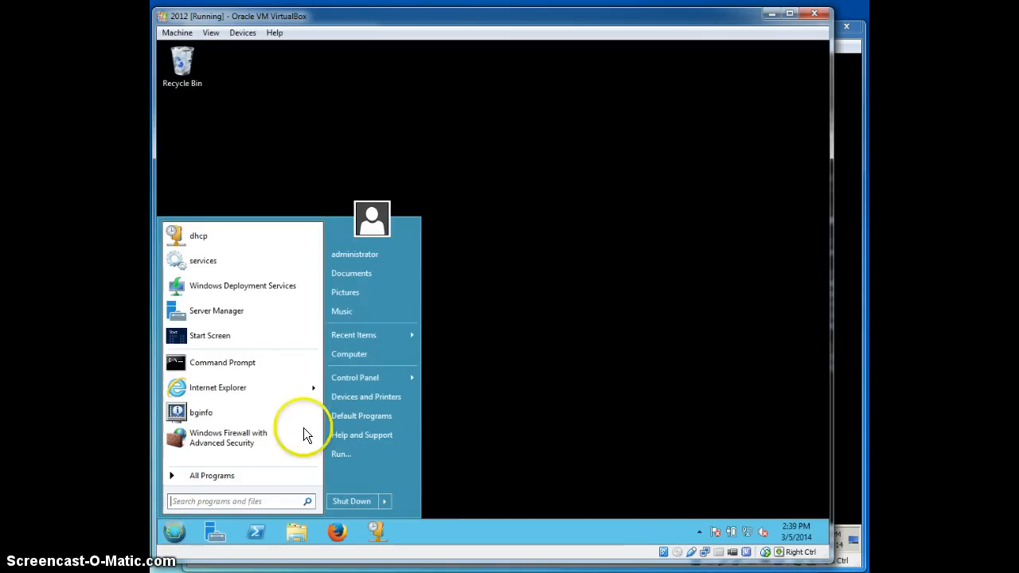
pyautogui.moveTo(513, 379)
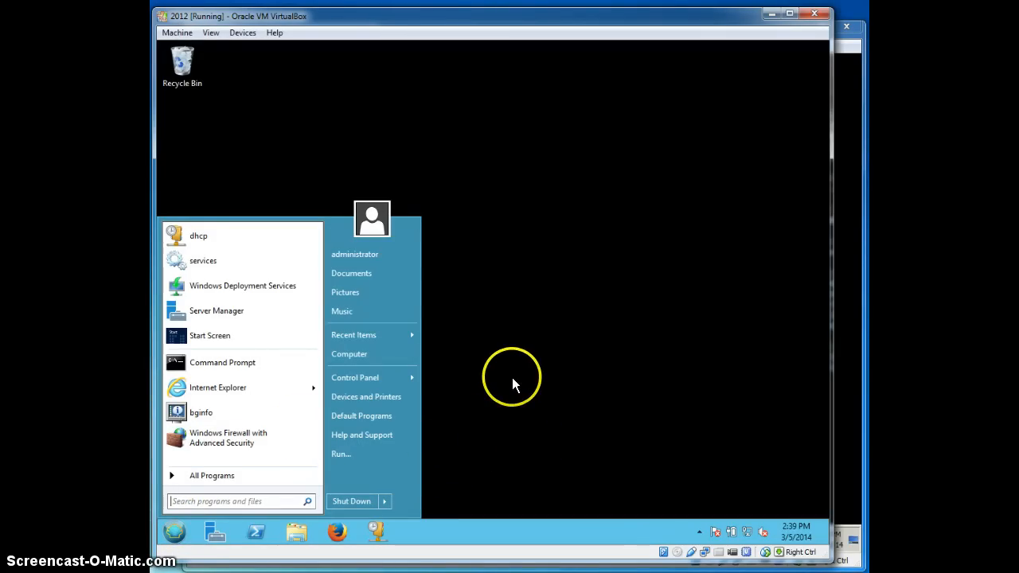
pyautogui.click(223, 363)
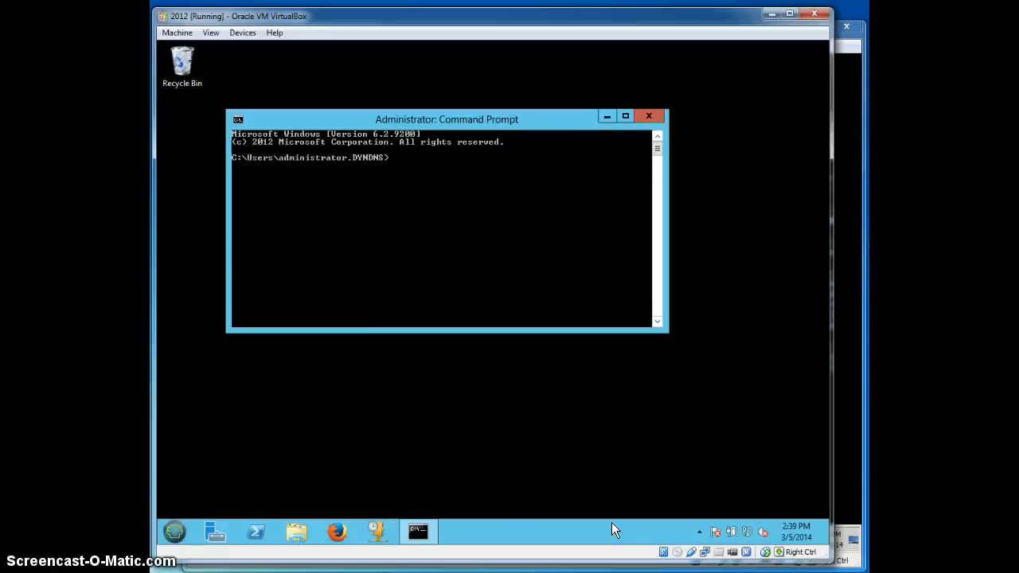
pyautogui.write('g')
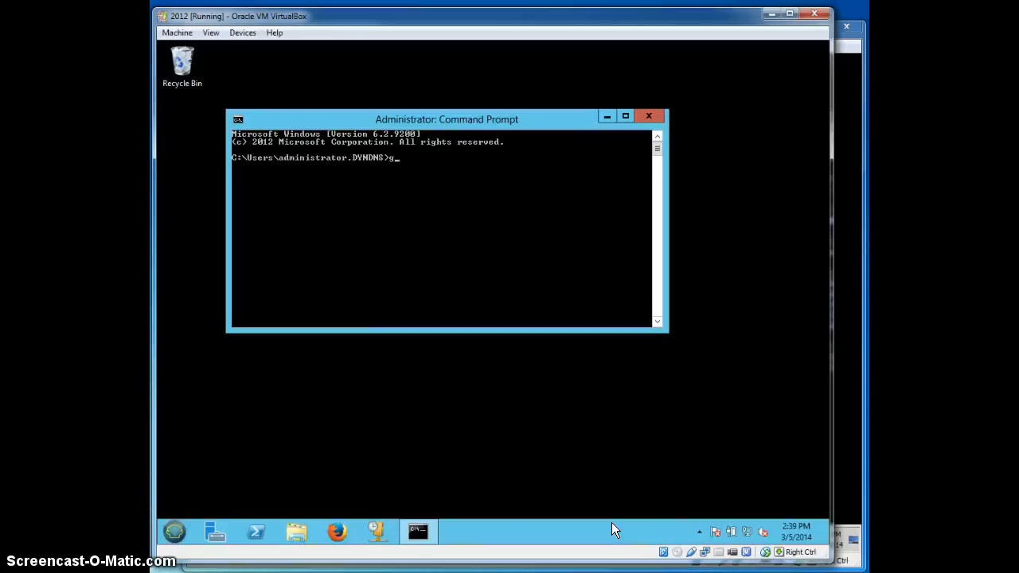
pyautogui.write('pupdate /force')
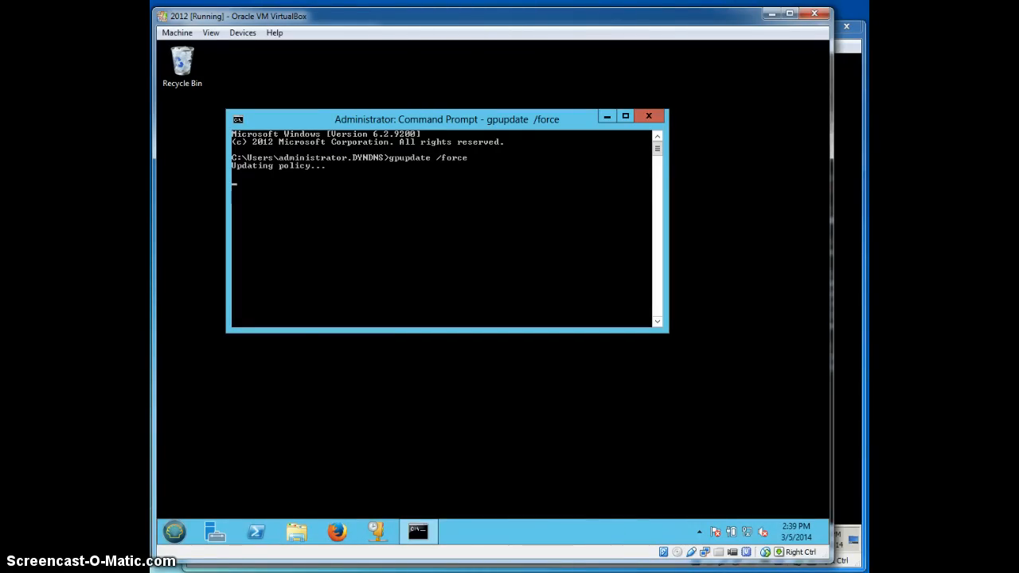
pyautogui.click(296, 532)
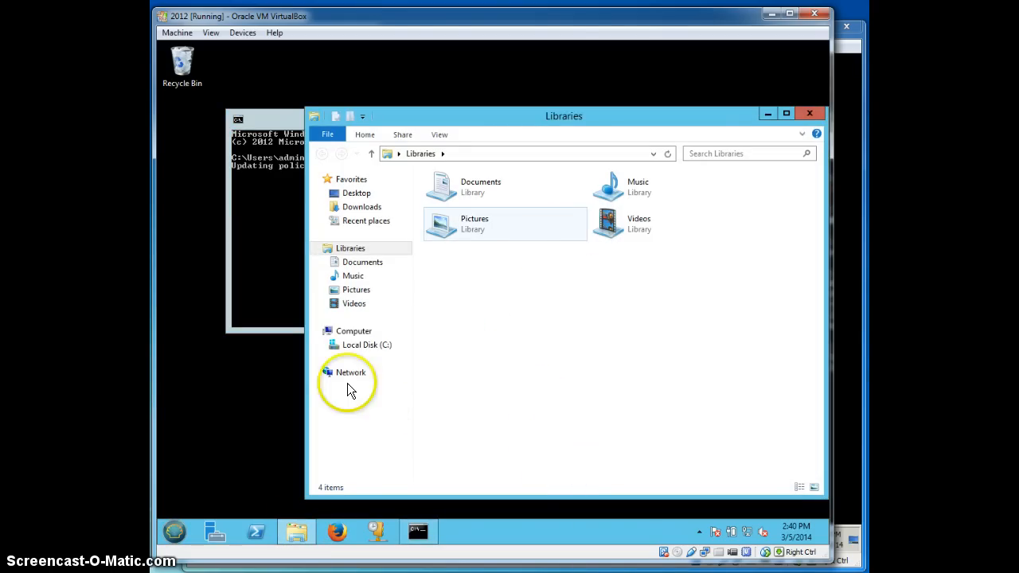
# - Browse C:\Apps\bginfo to confirm scripts, settings and bginfo.exe are present on the 2012 VM
pyautogui.click(366, 344)
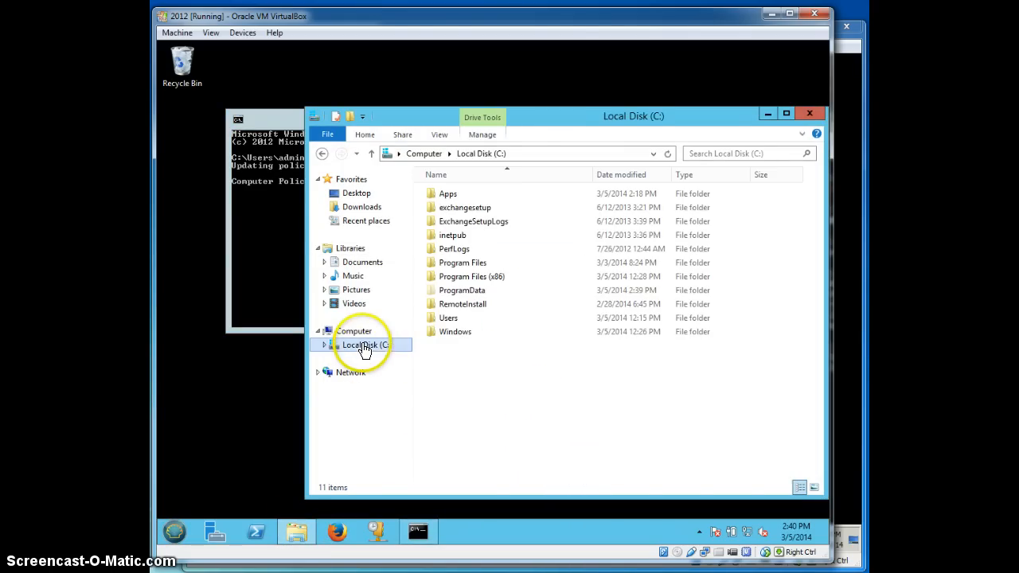
pyautogui.doubleClick(447, 194)
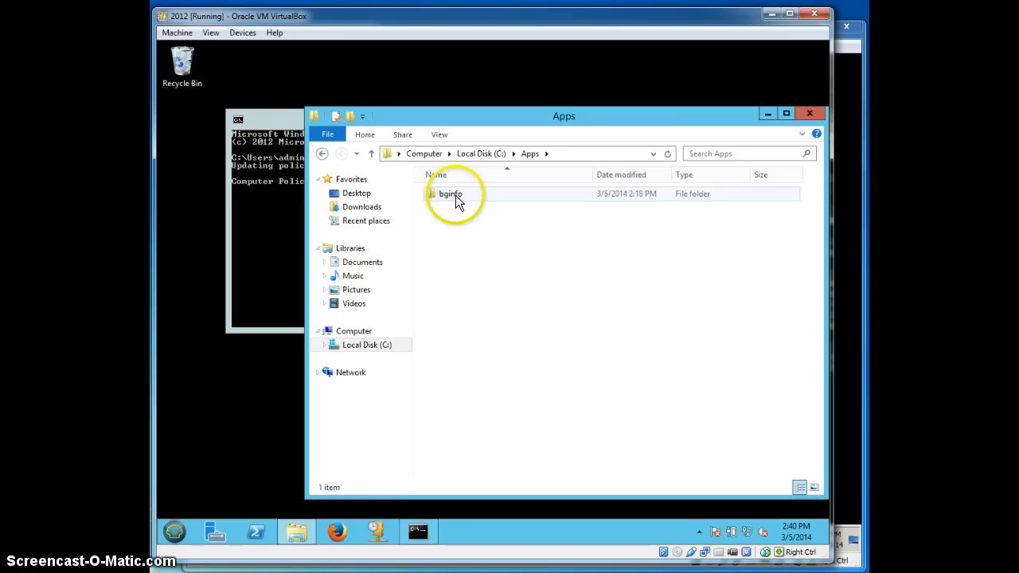
pyautogui.doubleClick(453, 195)
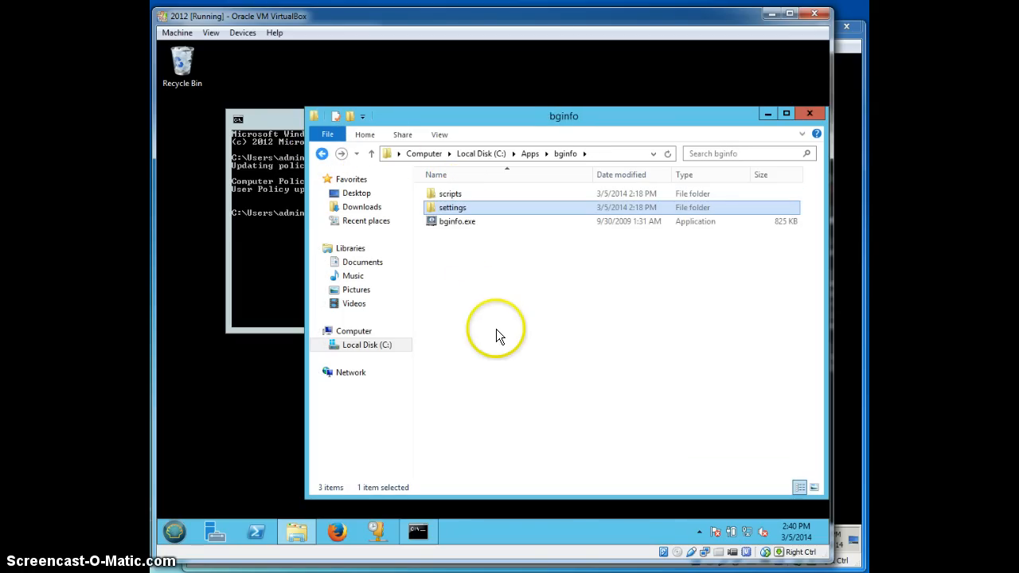
# - Close Explorer and bring up the Start menu's shut down options once gpupdate completes
pyautogui.click(175, 531)
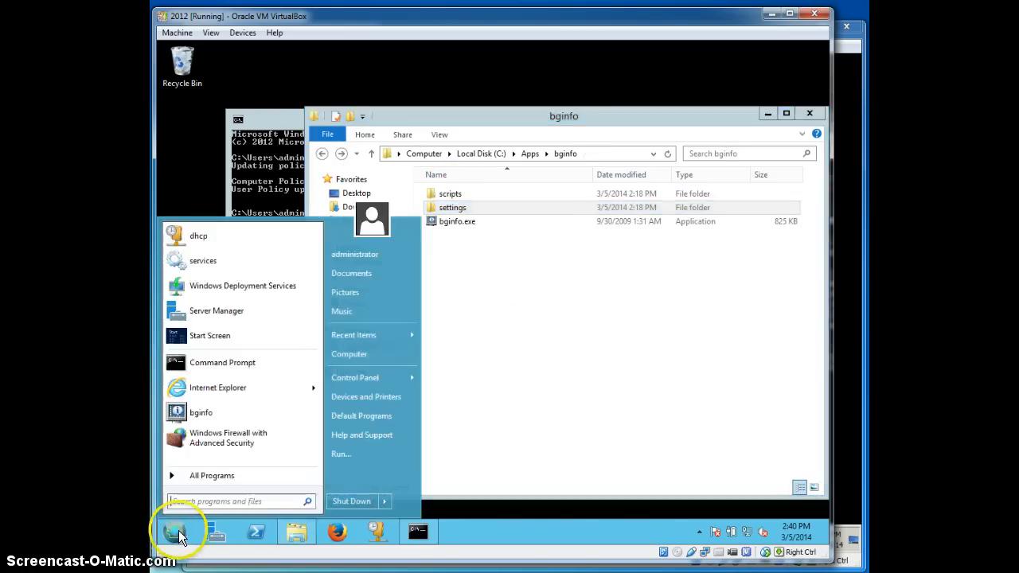
pyautogui.click(212, 475)
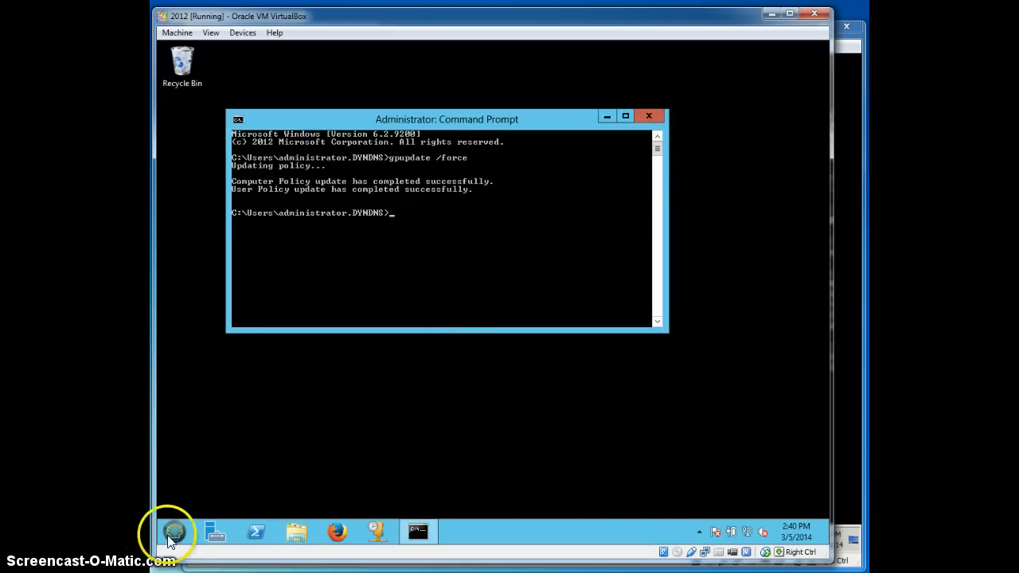
pyautogui.click(174, 532)
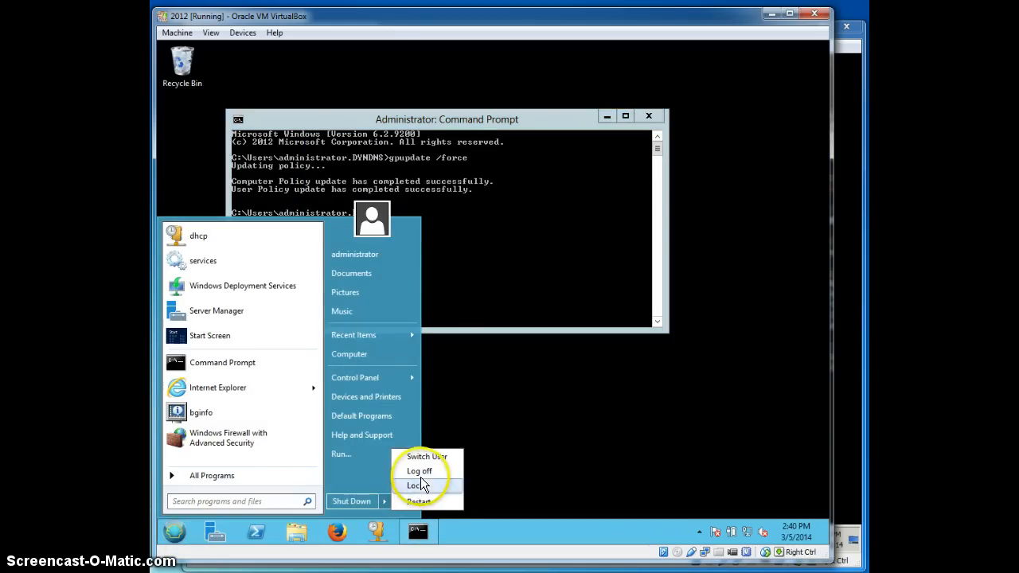
# - Log off and sign back in as DYNDNS\administrator so the desktop shows the BGInfo overlay
pyautogui.click(416, 484)
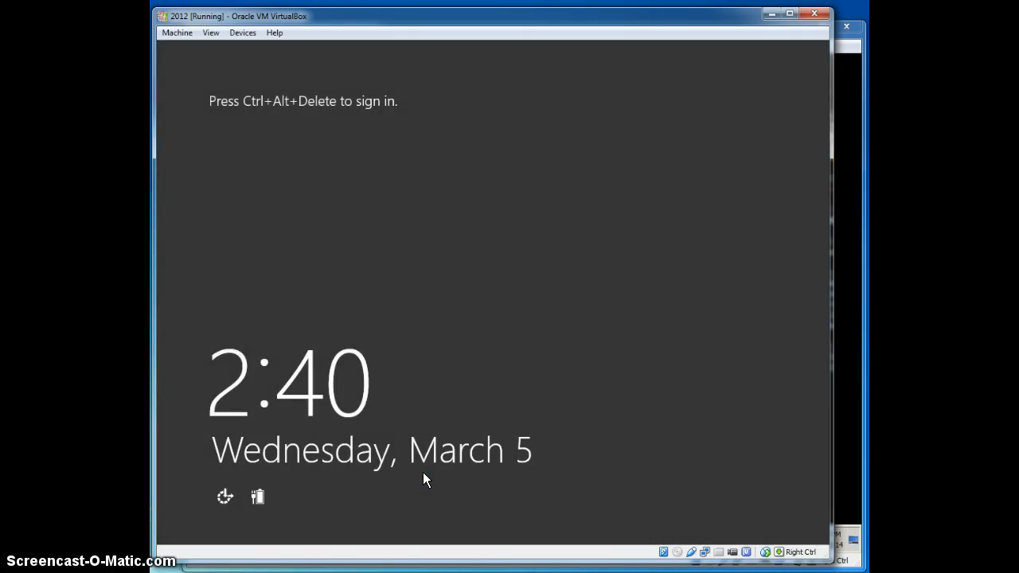
pyautogui.press('ctrl+alt+delete')
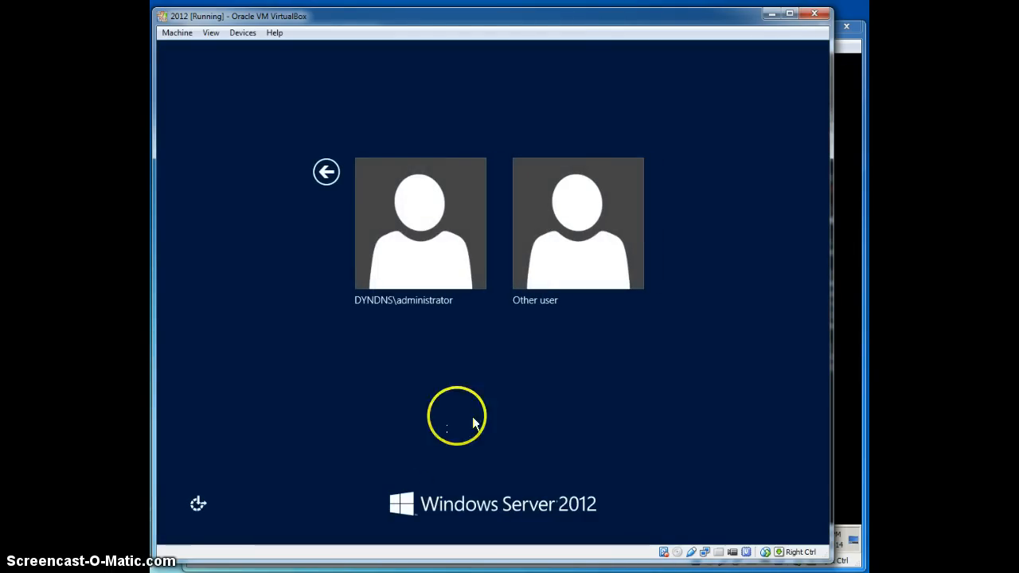
pyautogui.click(420, 223)
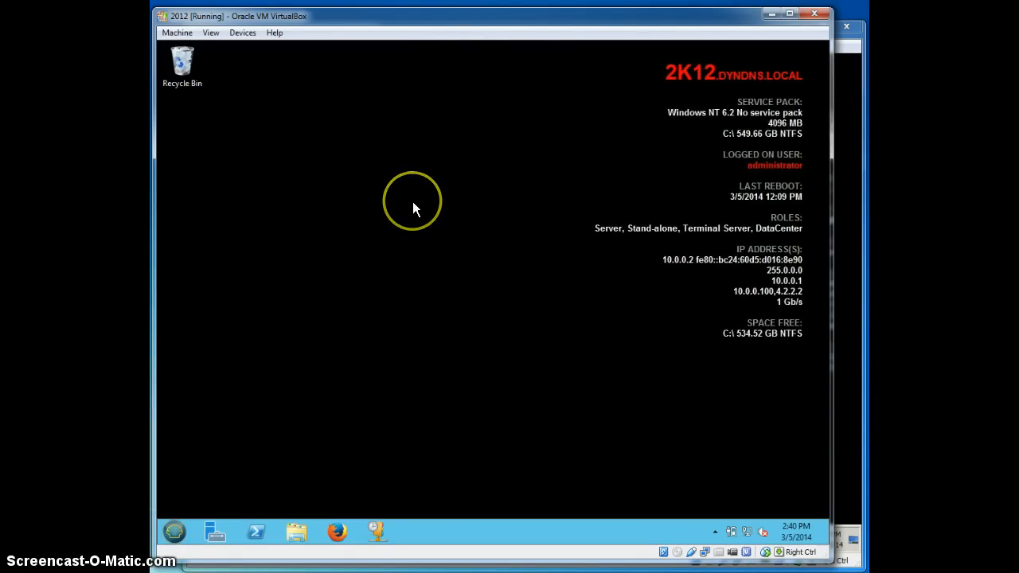
pyautogui.moveTo(624, 242)
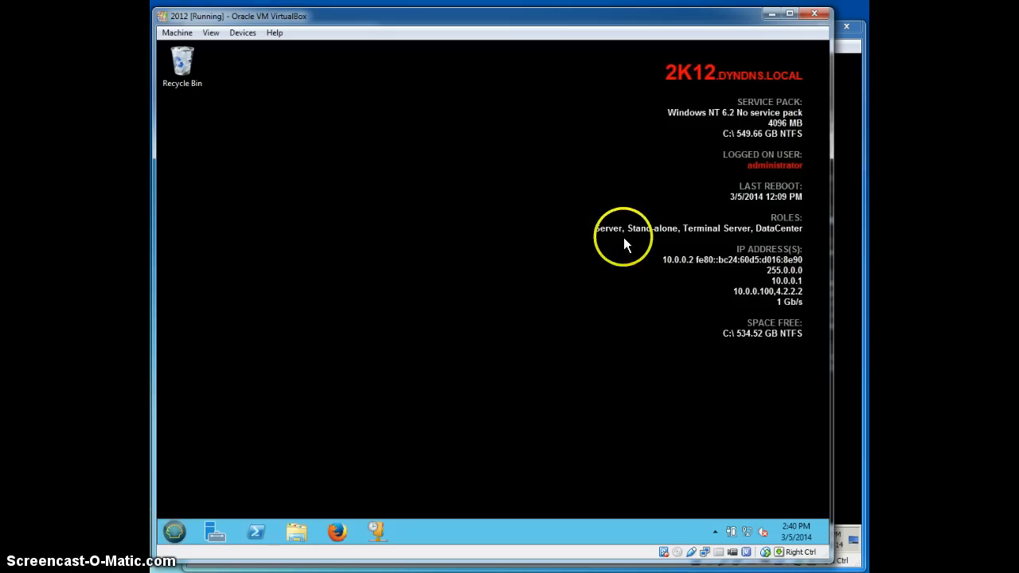
pyautogui.moveTo(653, 70)
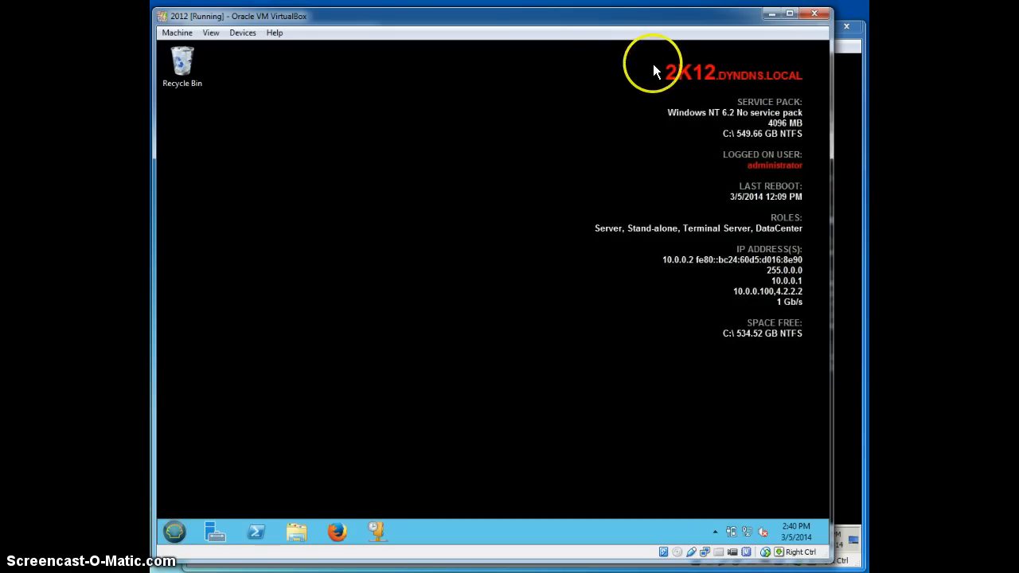
pyautogui.moveTo(763, 274)
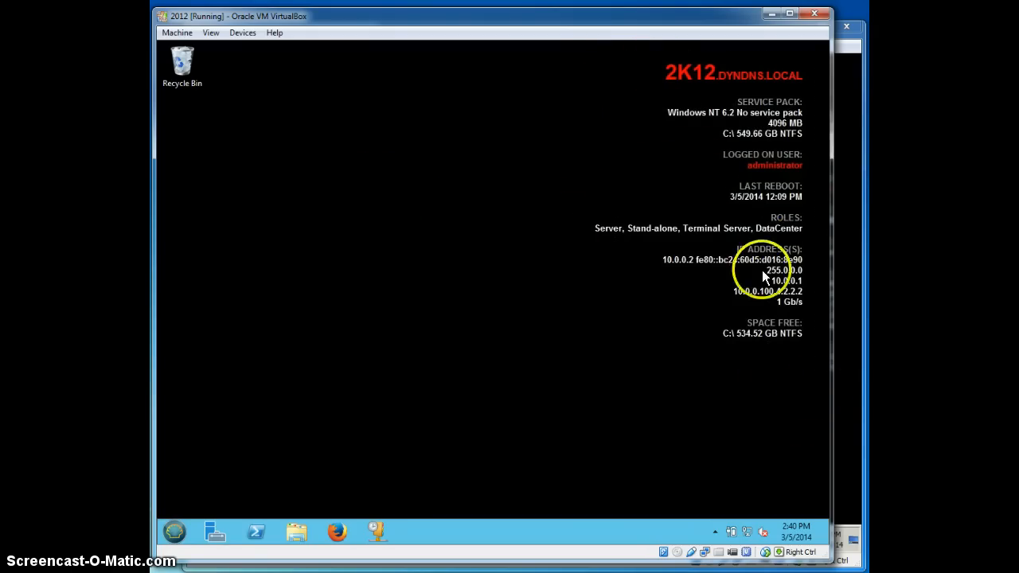
pyautogui.moveTo(566, 188)
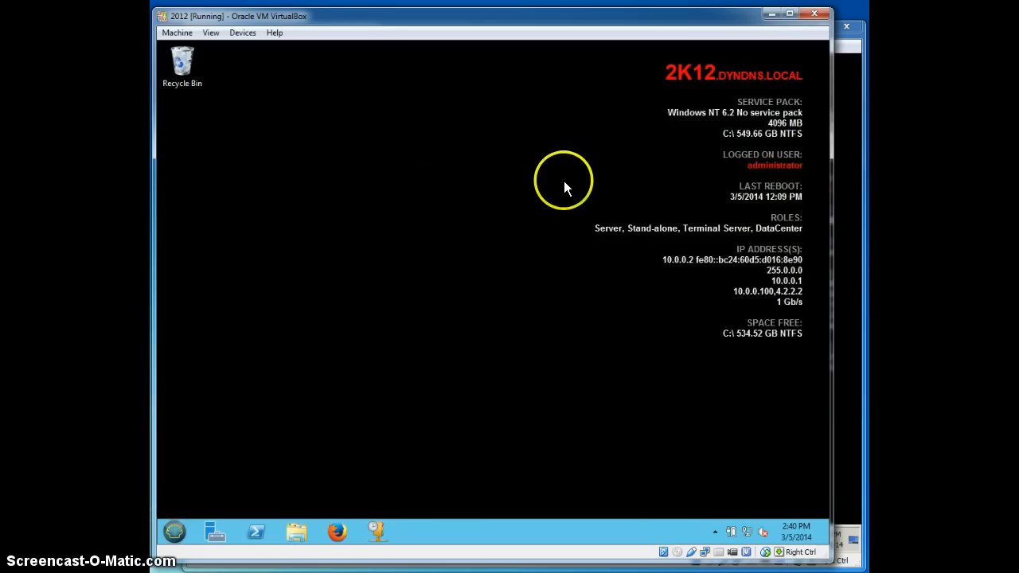
pyautogui.moveTo(736, 236)
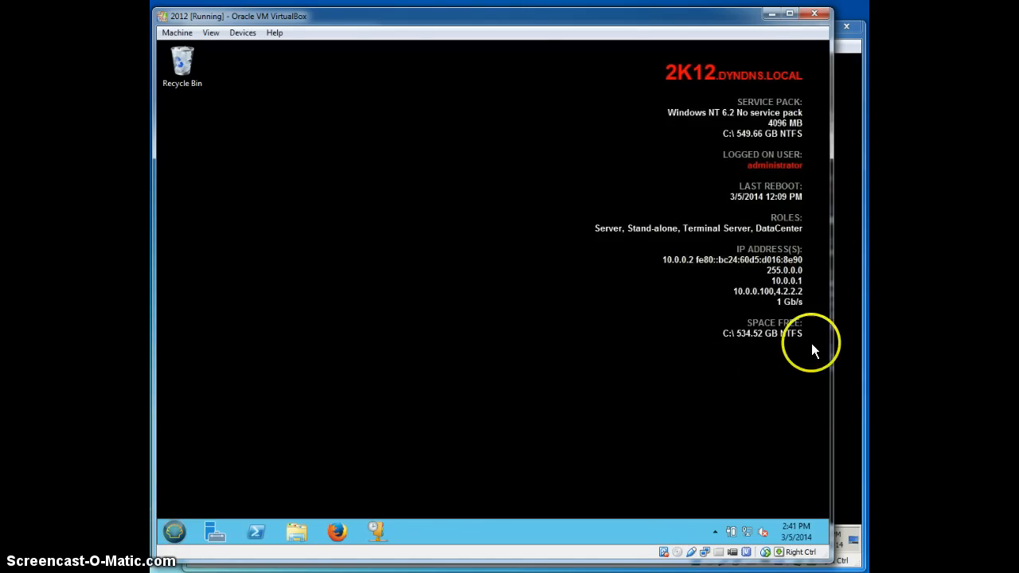
pyautogui.moveTo(593, 288)
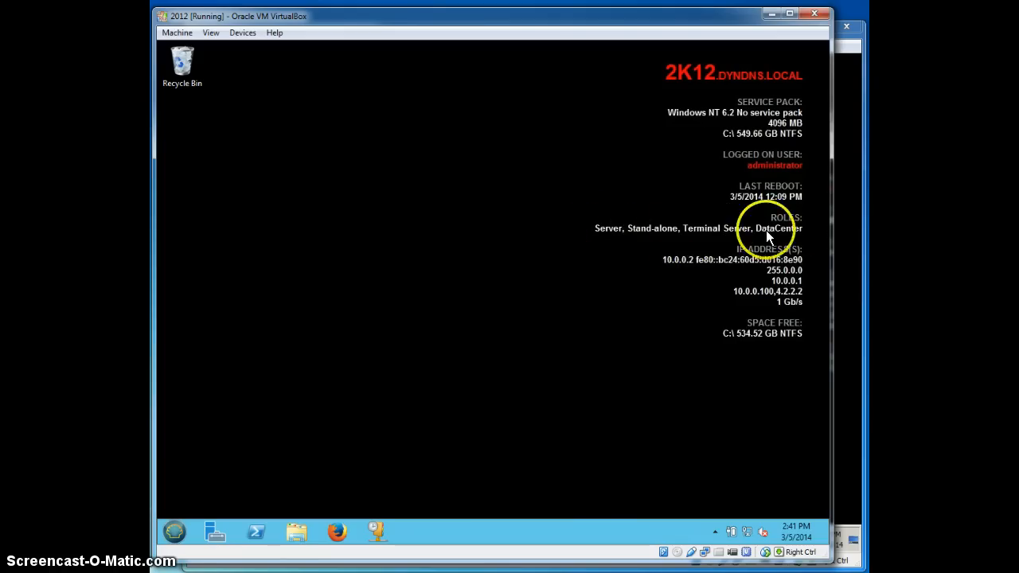
pyautogui.moveTo(210, 532)
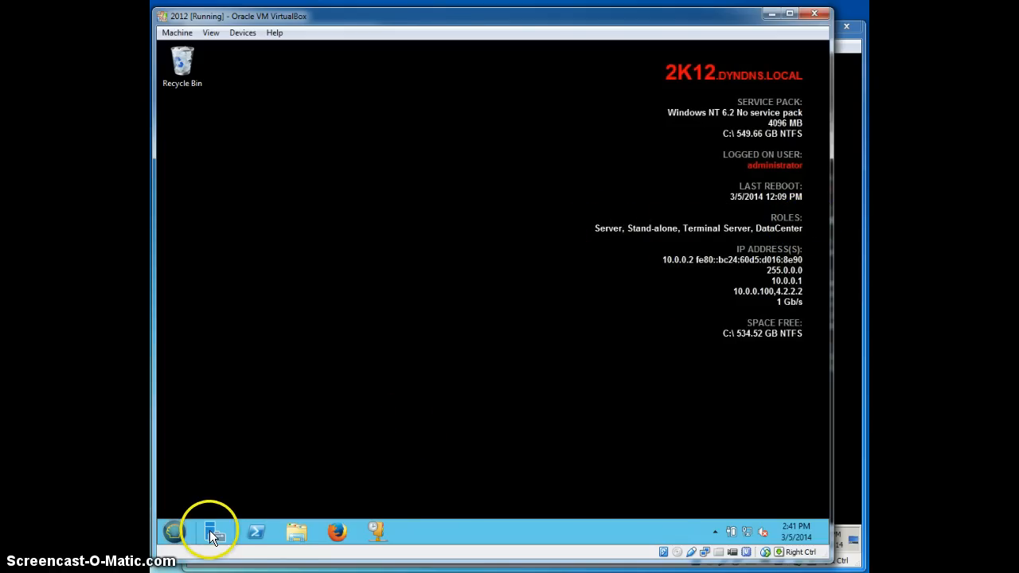
pyautogui.click(214, 532)
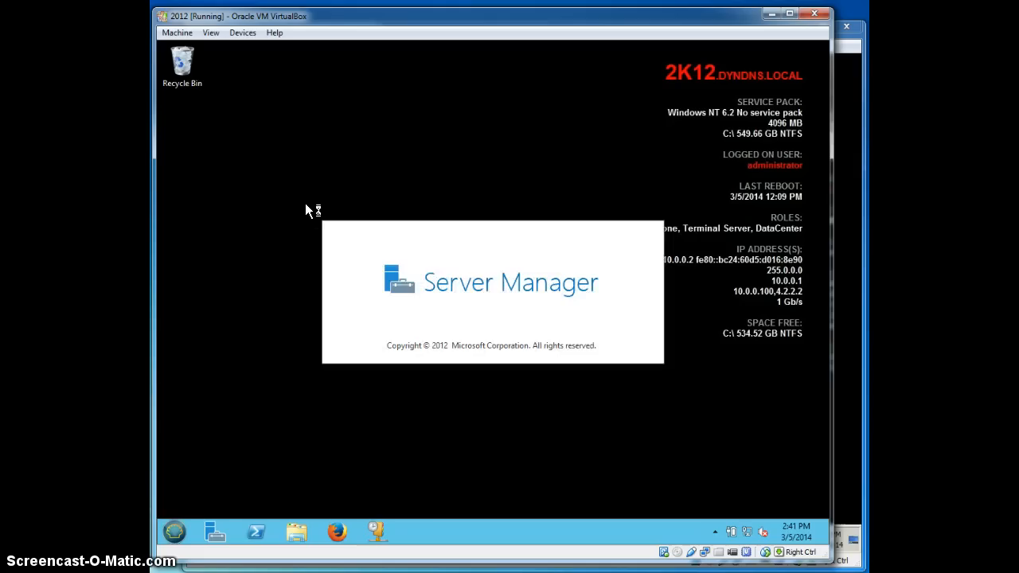
pyautogui.moveTo(868, 324)
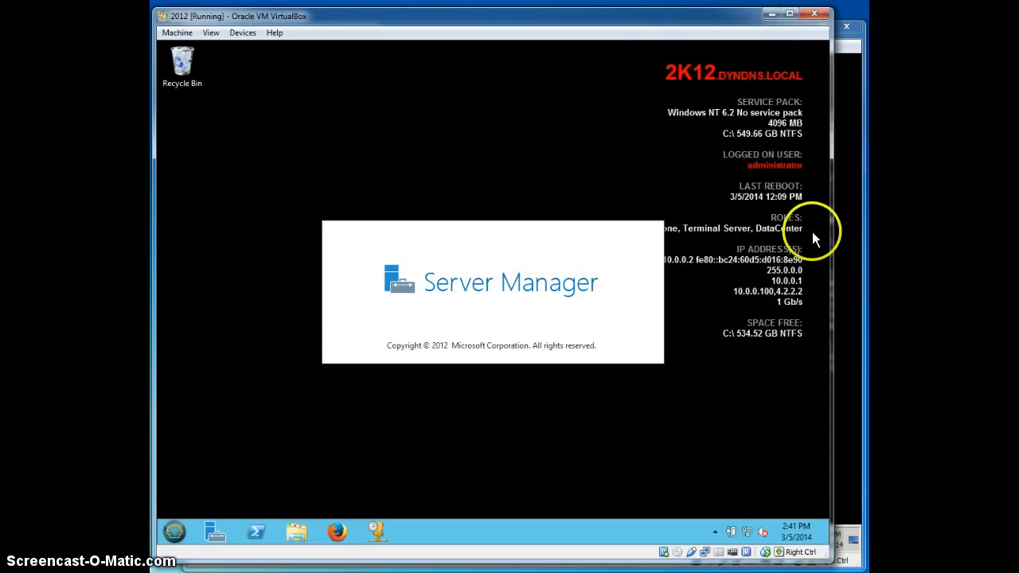
pyautogui.click(216, 532)
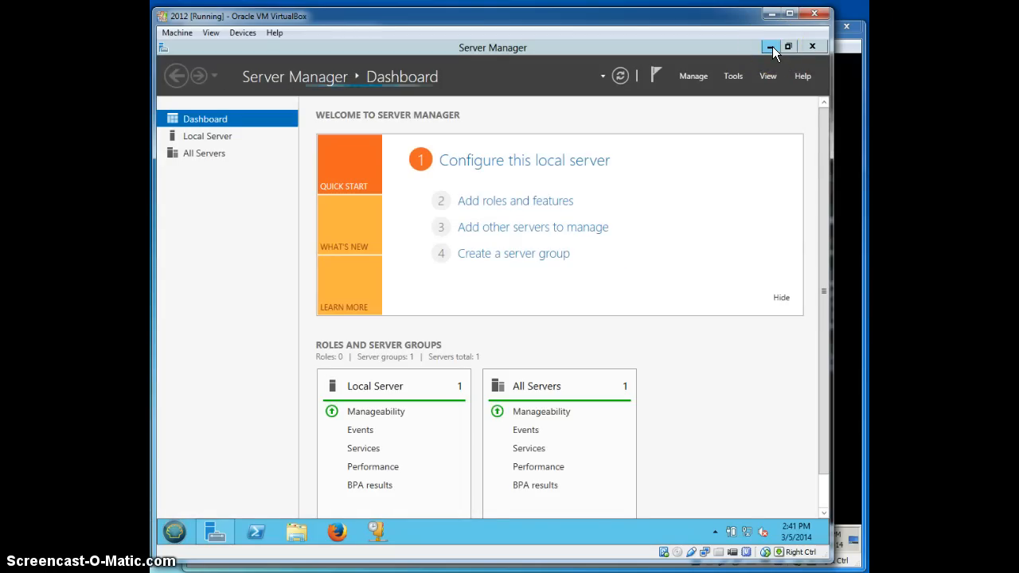
pyautogui.click(771, 45)
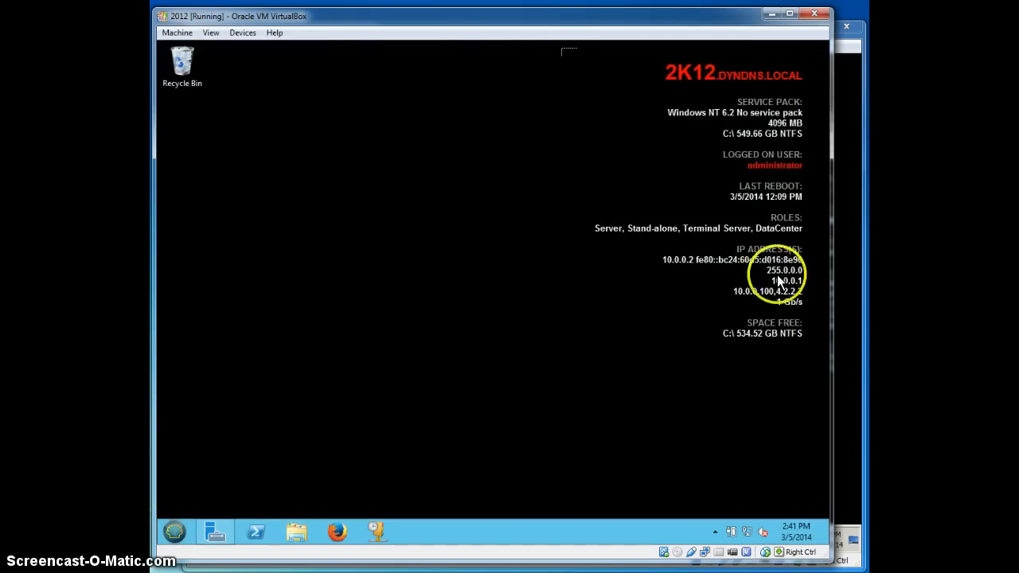
pyautogui.moveTo(576, 213)
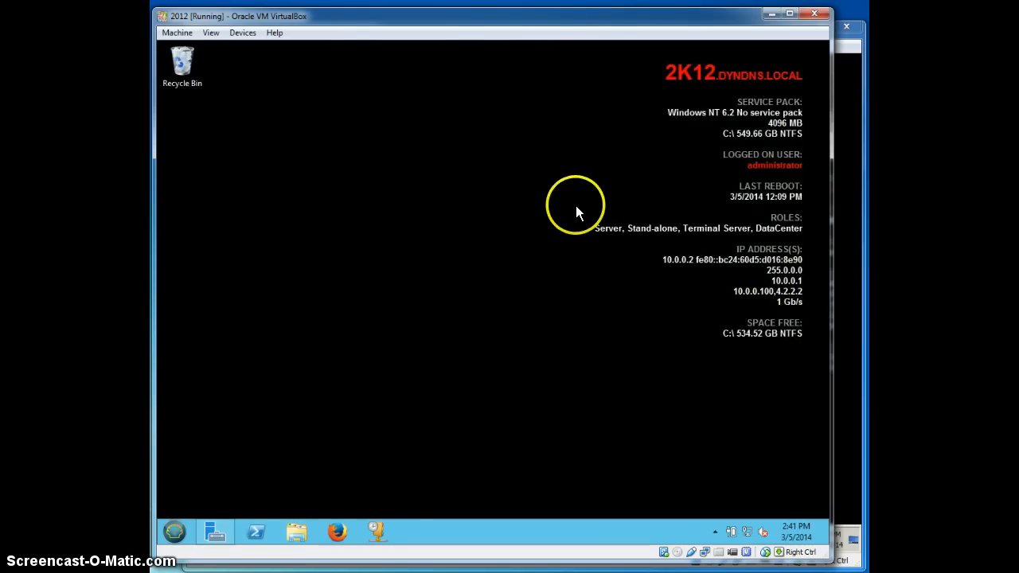
pyautogui.moveTo(784, 366)
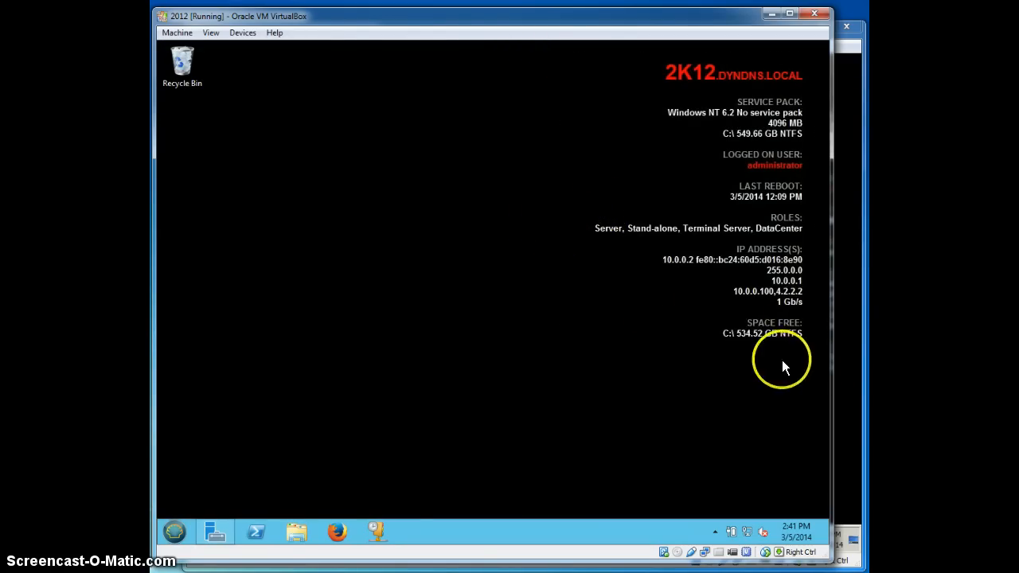
pyautogui.moveTo(214, 532)
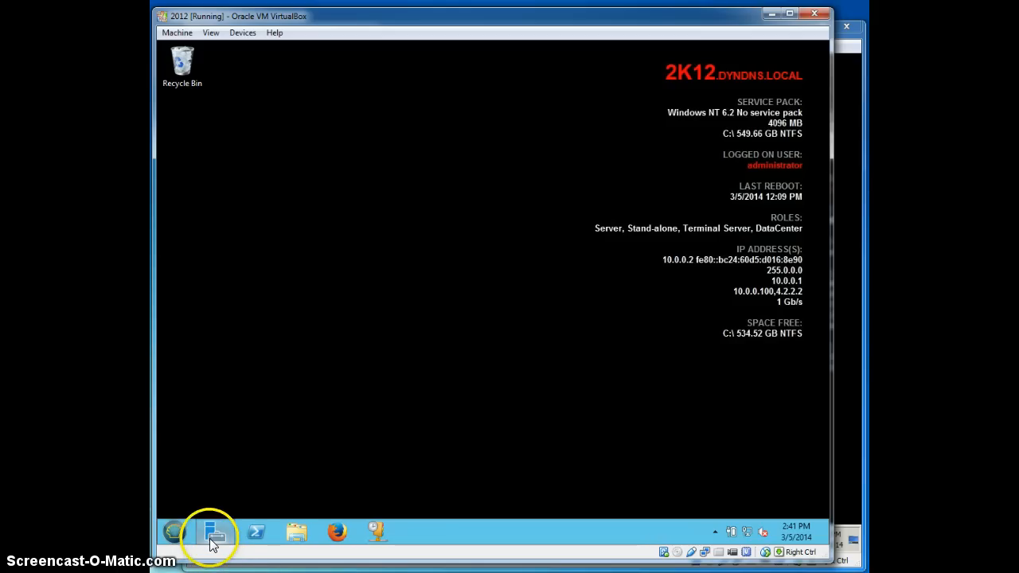